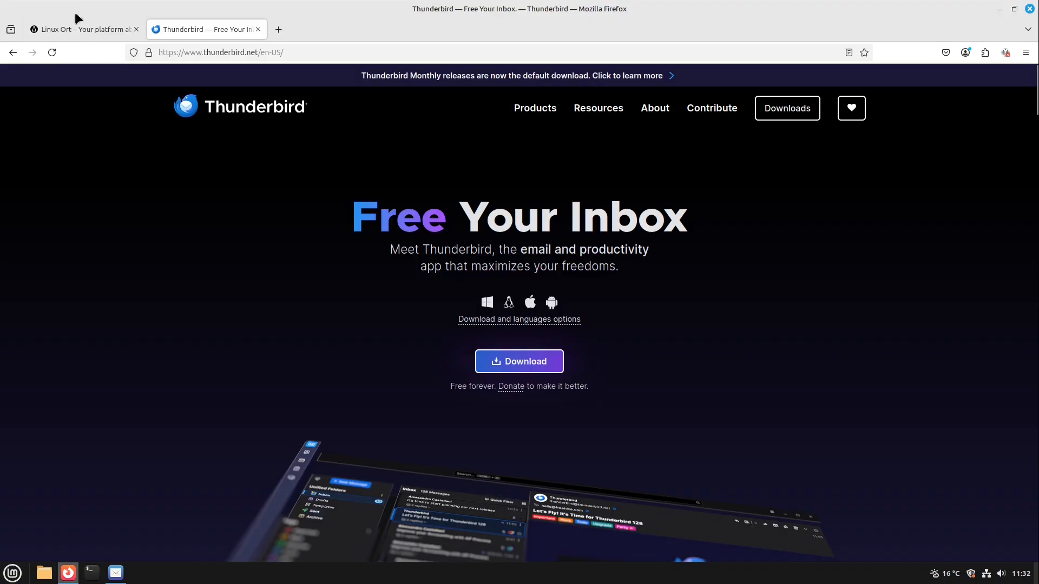
- Bring the Linux Ort homepage tab to the front in Firefox
left_click(80, 29)
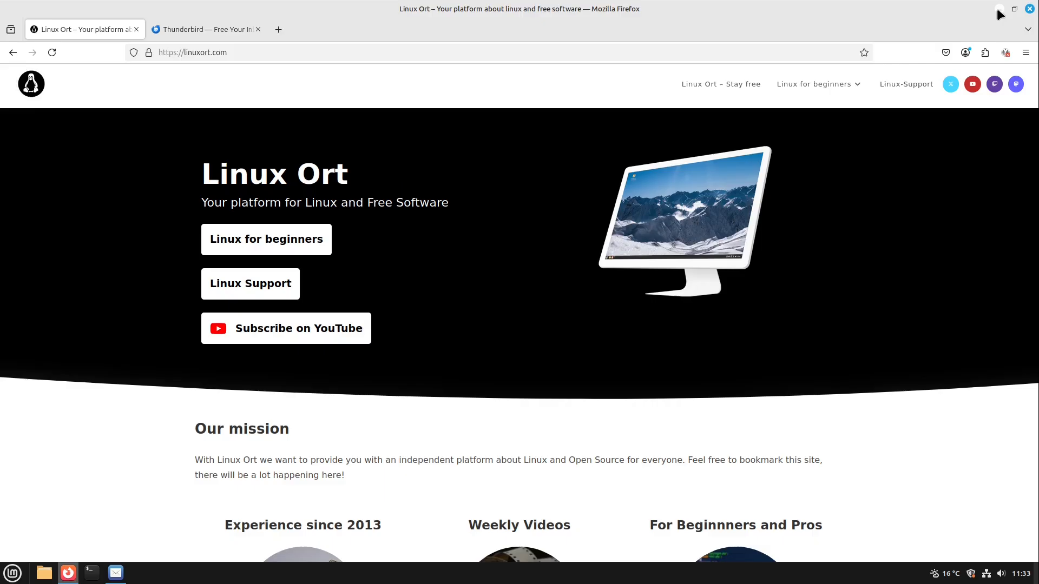
- Minimize Firefox, close Thunderbird's setup tabs, and show the 32-message Inbox
left_click(115, 573)
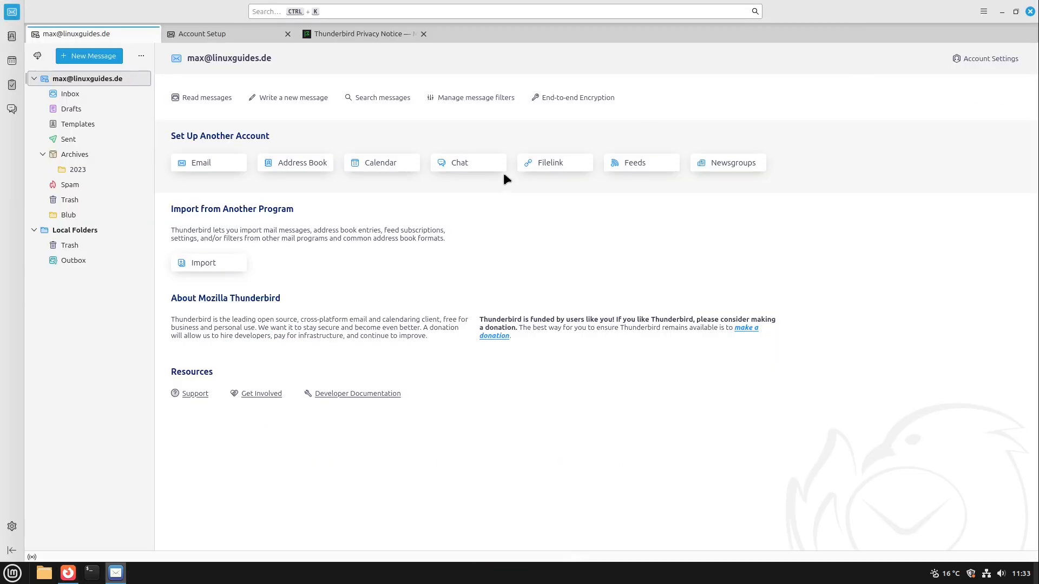
mouse_move(500, 184)
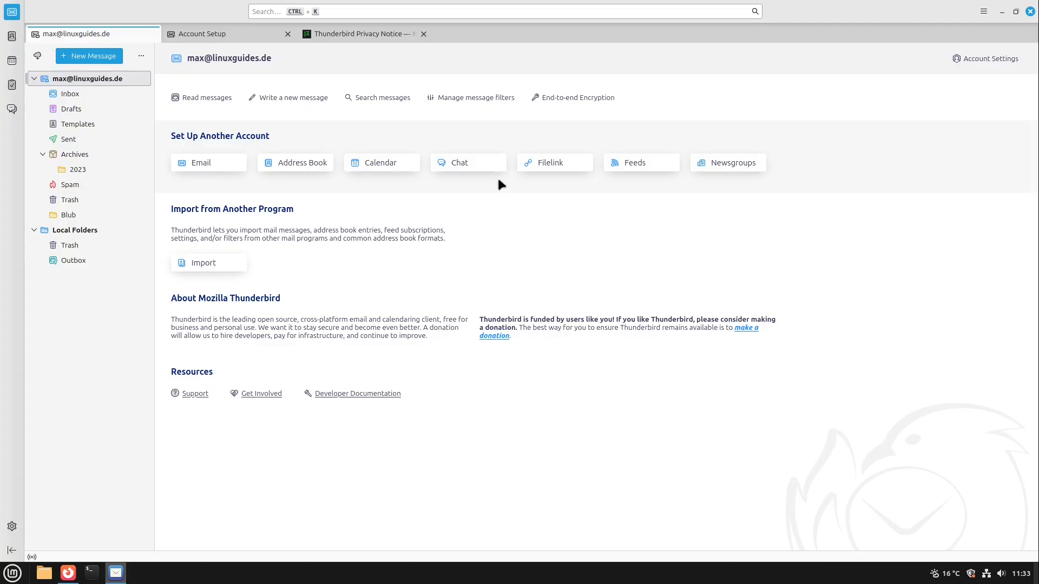
mouse_move(253, 56)
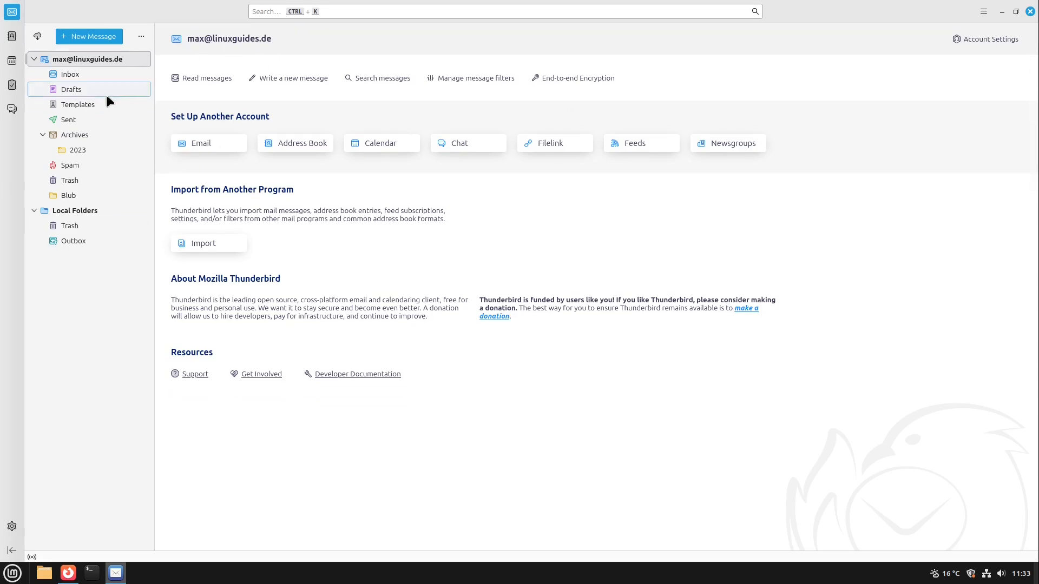
left_click(69, 74)
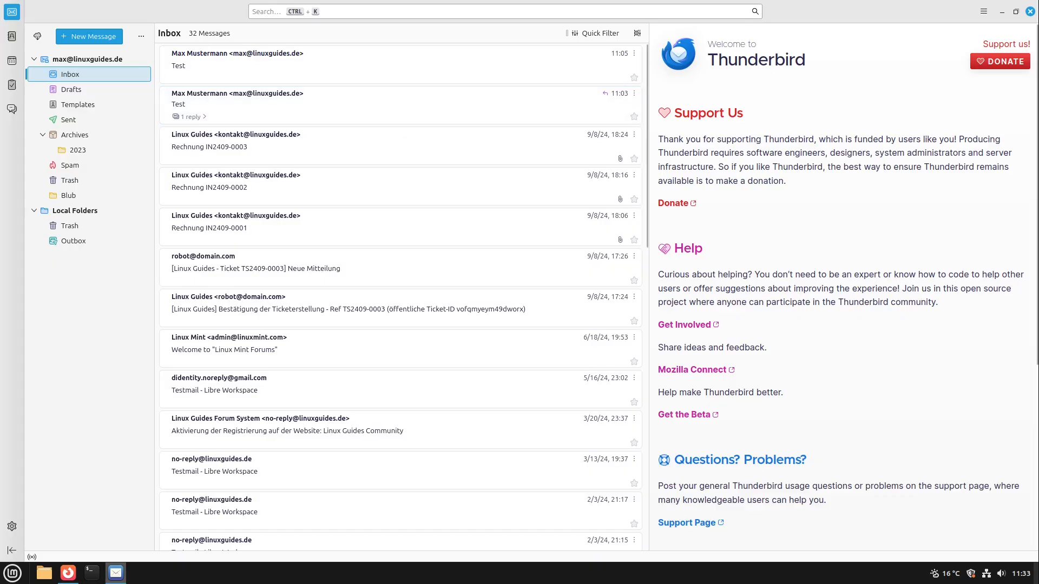
mouse_move(196, 97)
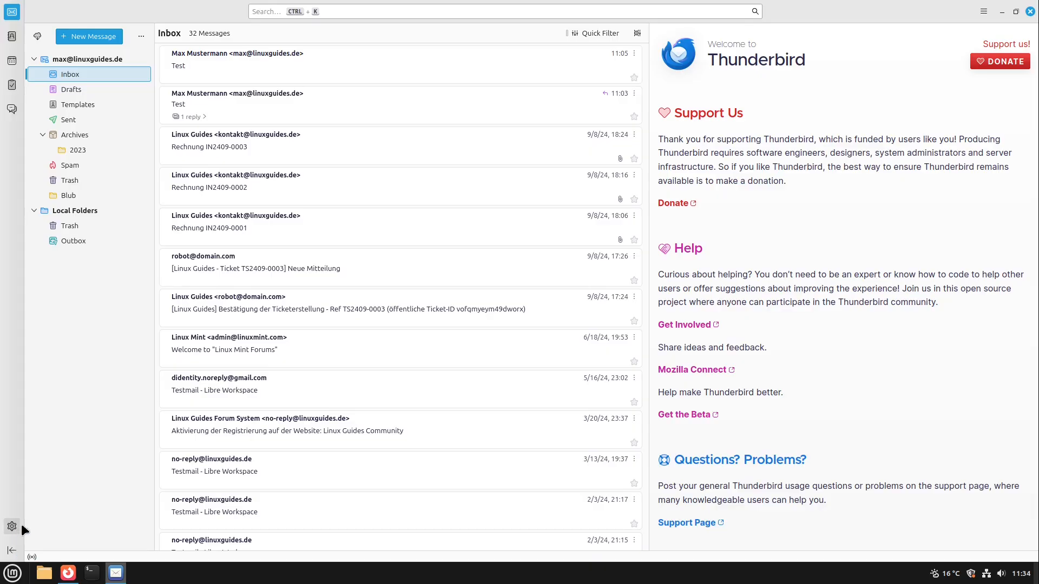
mouse_move(983, 12)
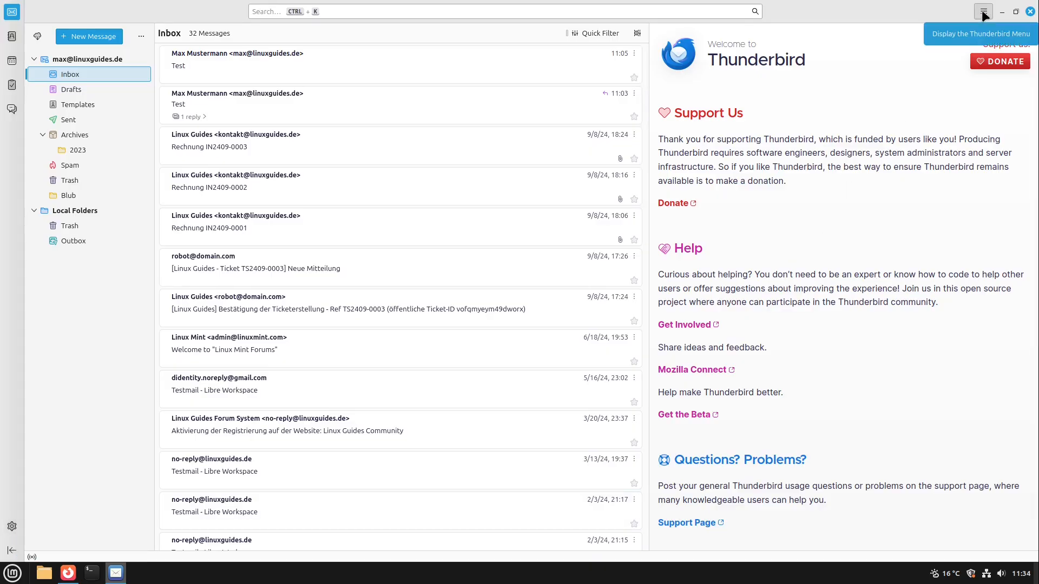
left_click(983, 12)
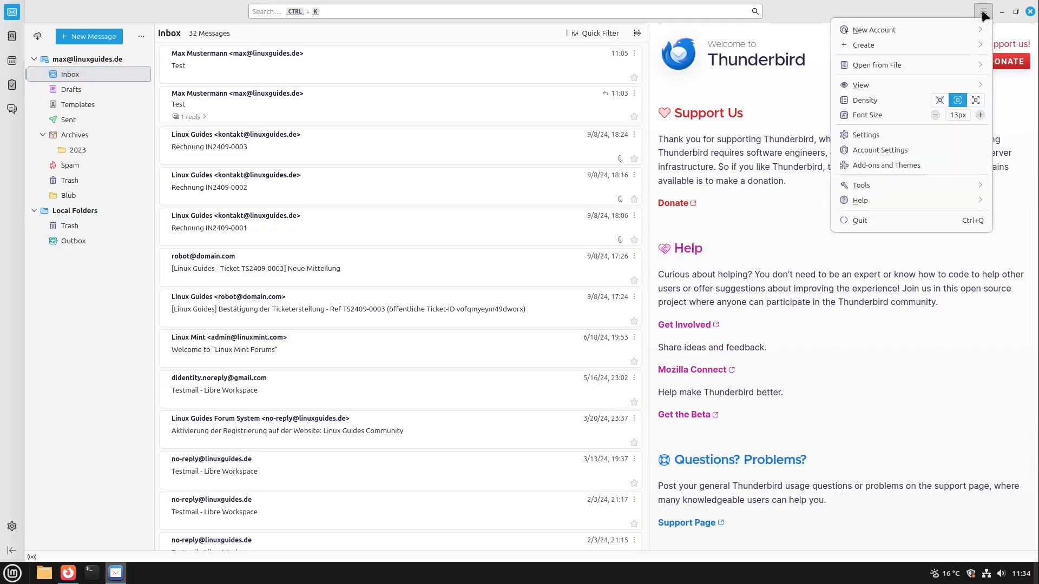
mouse_move(864, 135)
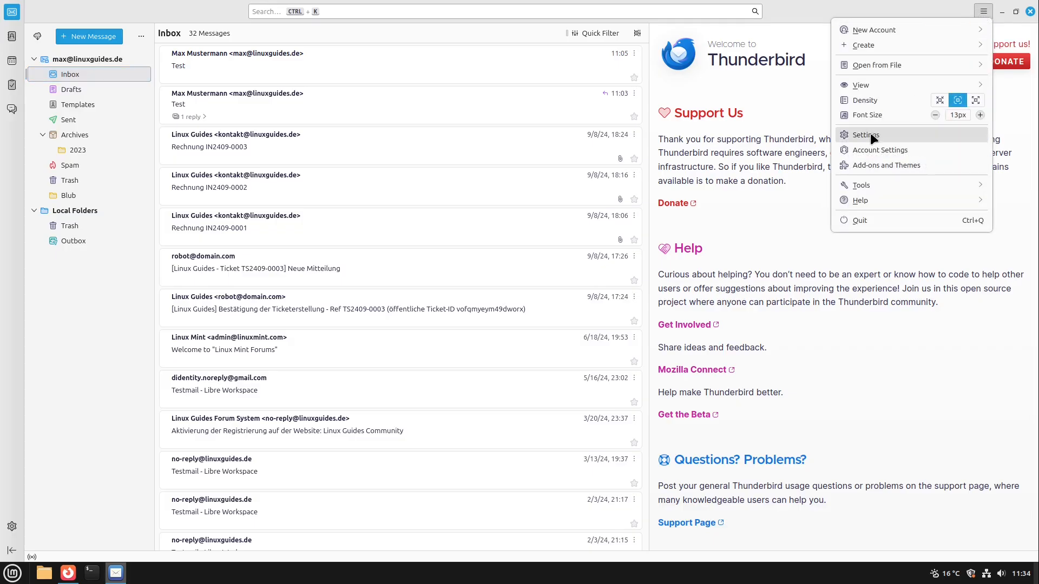
left_click(864, 135)
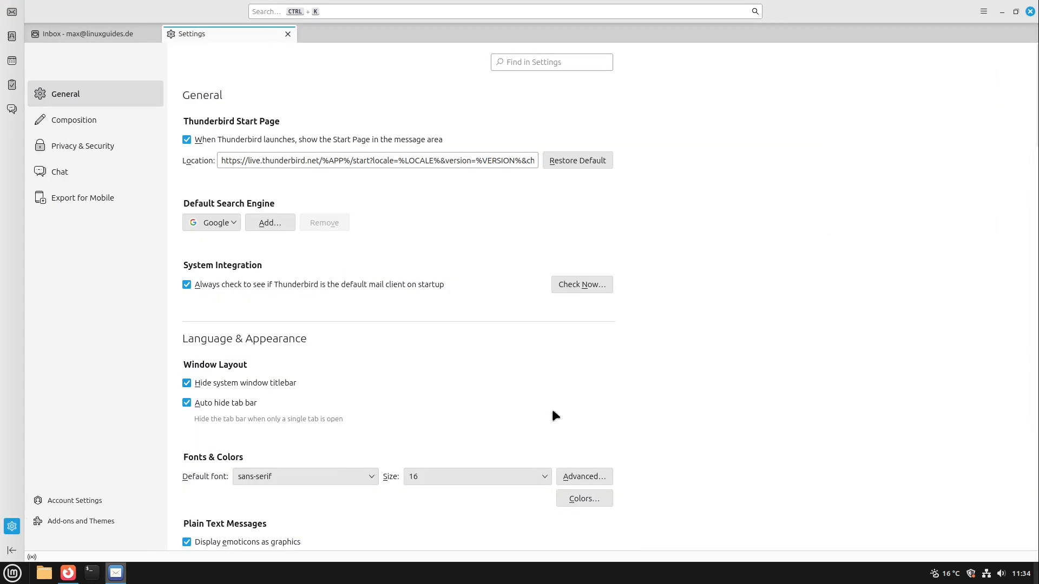
left_click(73, 500)
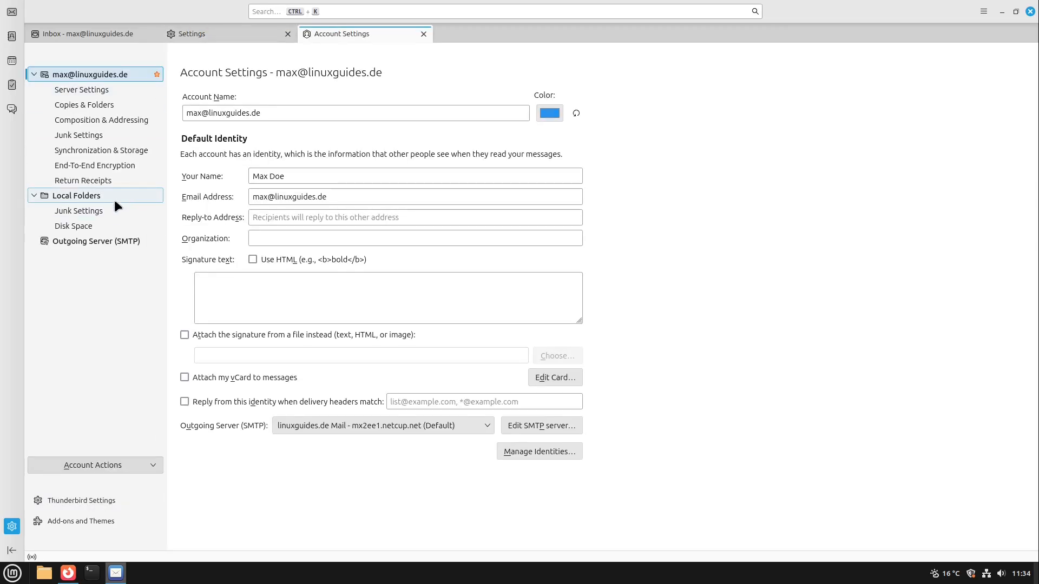
left_click(387, 297)
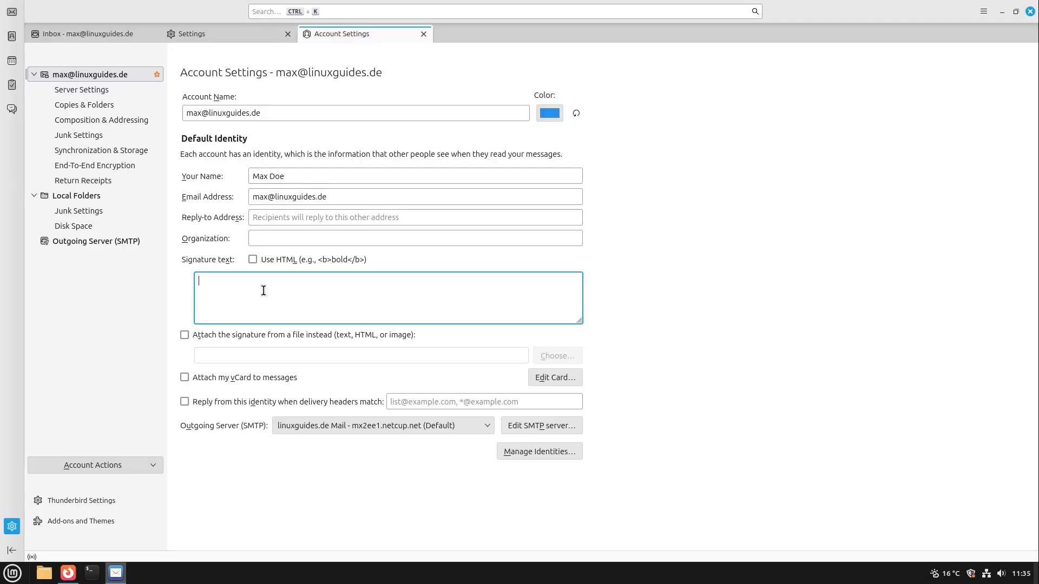
type("Phone: 0123456789")
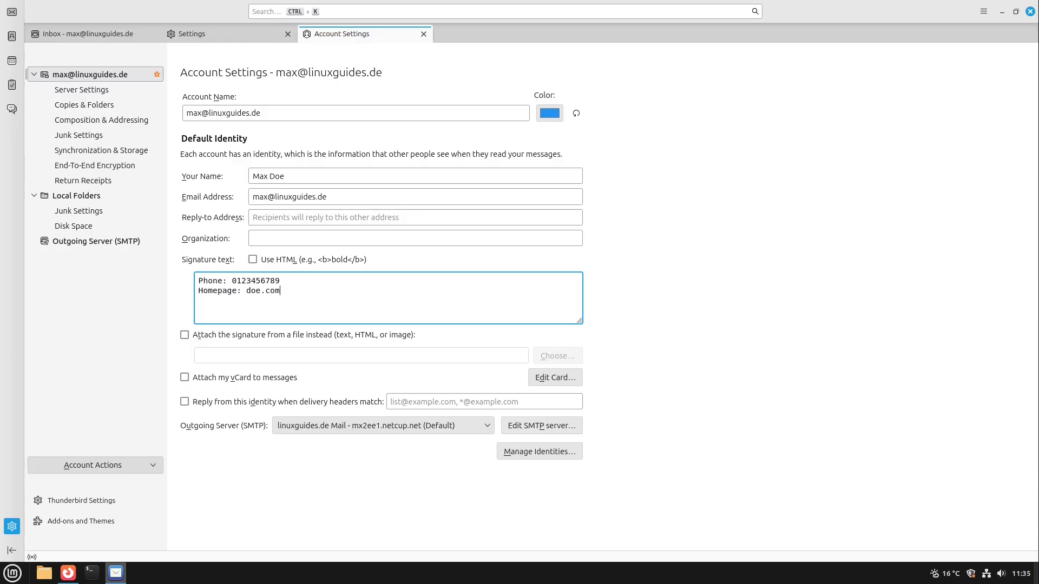
mouse_move(315, 285)
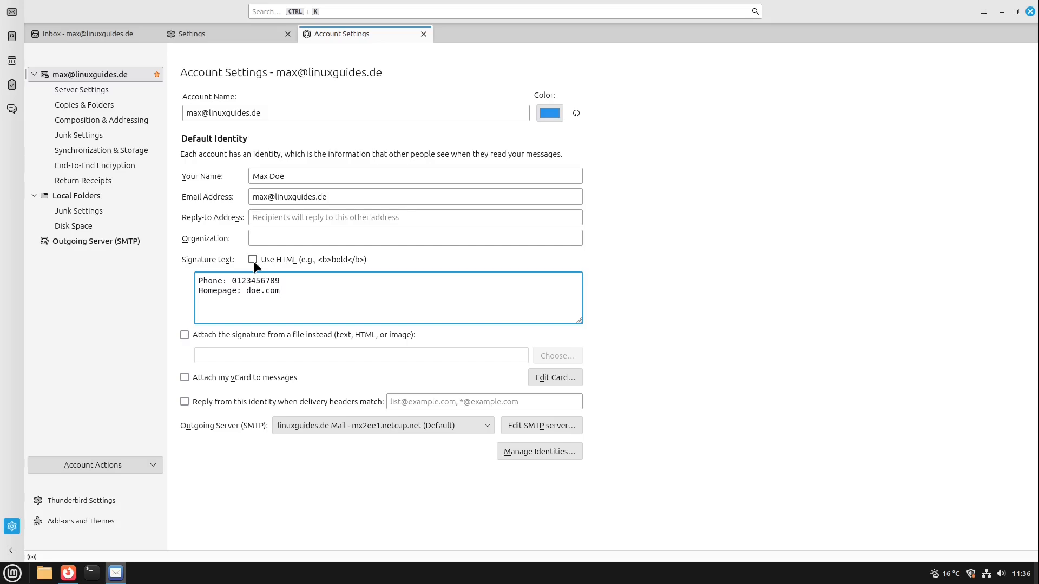
mouse_move(236, 309)
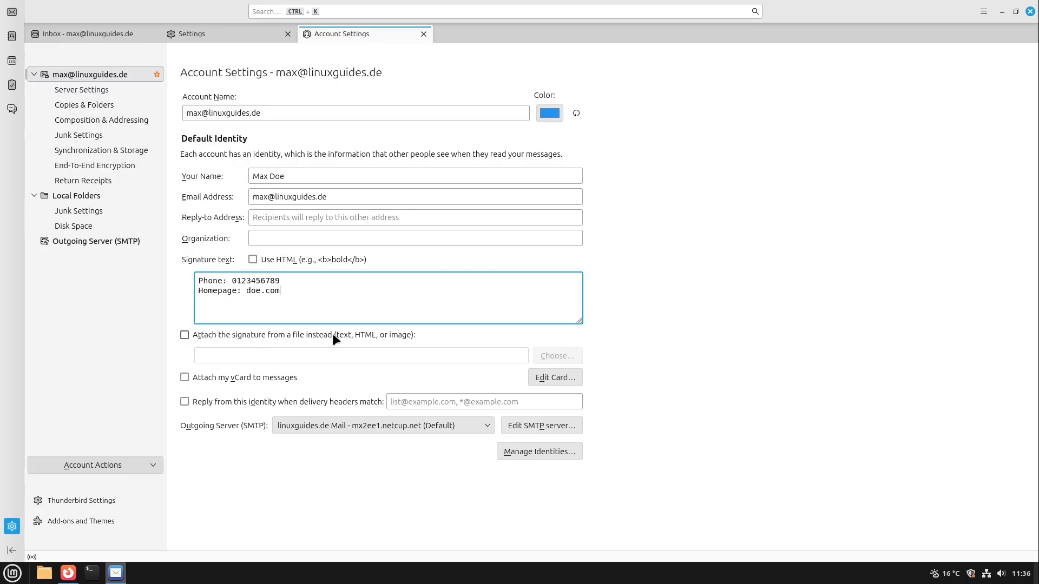
mouse_move(388, 343)
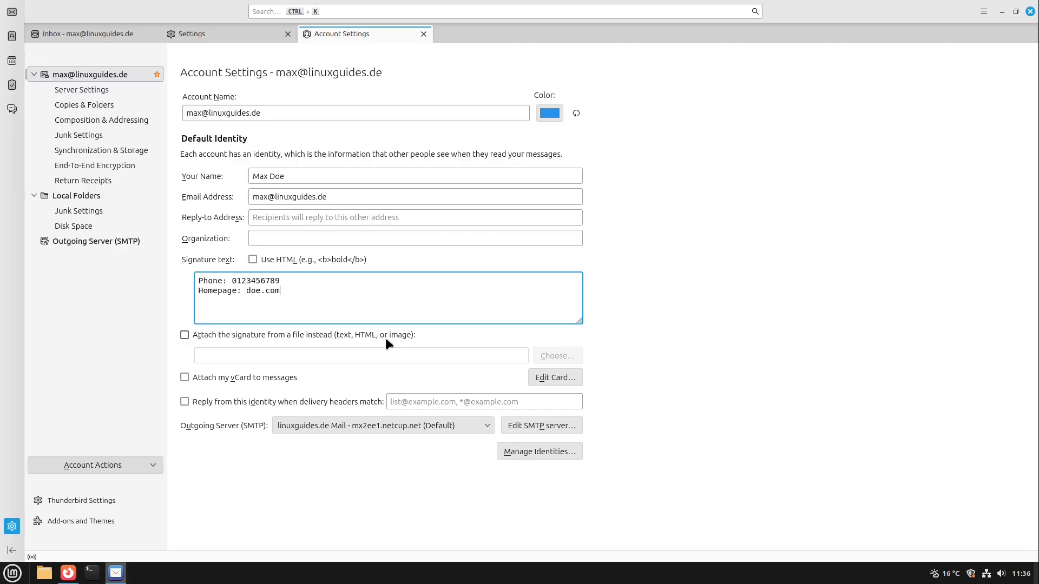
mouse_move(357, 344)
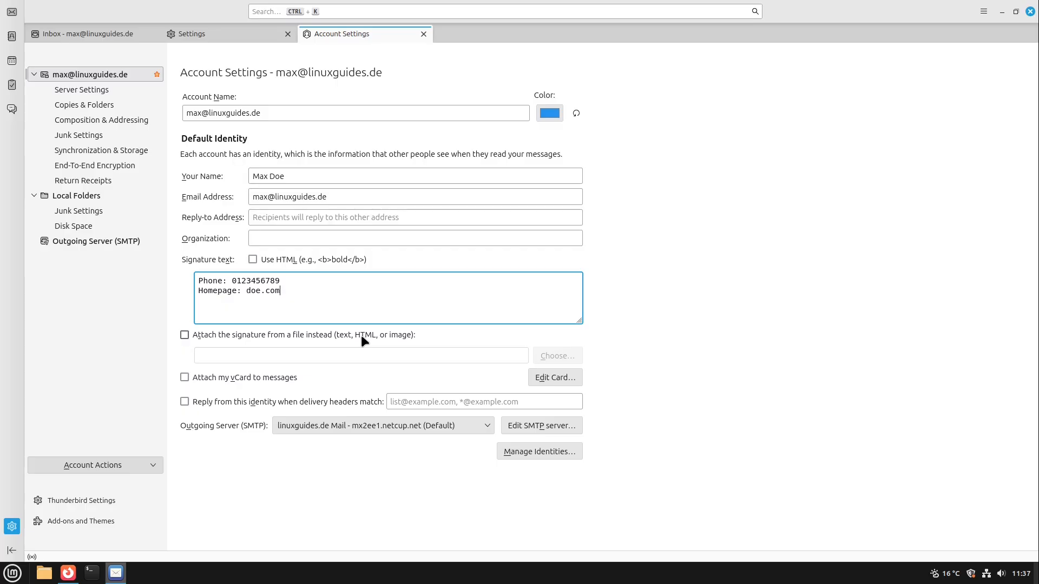
mouse_move(265, 330)
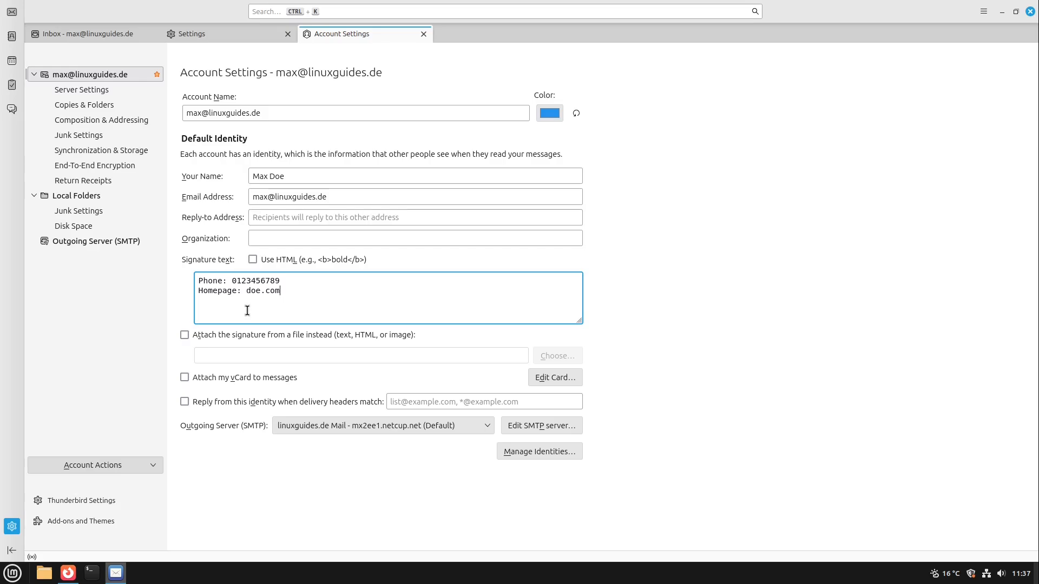
mouse_move(224, 372)
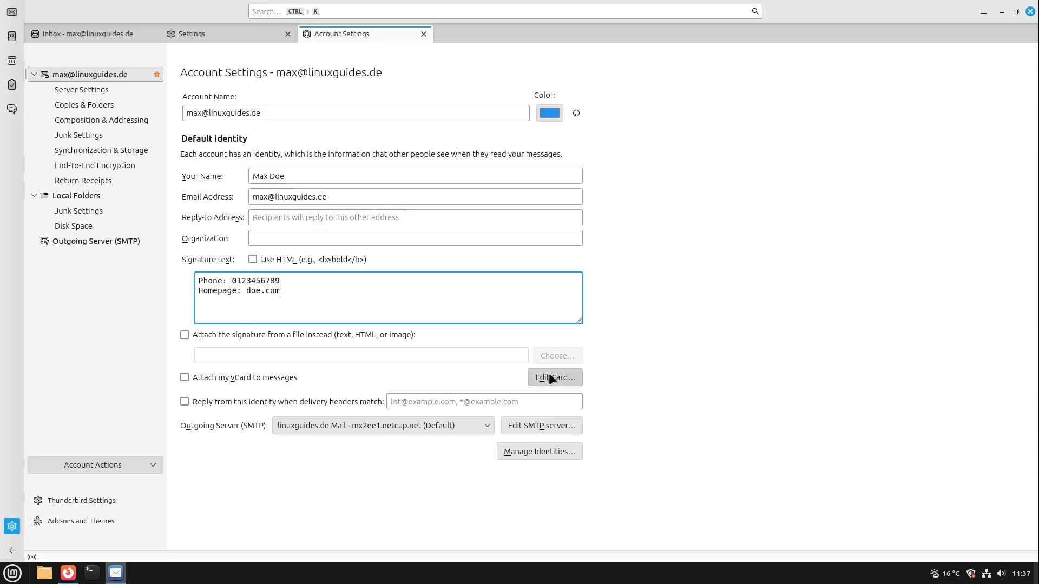
left_click(554, 378)
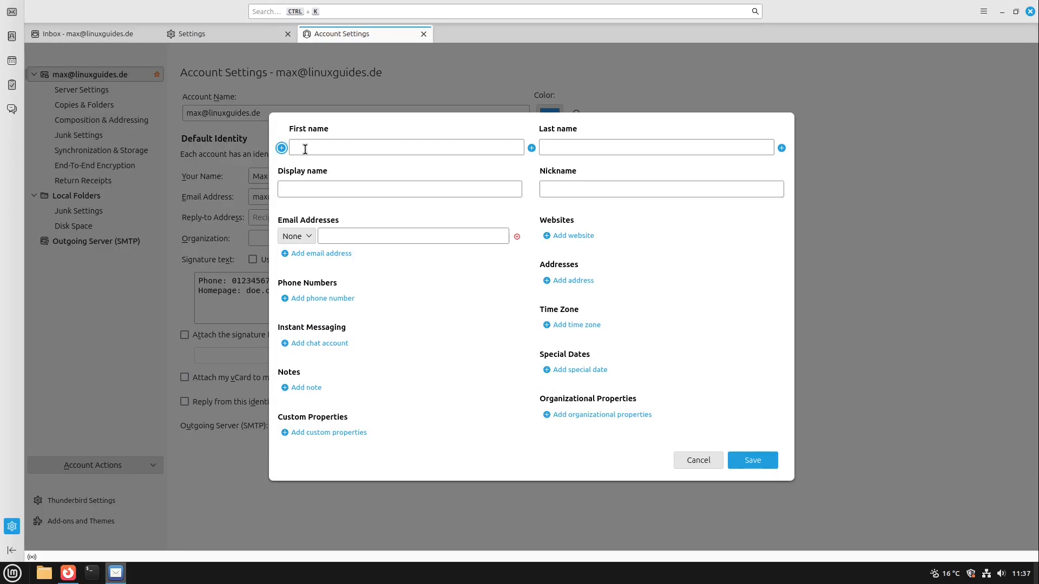
mouse_move(594, 181)
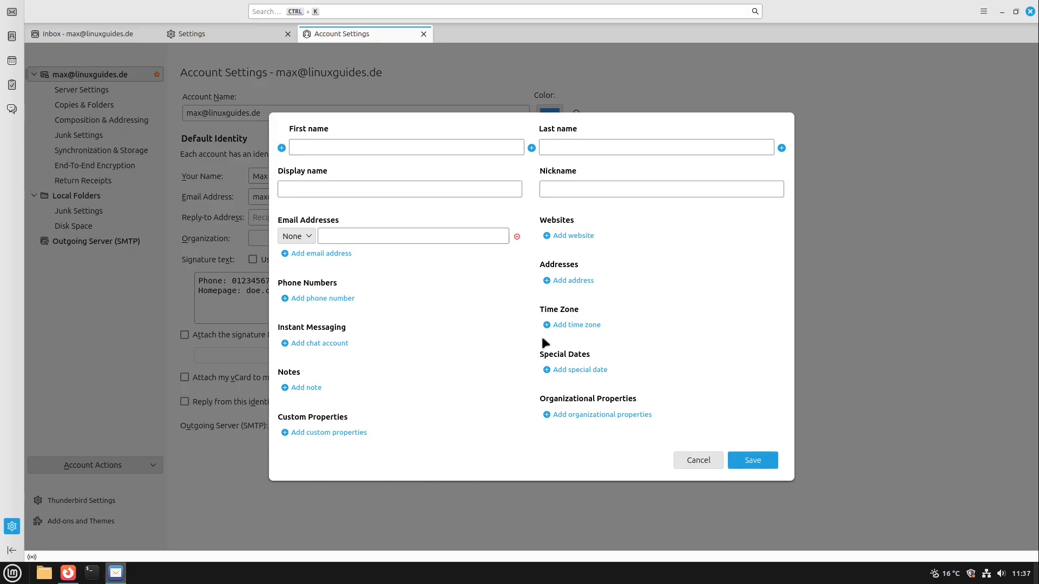
left_click(696, 460)
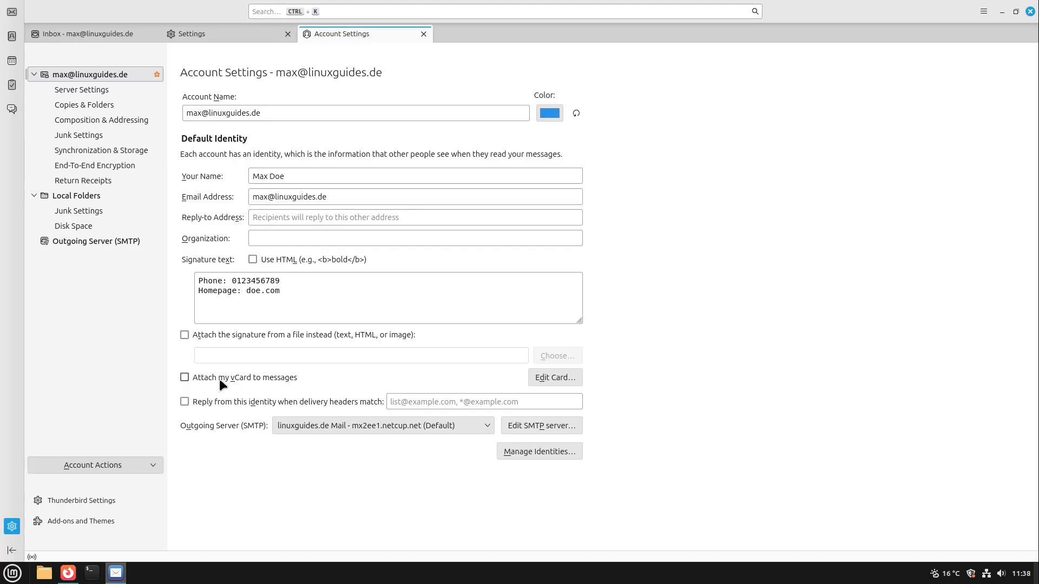
mouse_move(260, 307)
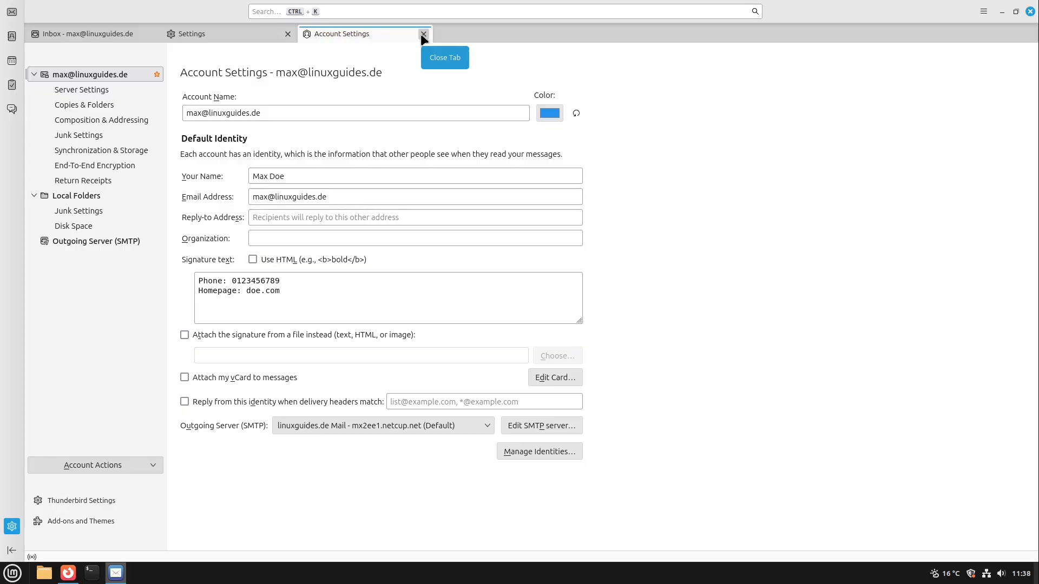
- Close Account Settings and search the Add-ons Manager for 'quicktext'
left_click(423, 34)
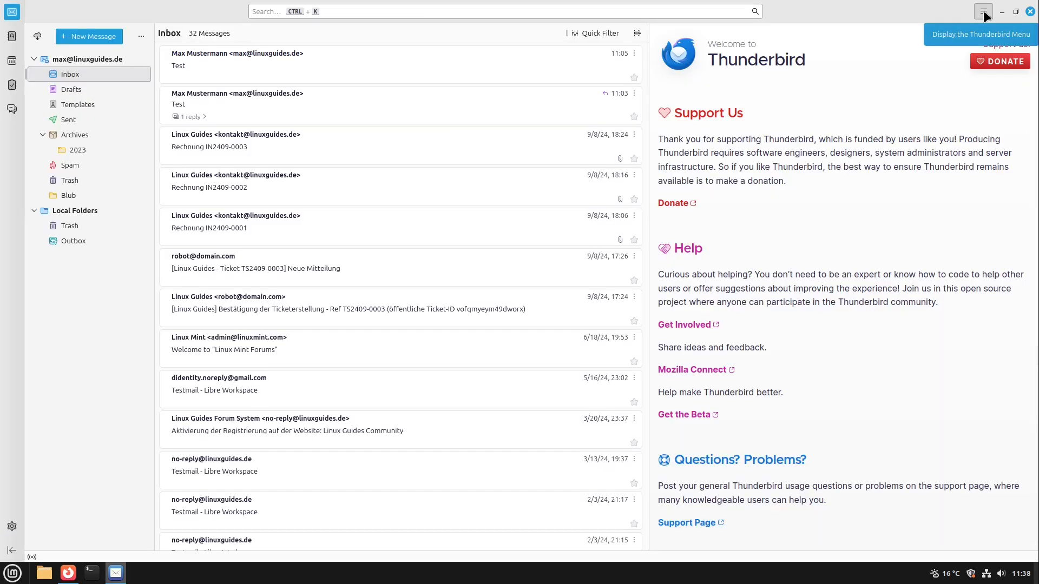
left_click(983, 11)
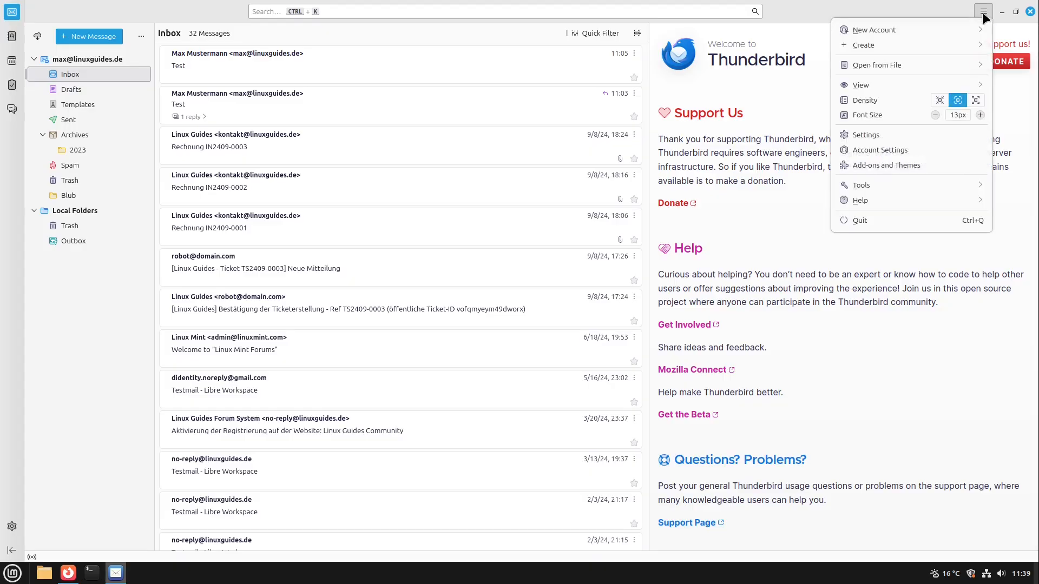
mouse_move(883, 165)
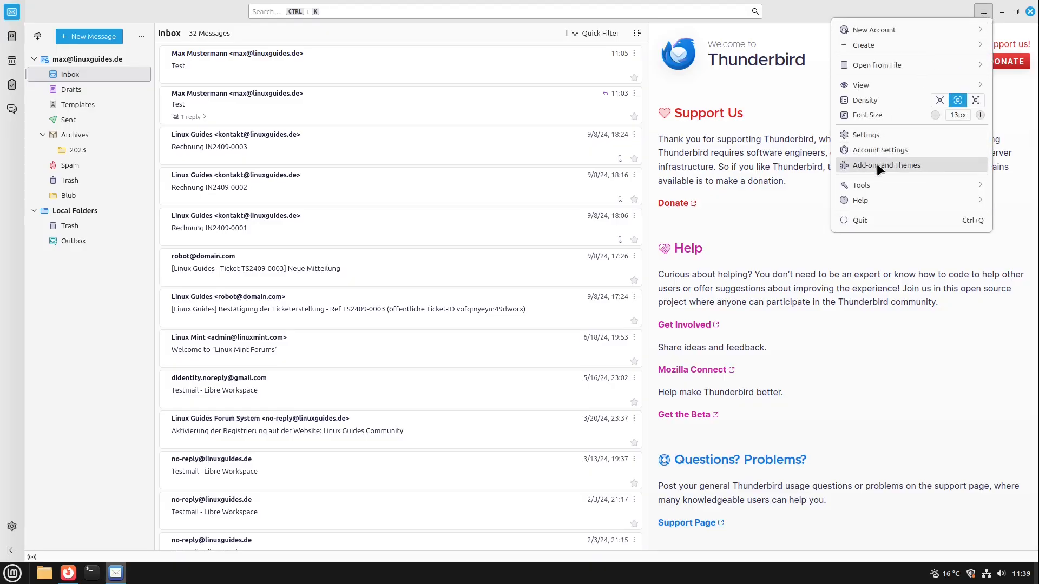
left_click(885, 165)
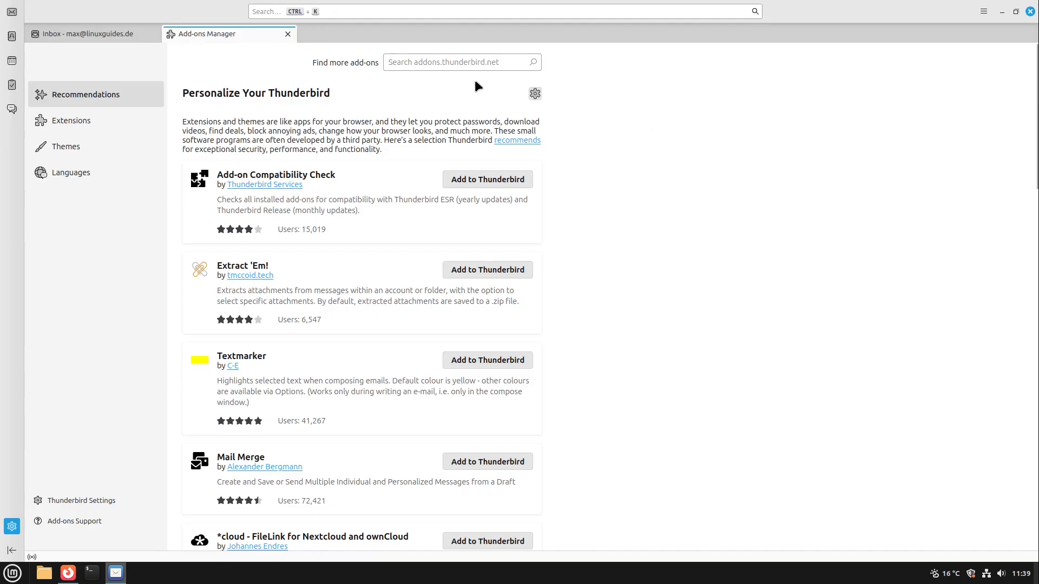
type("q")
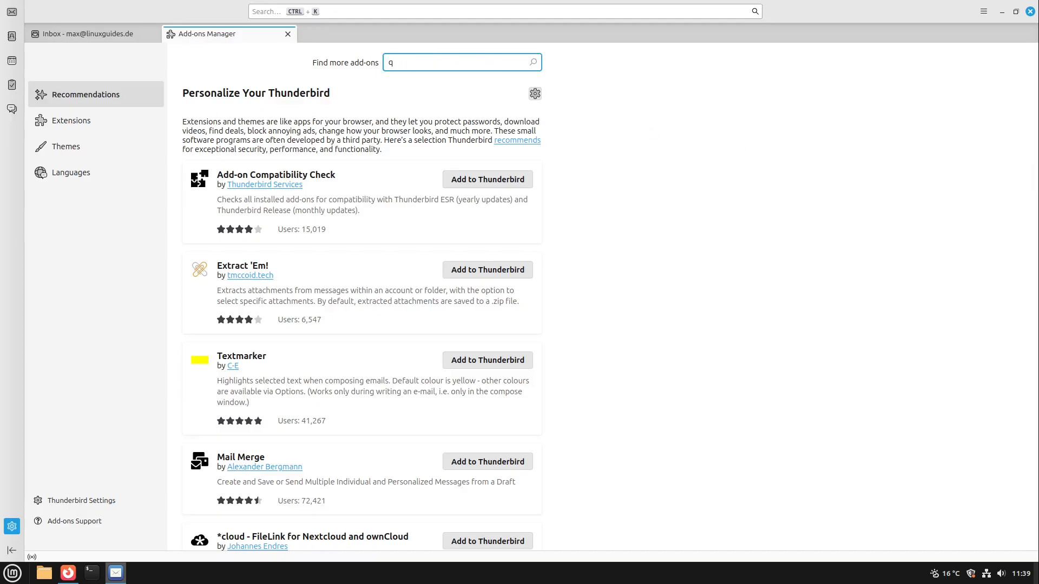
type("uicktext")
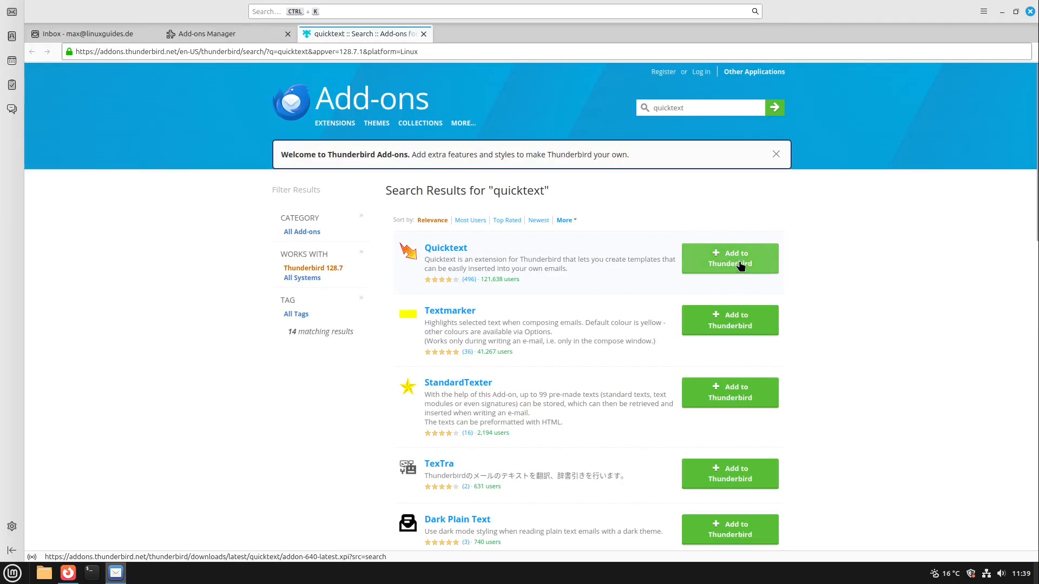
- Install the Quicktext add-on, accepting its permissions, and close both add-on tabs
left_click(729, 257)
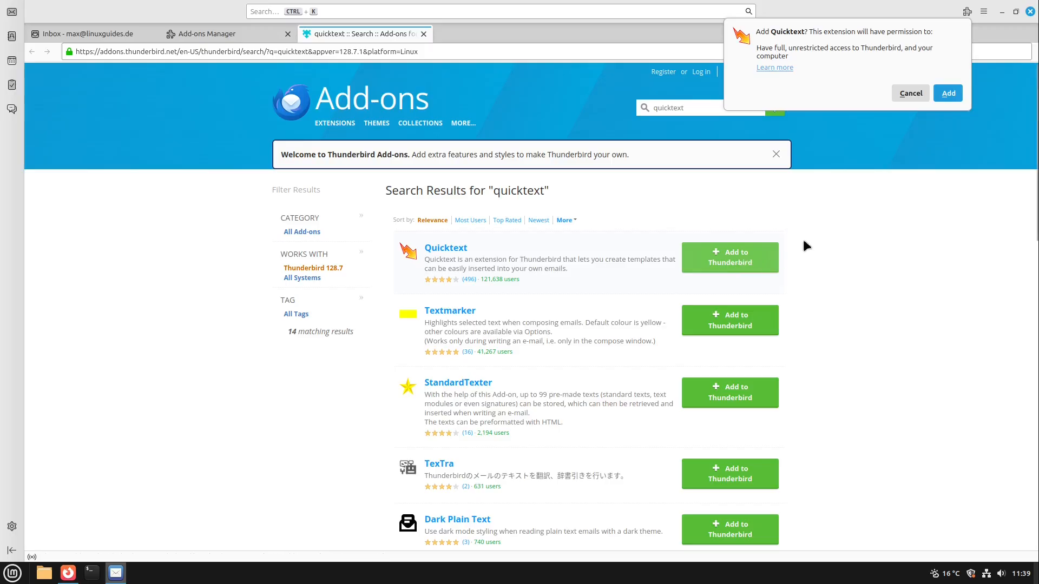
left_click(947, 92)
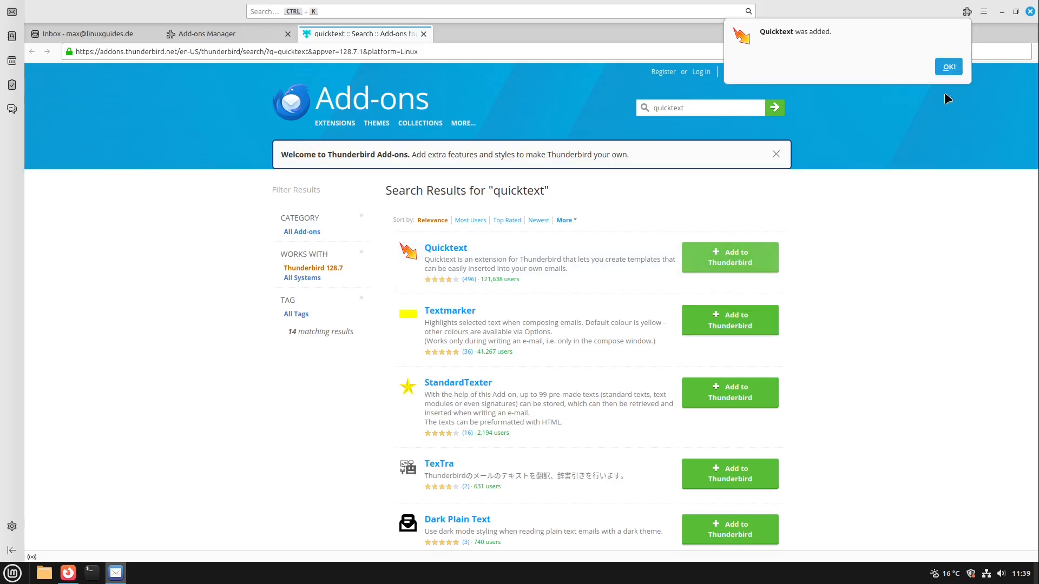
mouse_move(935, 48)
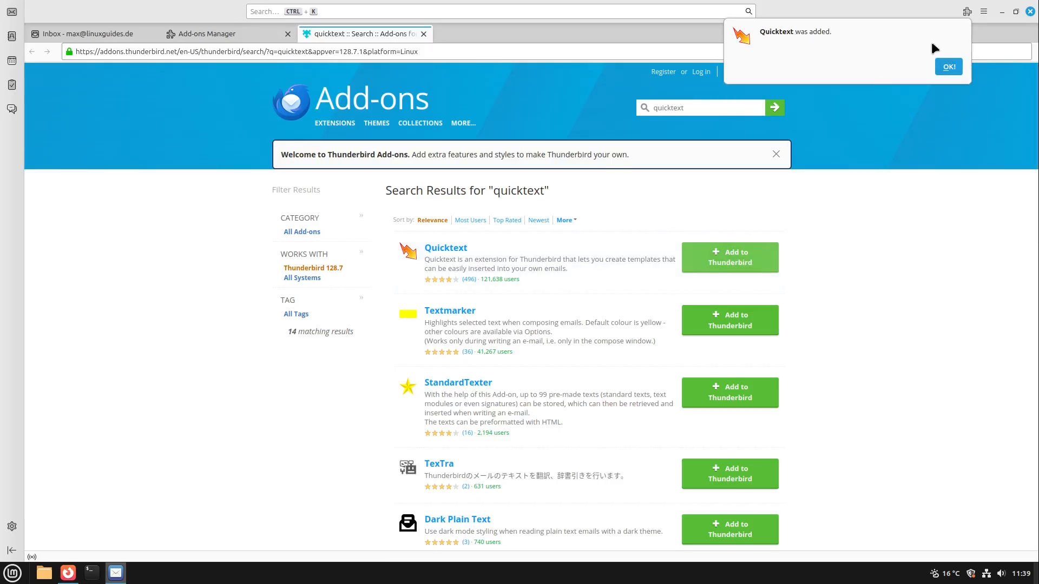
left_click(947, 66)
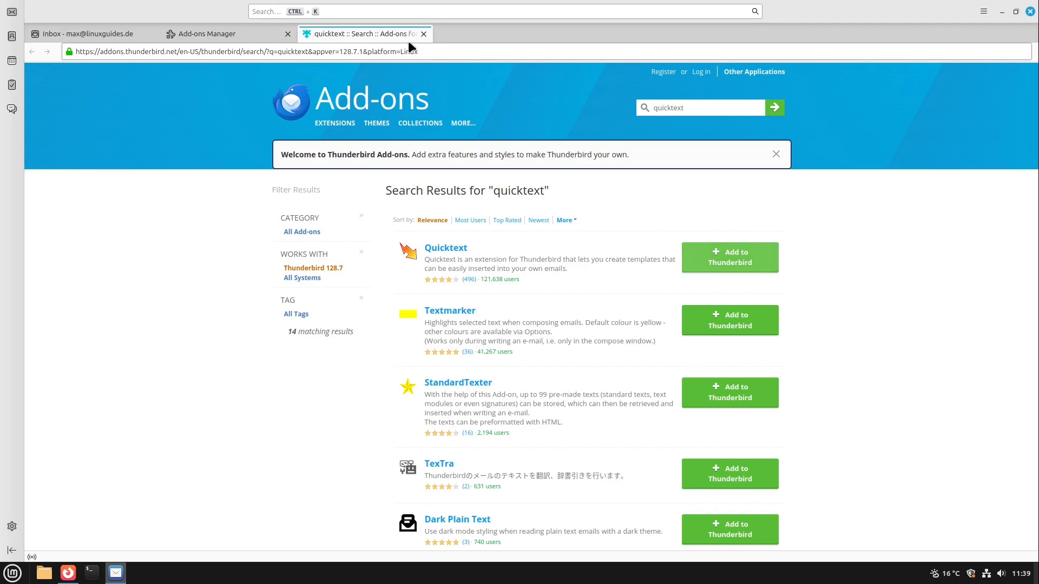
left_click(422, 34)
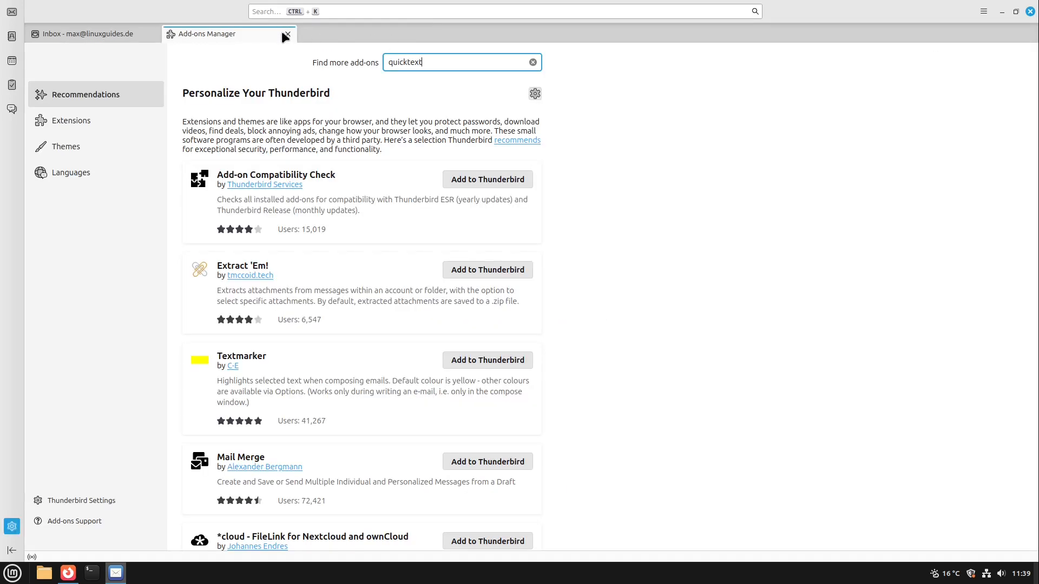
left_click(287, 33)
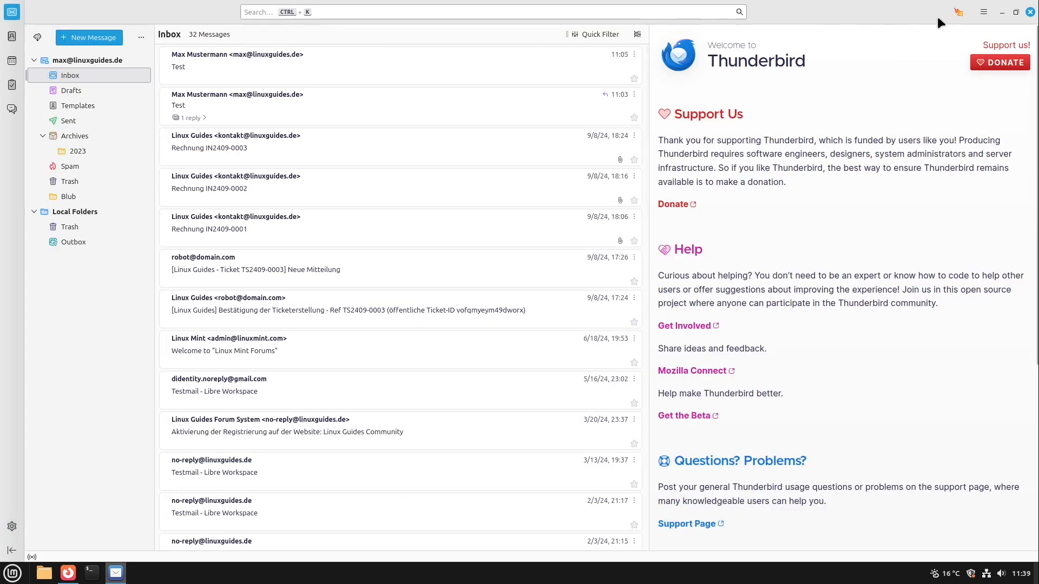
mouse_move(957, 12)
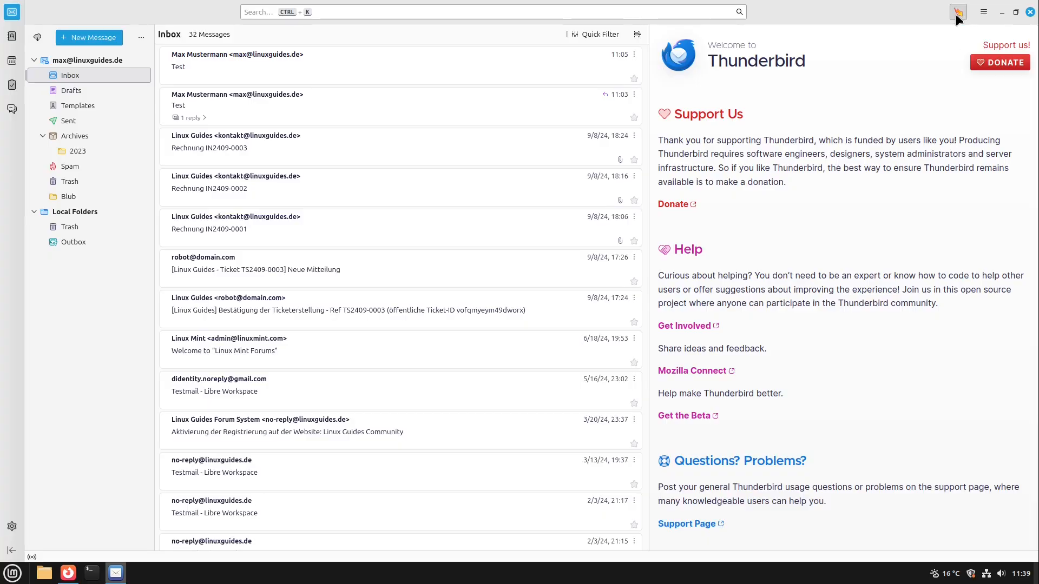
- Open Quicktext settings, enlarge the window, create group 'Default' and add a template
left_click(957, 12)
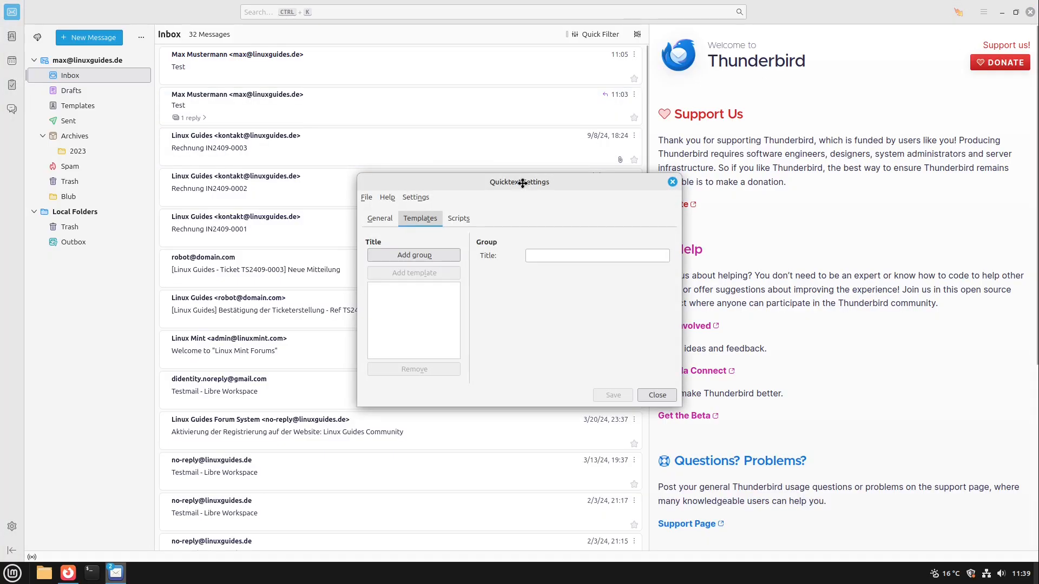
left_click_drag(519, 182, 316, 89)
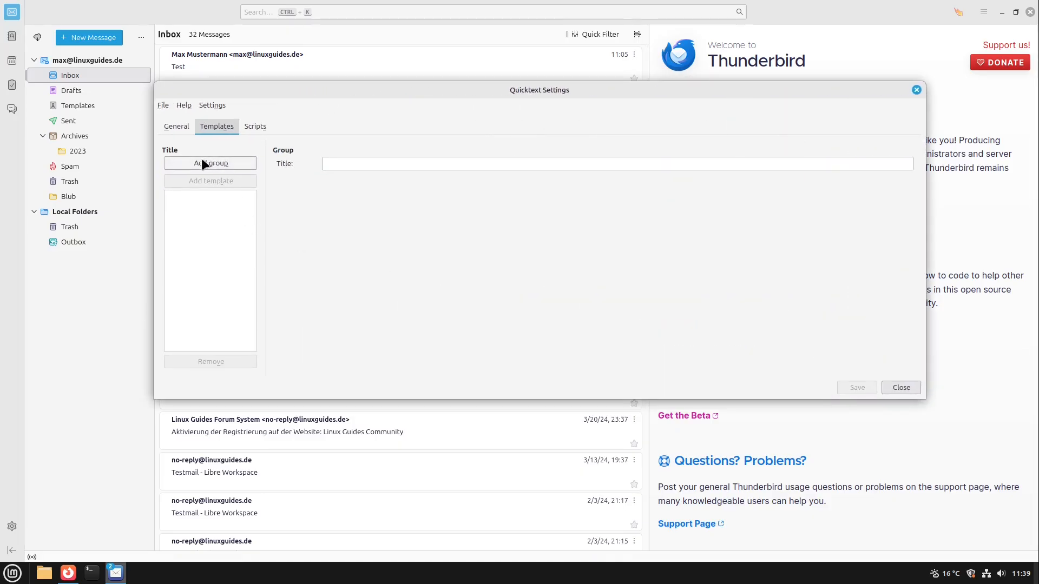
left_click(210, 163)
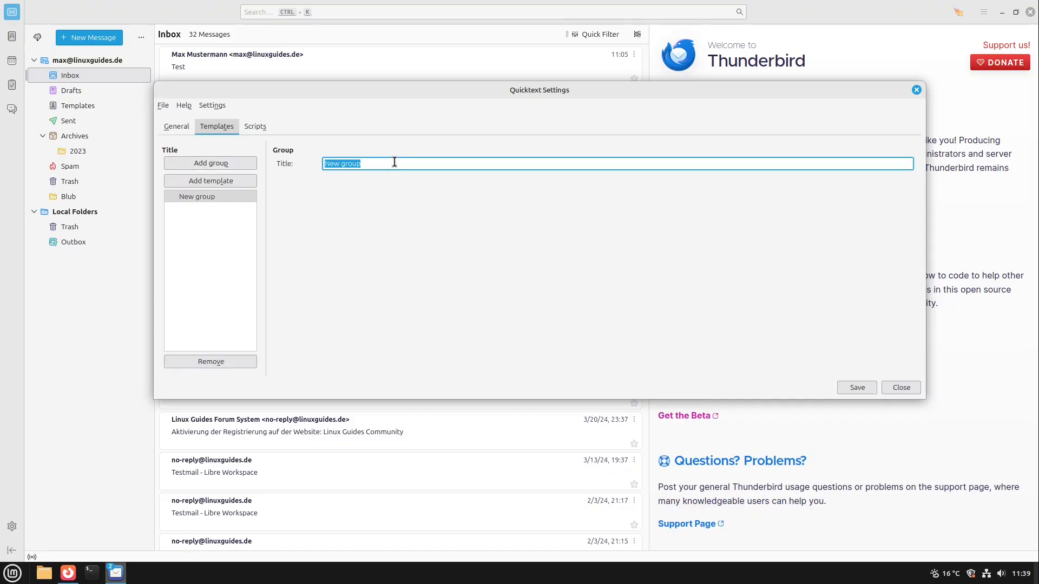
type("Default")
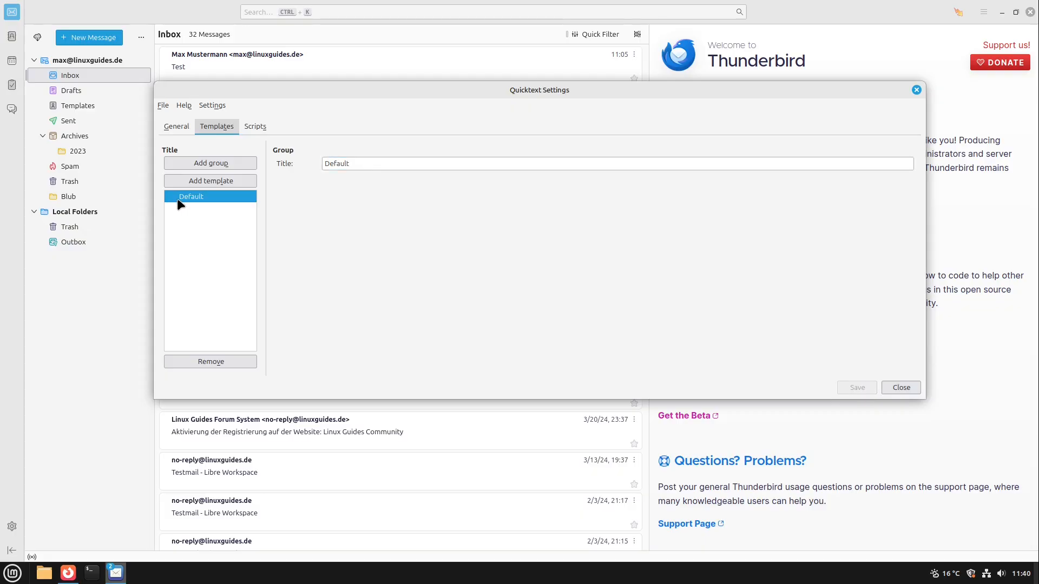
left_click(210, 180)
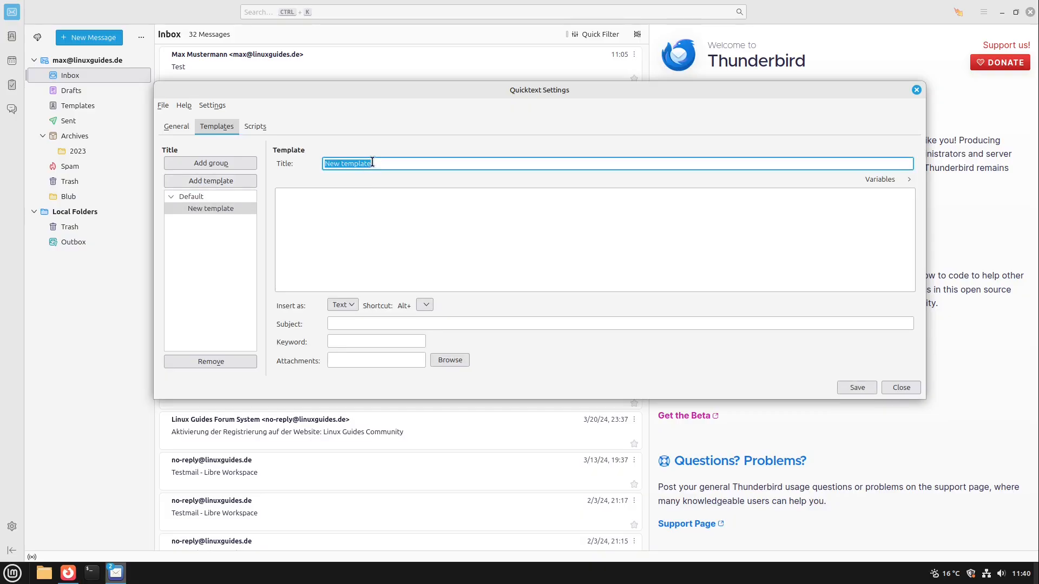
- Save template 'Kind regards' with body 'Kind regards / Max Doe' and Alt+1 shortcut
type("Kind reg")
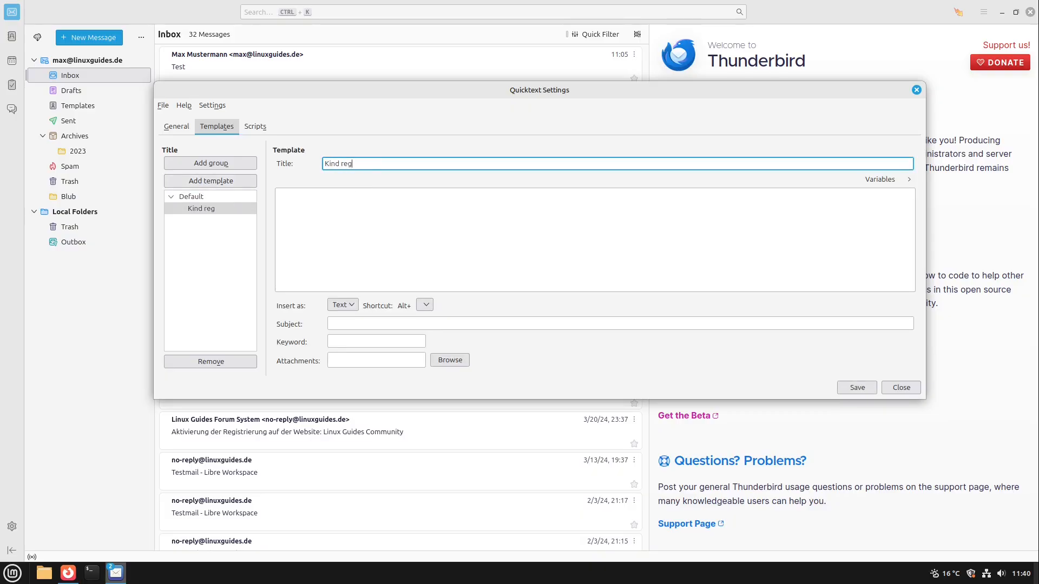
type("Kind regards")
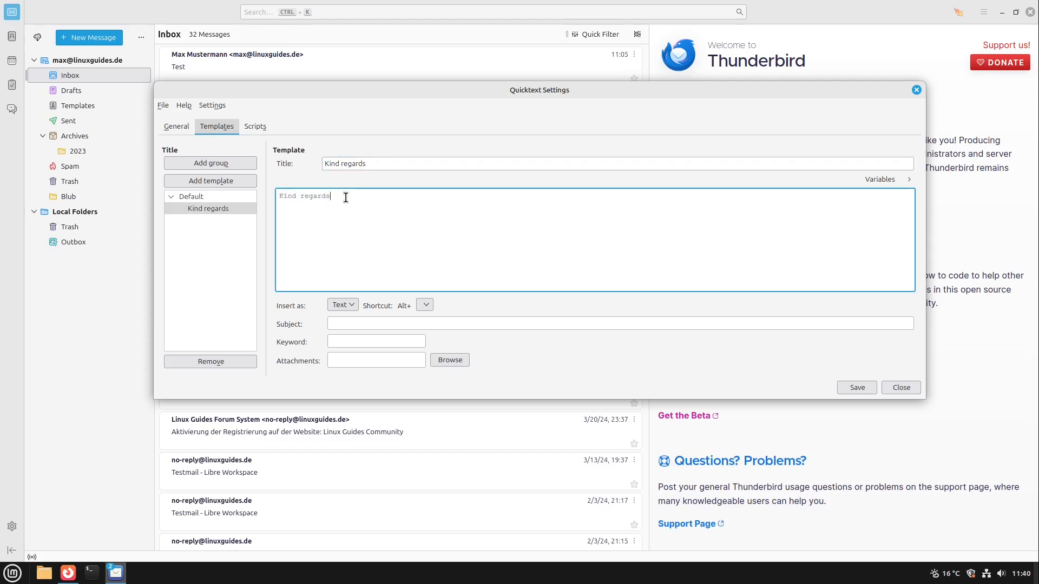
type("Jean")
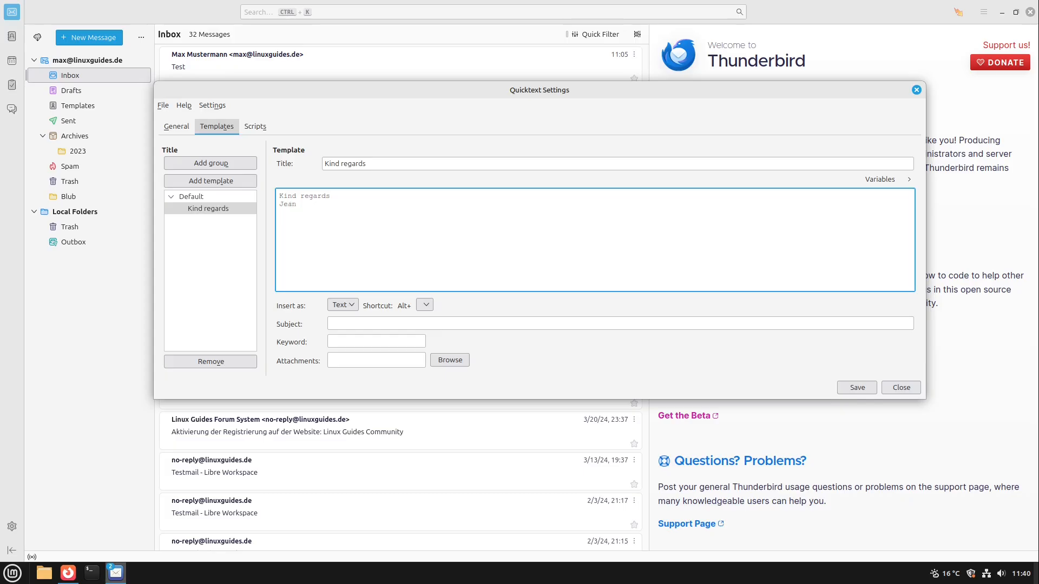
type("Max")
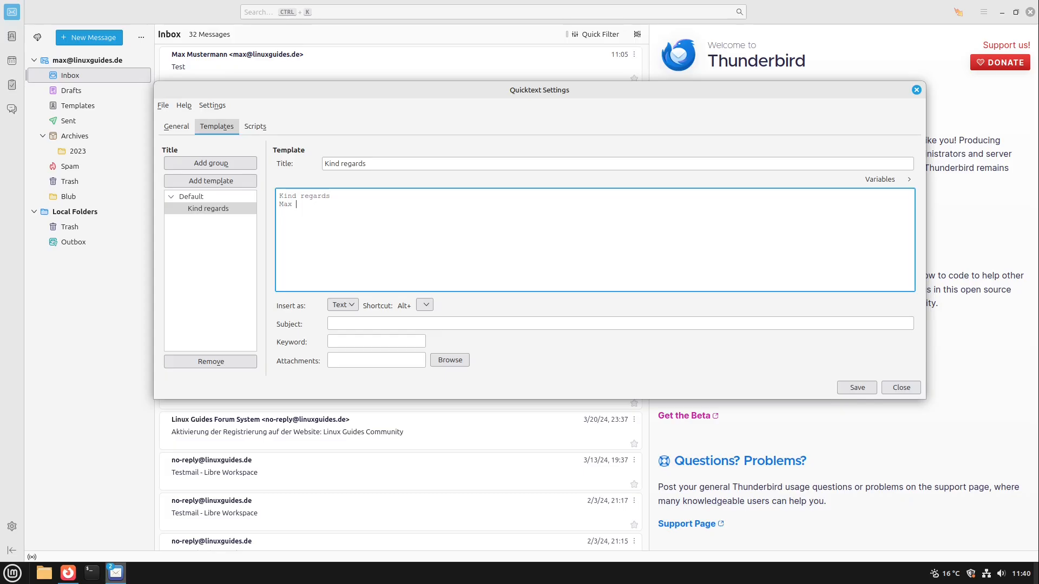
type("Doe")
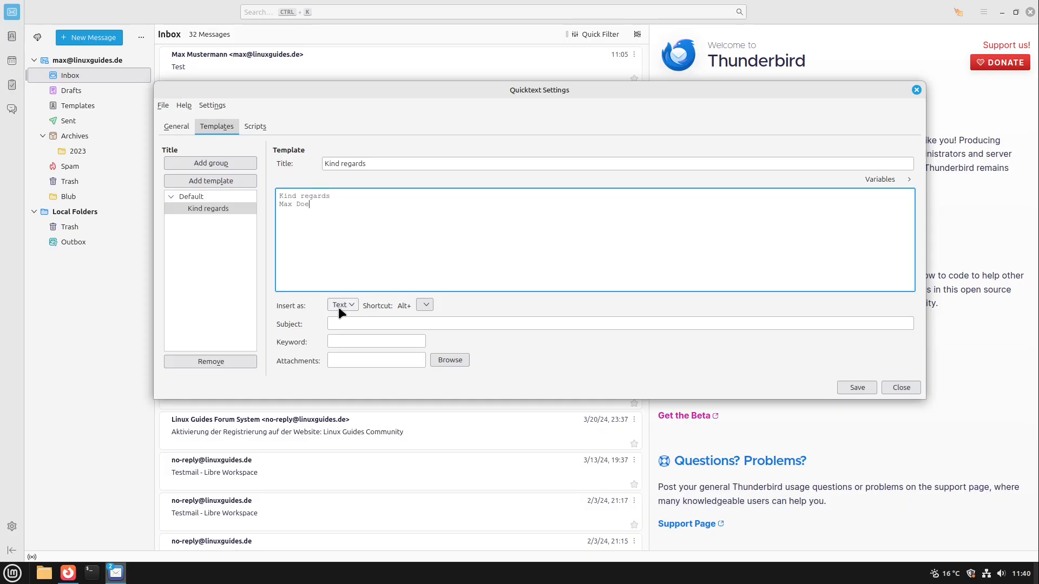
mouse_move(363, 306)
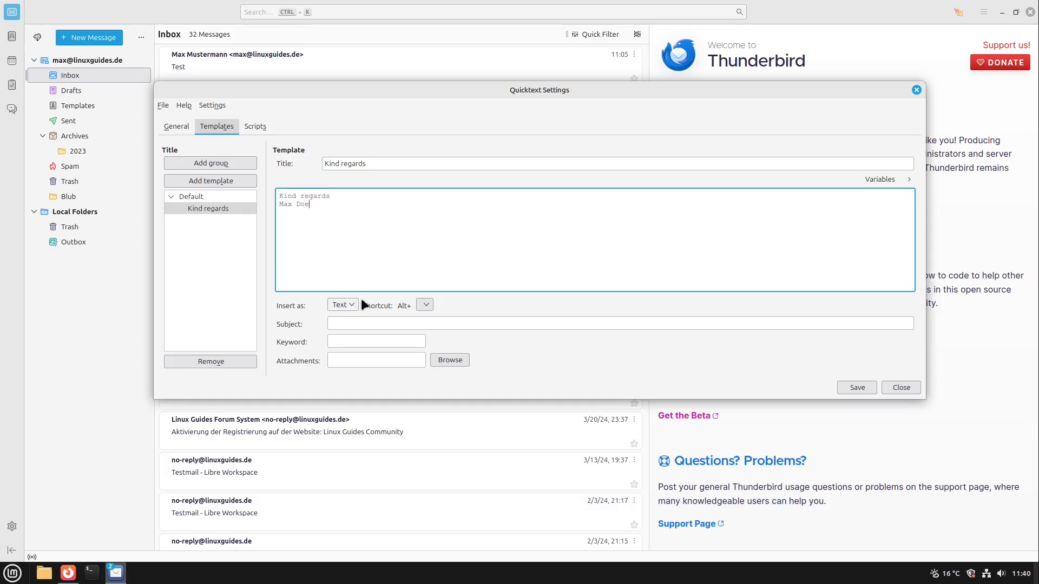
left_click(424, 305)
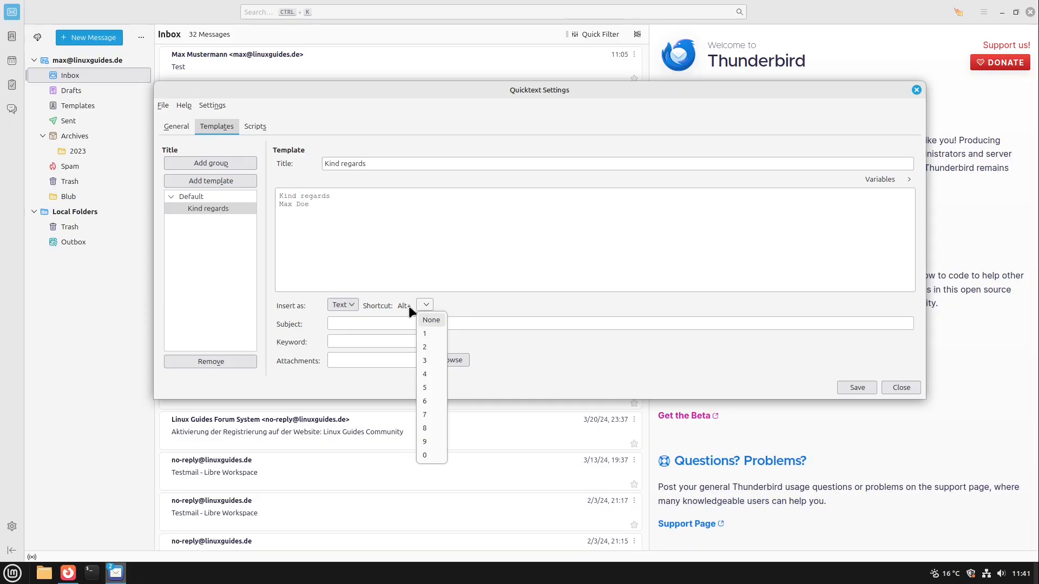
left_click(424, 334)
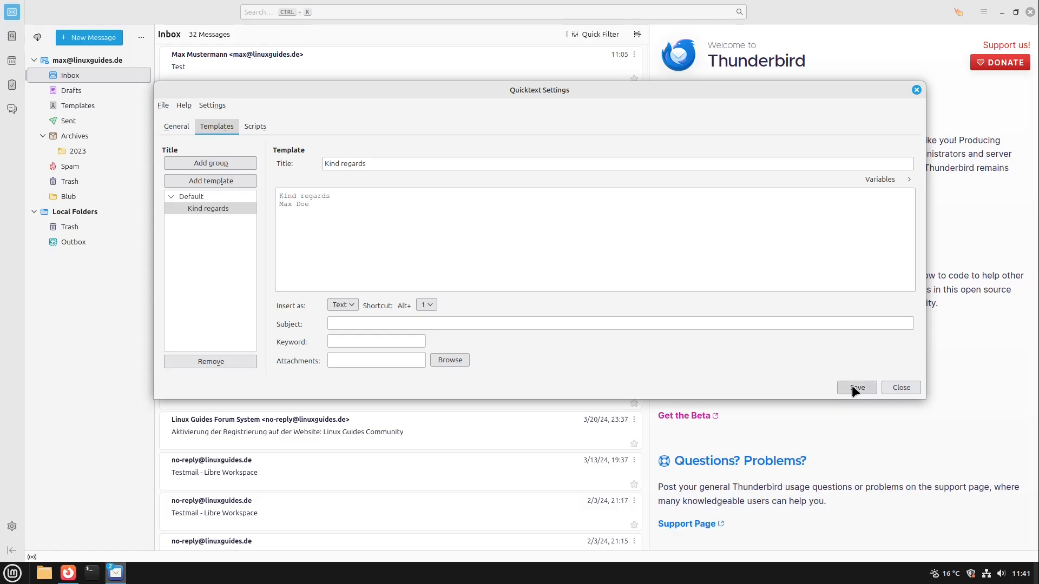
left_click(856, 387)
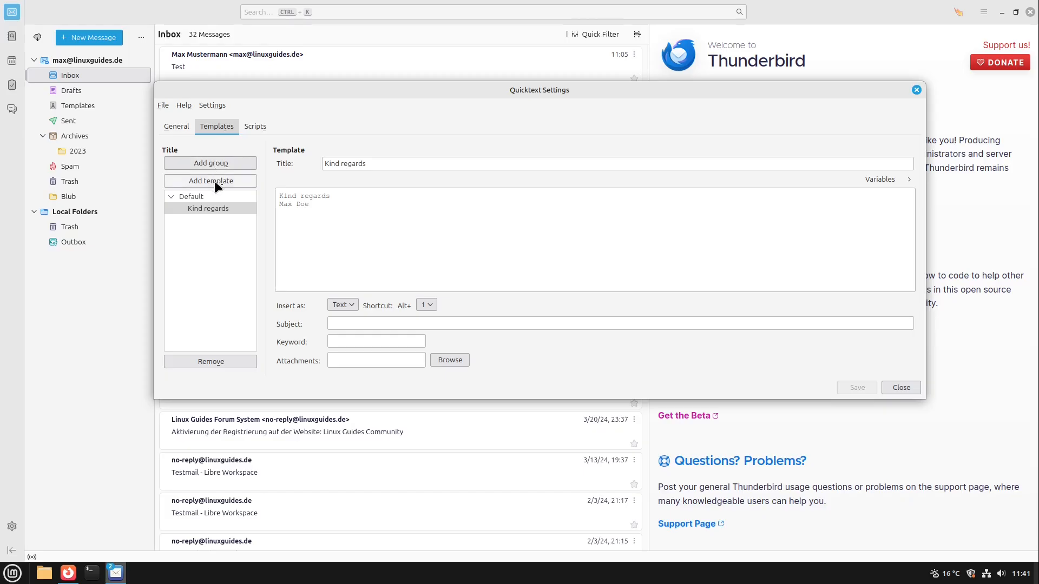
- Add a template 'For further questions..' with the contact-me sentence as its body
left_click(209, 180)
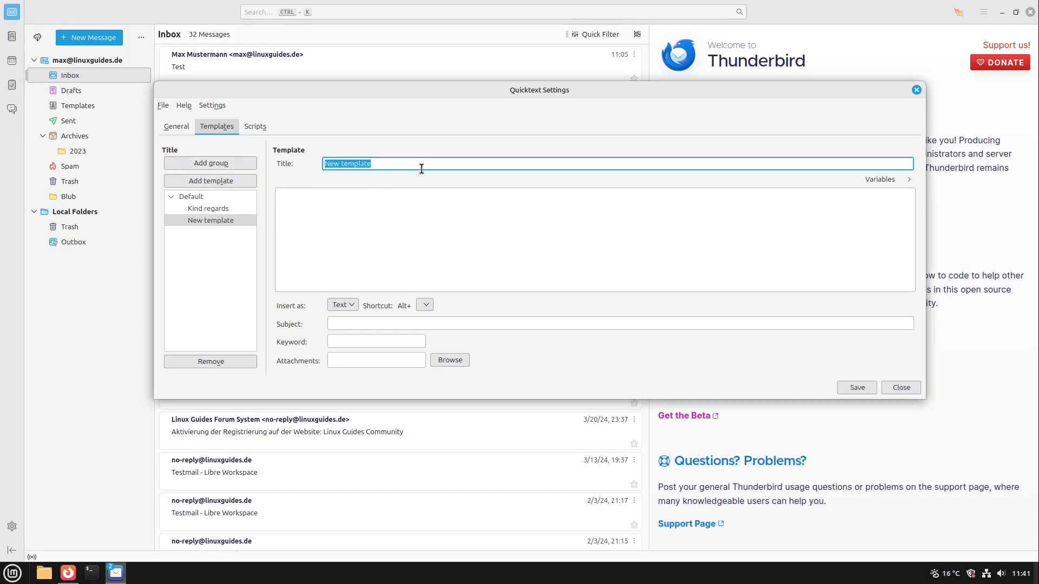
type("For further questi")
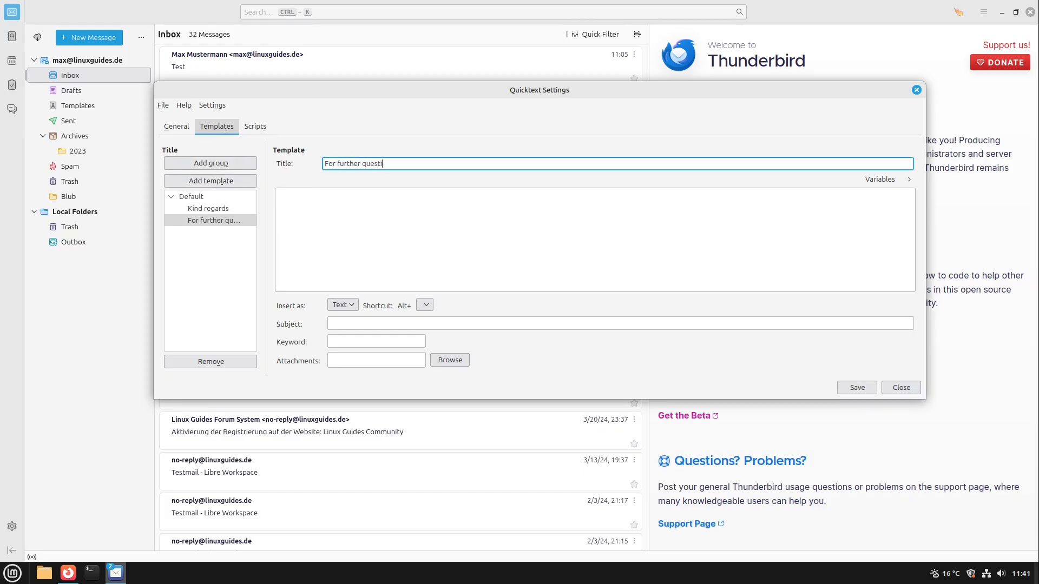
type("ions dont hesitate to contacnt m")
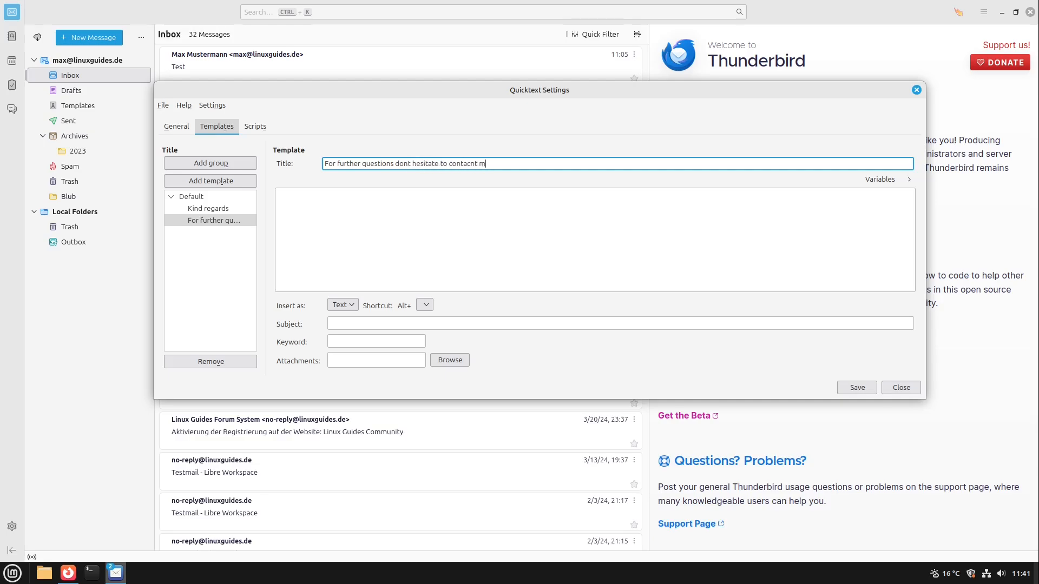
type("For further questions don't hesitate to contact me.")
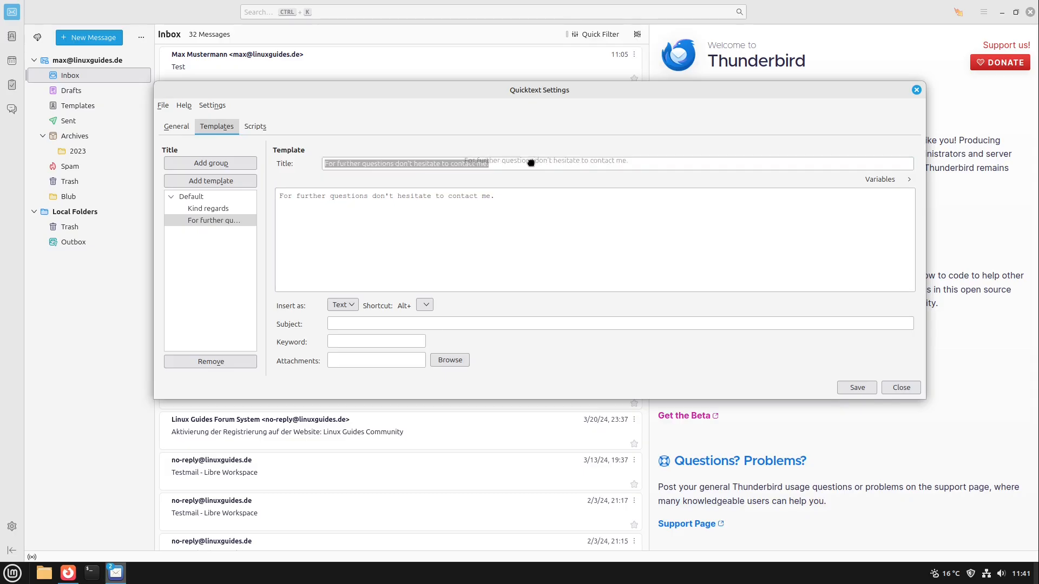
- Assign shortcut Alt+0 to the template and browse the Variables menu
left_click(424, 305)
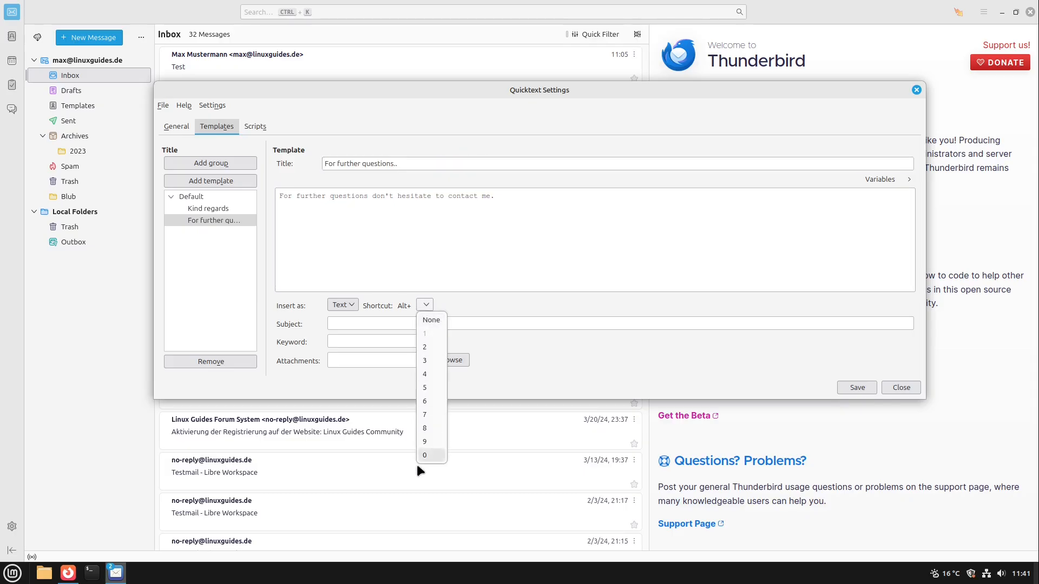
left_click(425, 455)
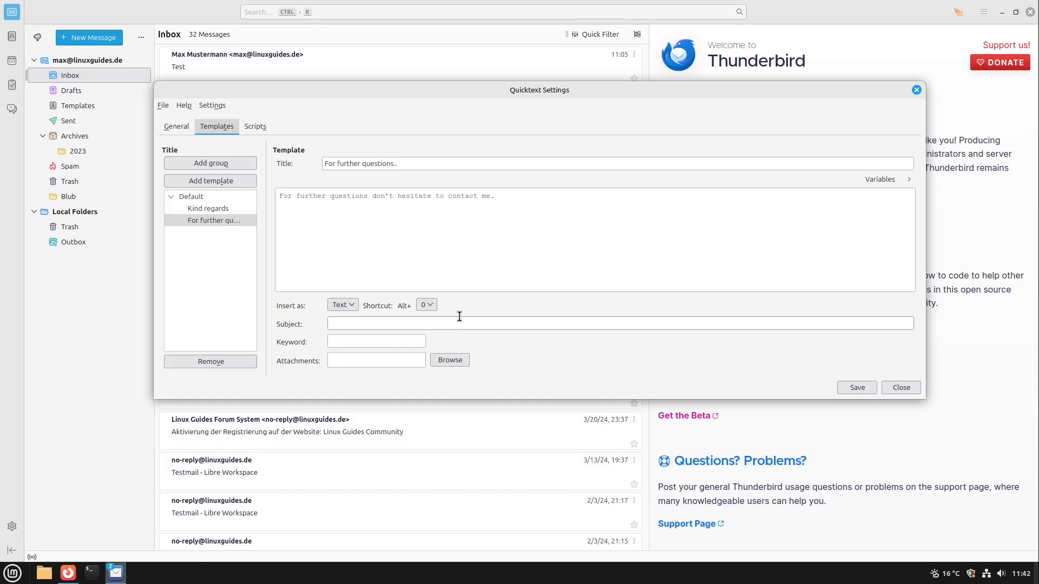
left_click(558, 239)
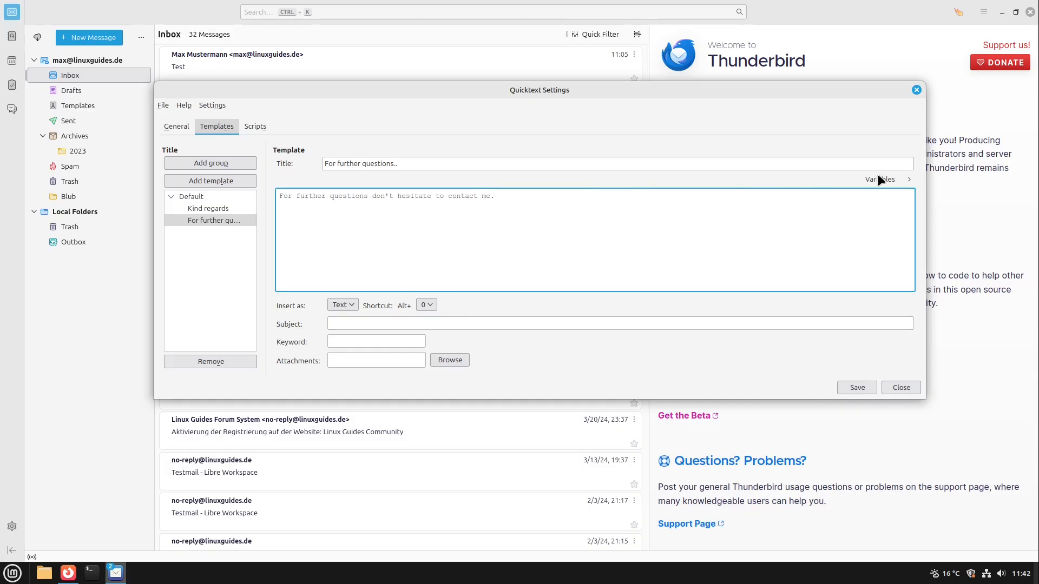
left_click(882, 179)
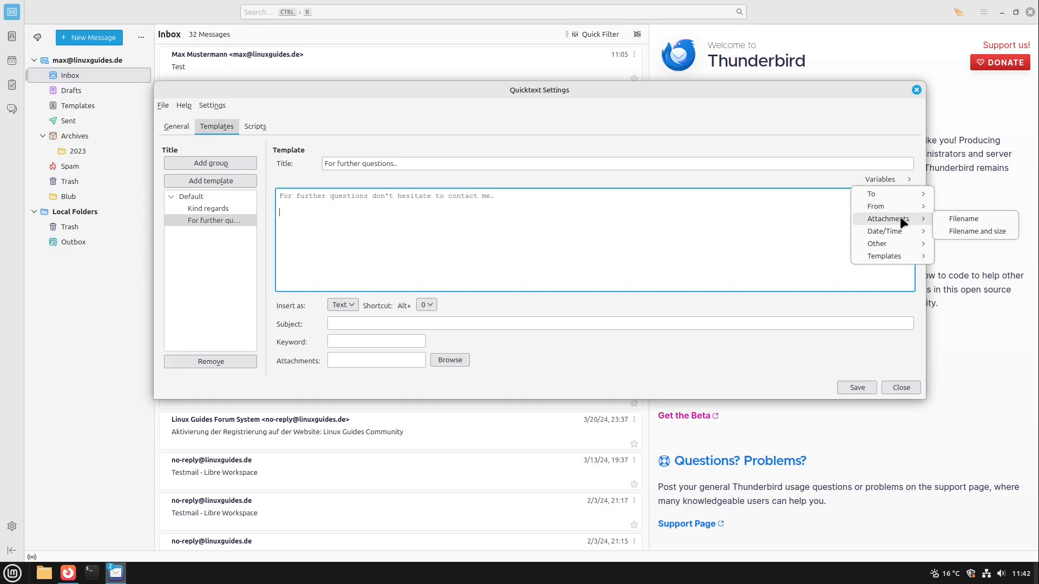
mouse_move(872, 193)
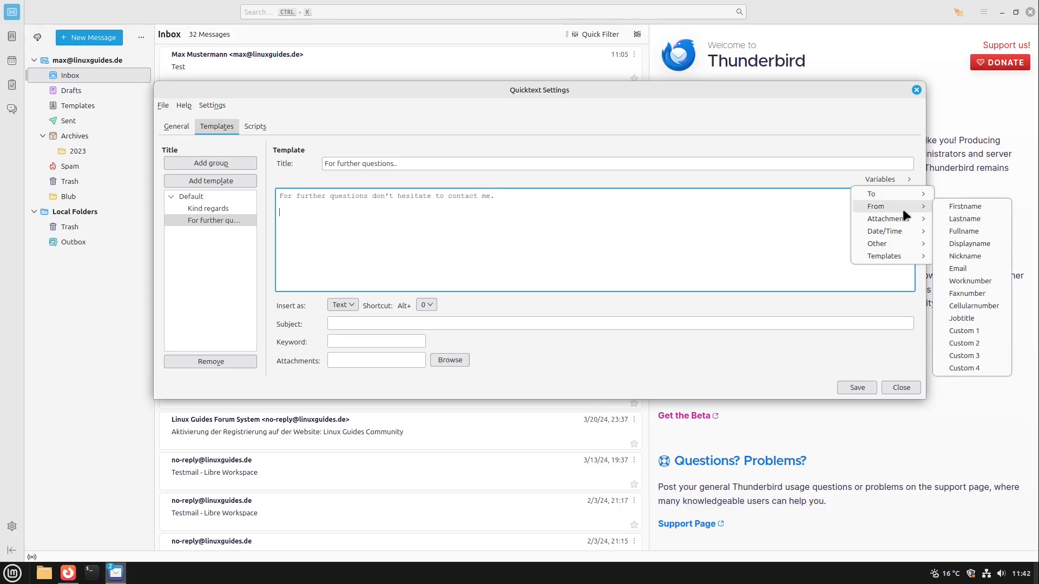
mouse_move(877, 243)
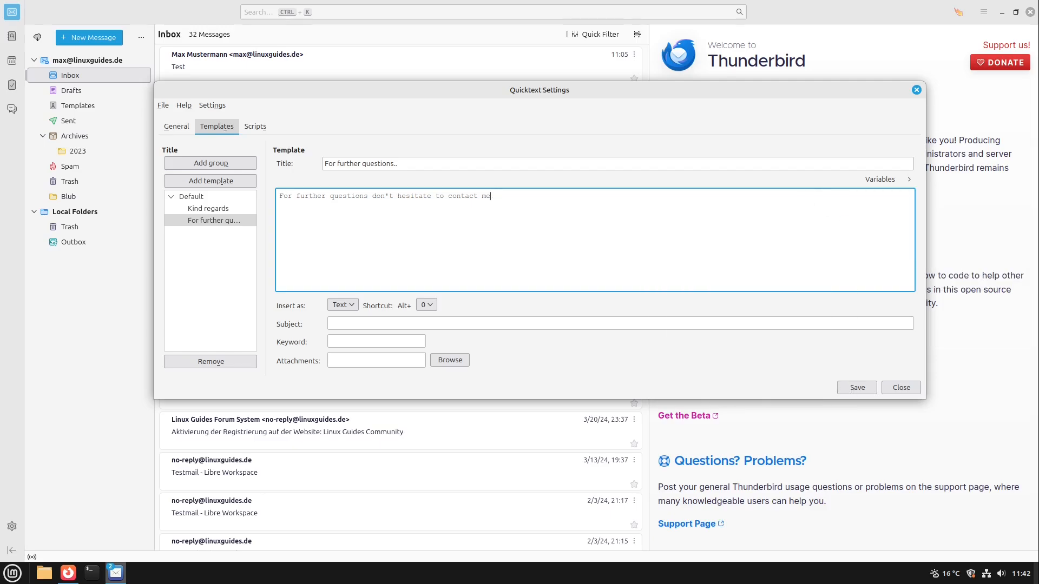
type(".")
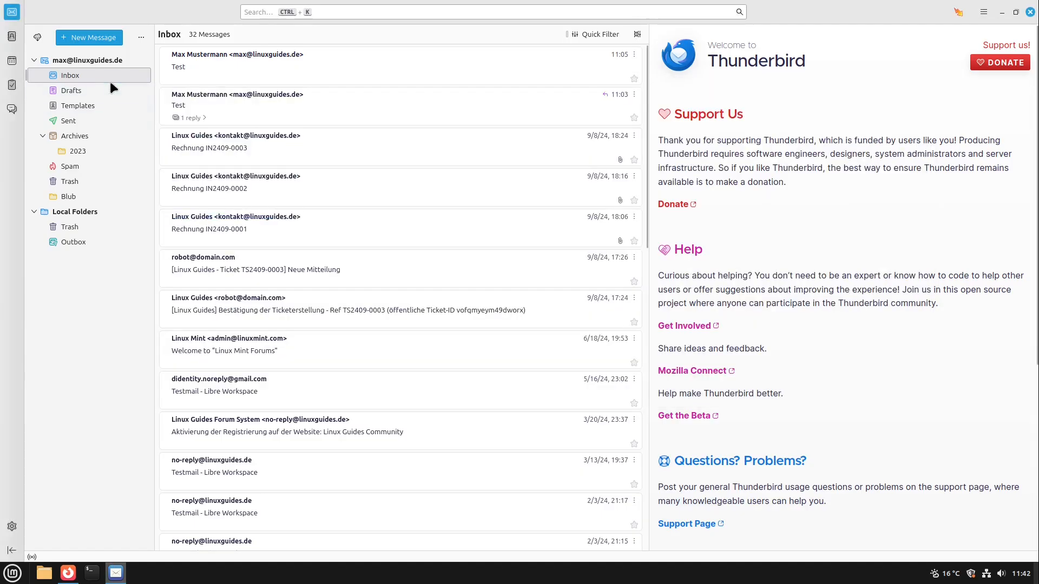
mouse_move(351, 137)
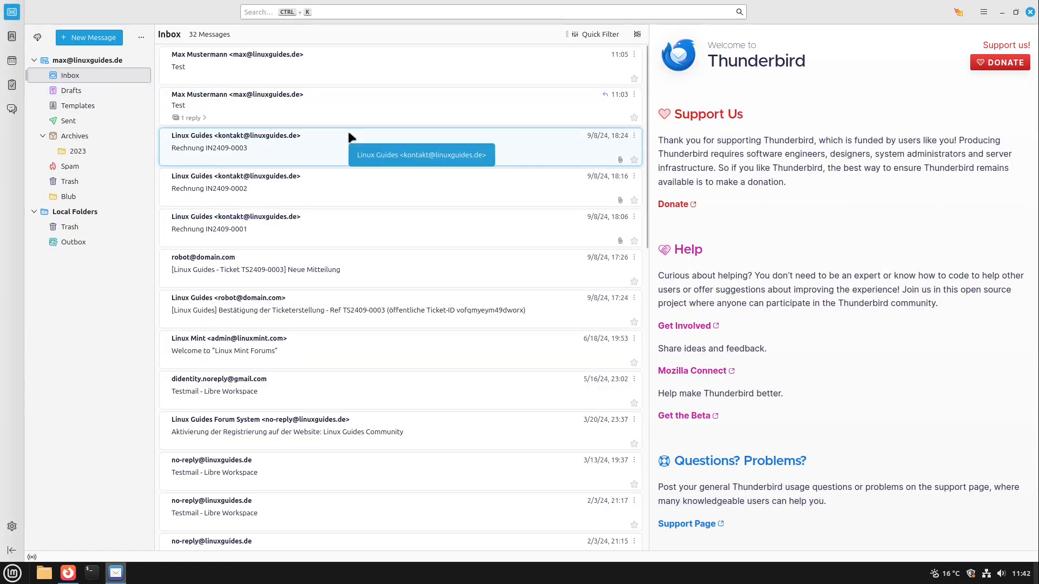
mouse_move(349, 135)
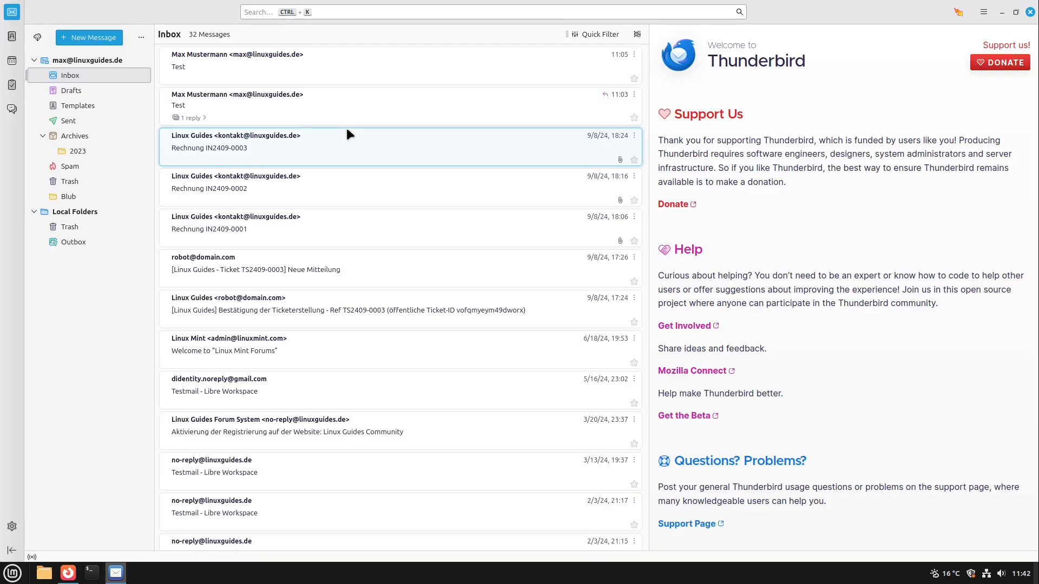
mouse_move(88, 38)
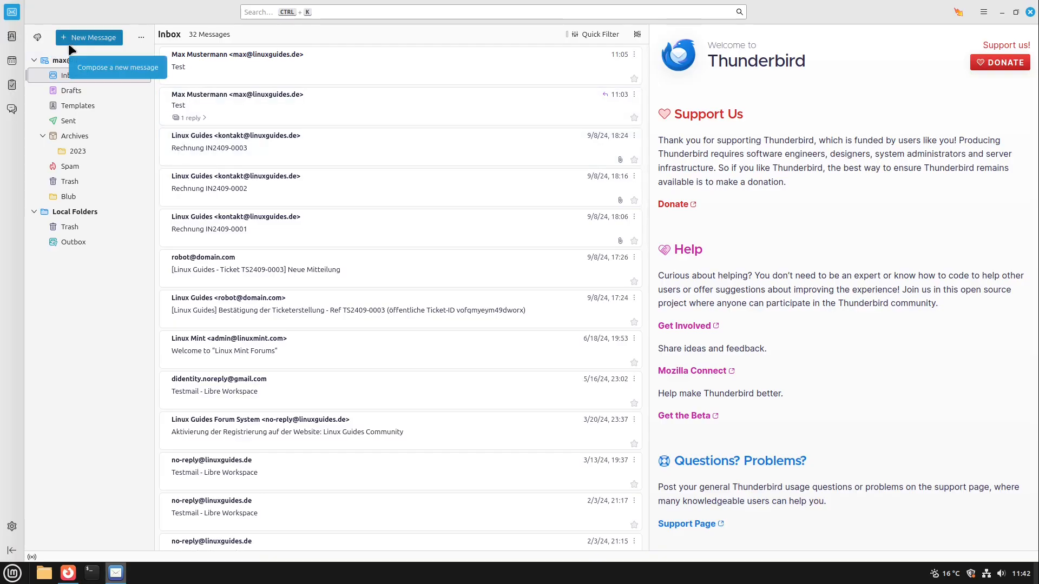
mouse_move(534, 151)
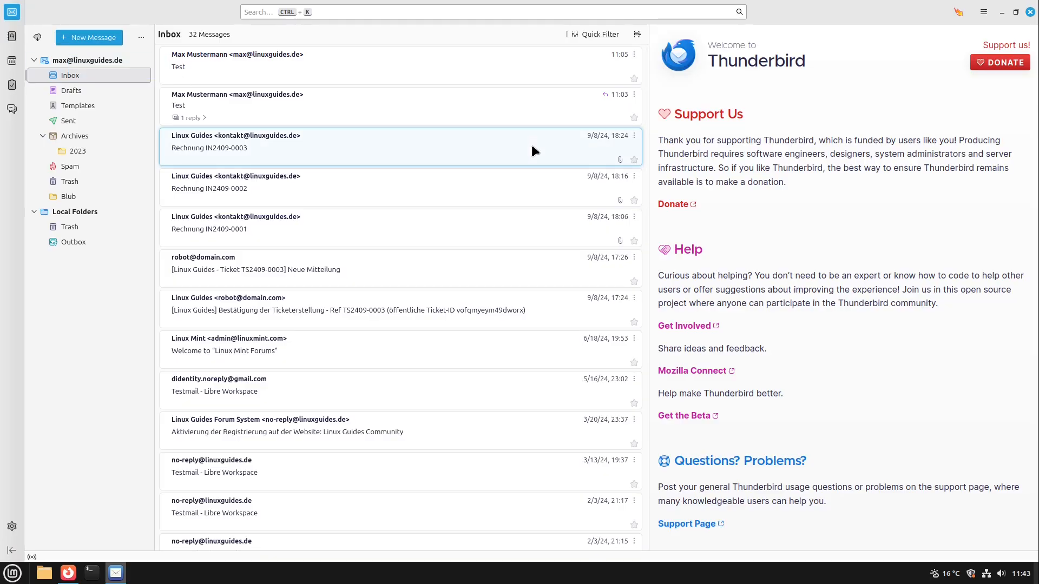
- Start a new message, which opens with the phone and homepage signature
left_click(89, 37)
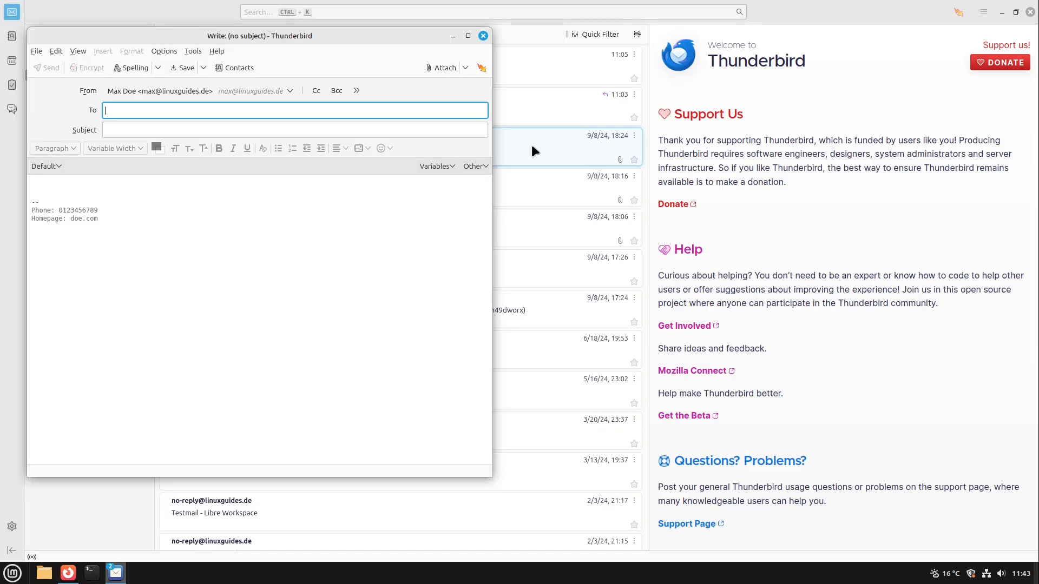
- Send a test email to max with subject Test, 'Hello Max,' and a contact-me line
type("max")
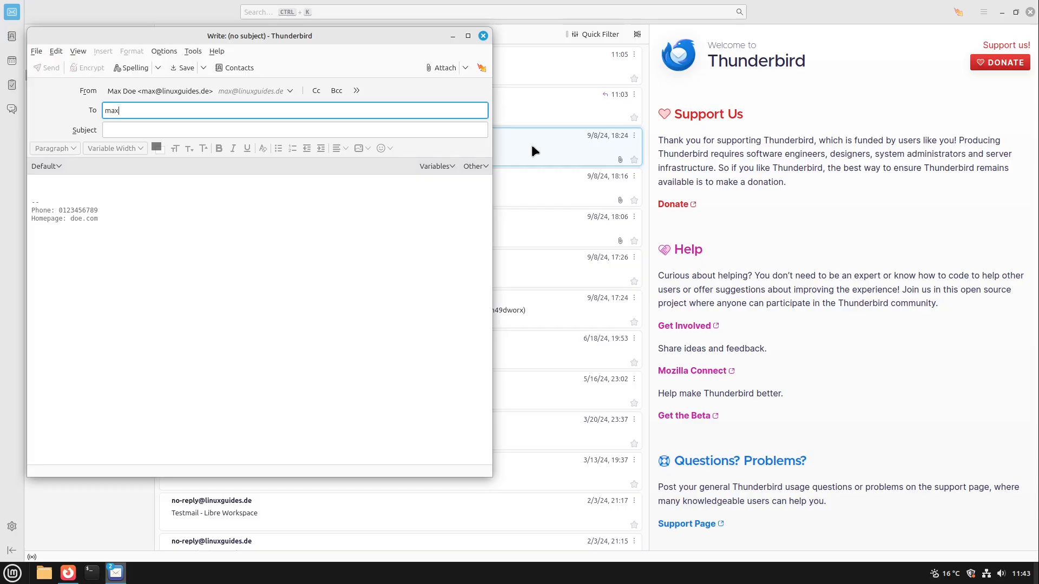
type("Test")
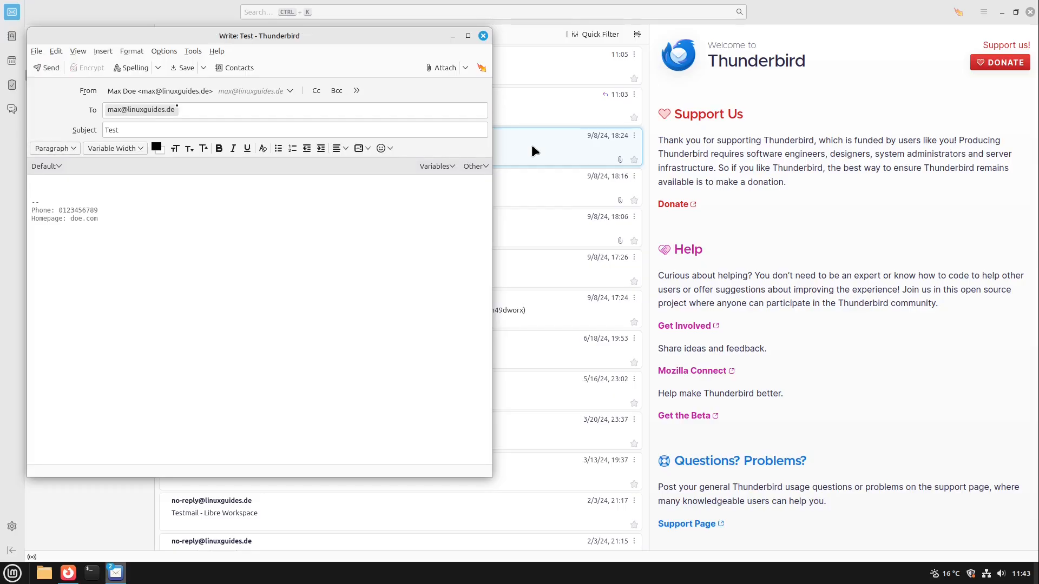
type("Hello Max")
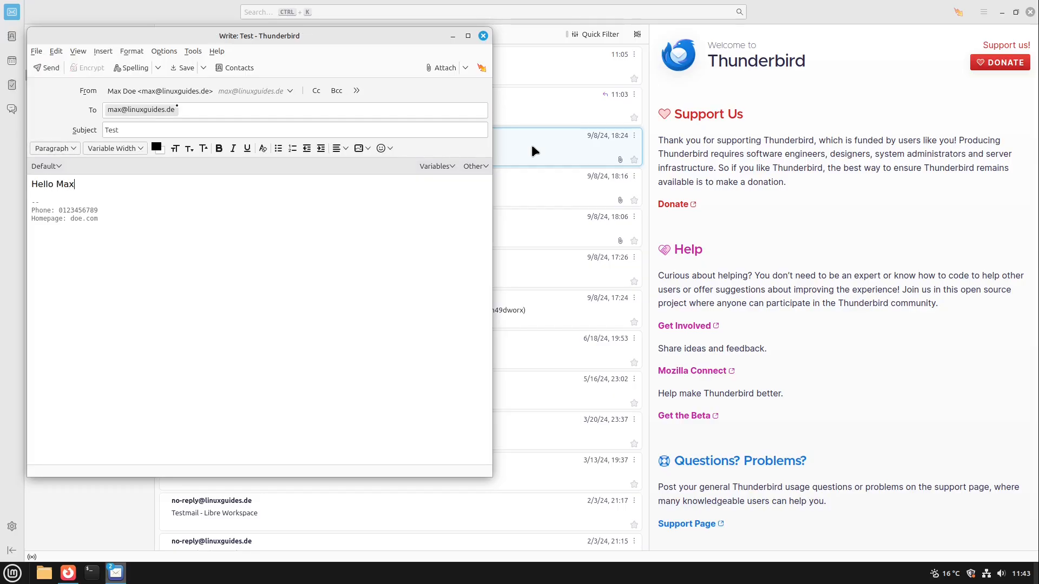
type(",")
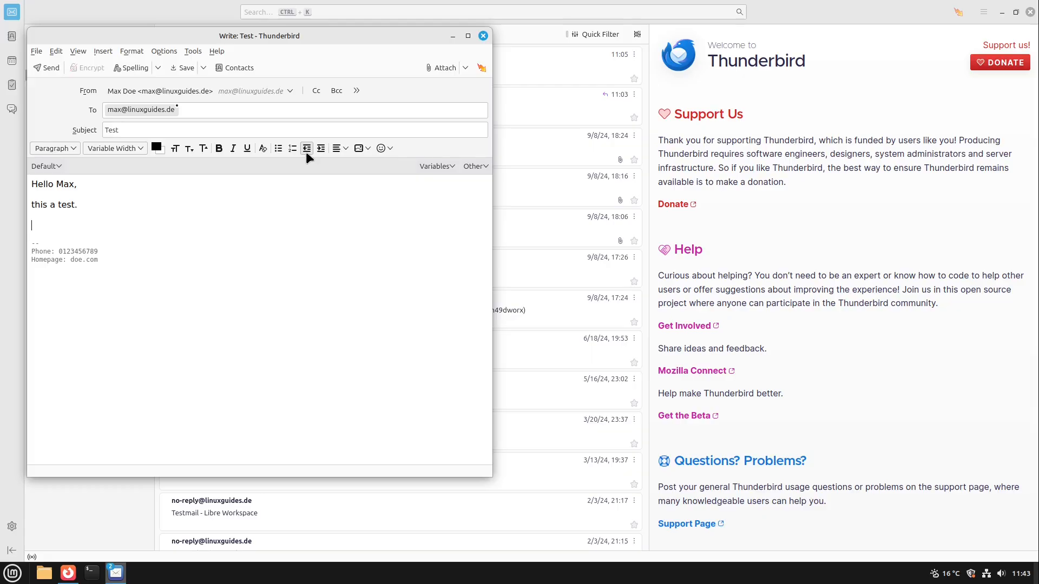
type("For further questions don't hesitate to contact me.")
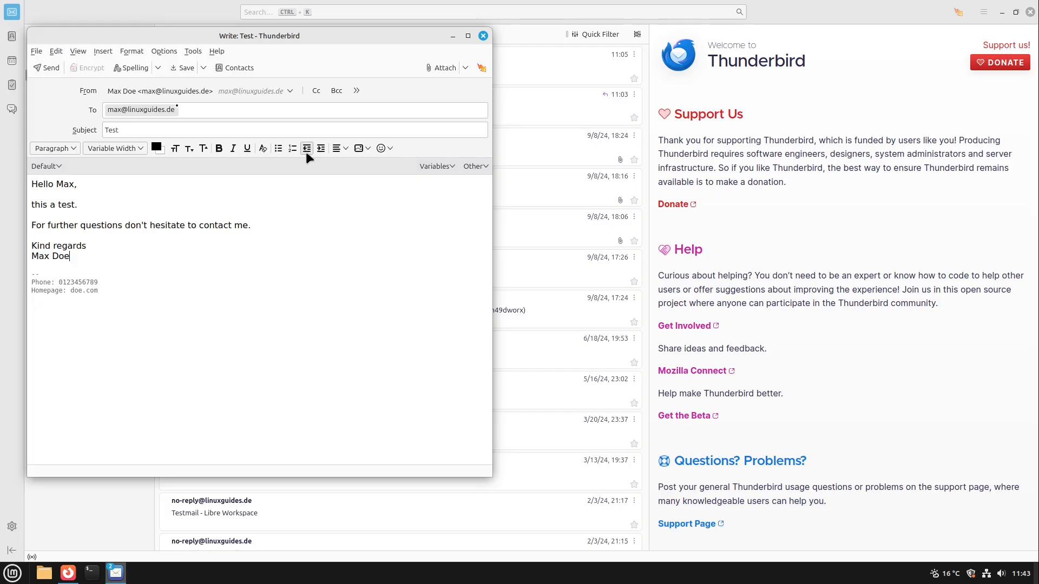
left_click(45, 68)
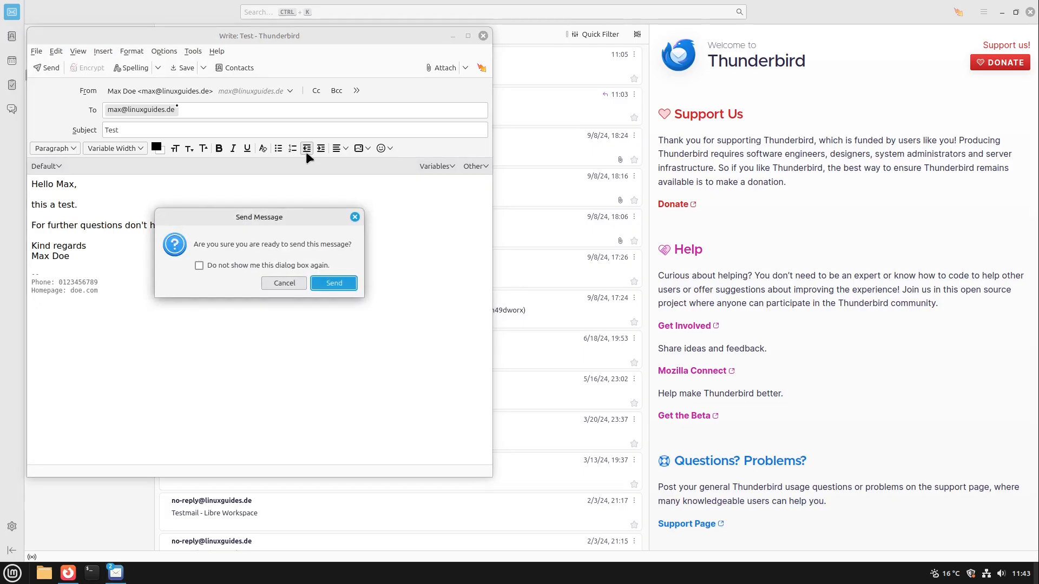
left_click(334, 283)
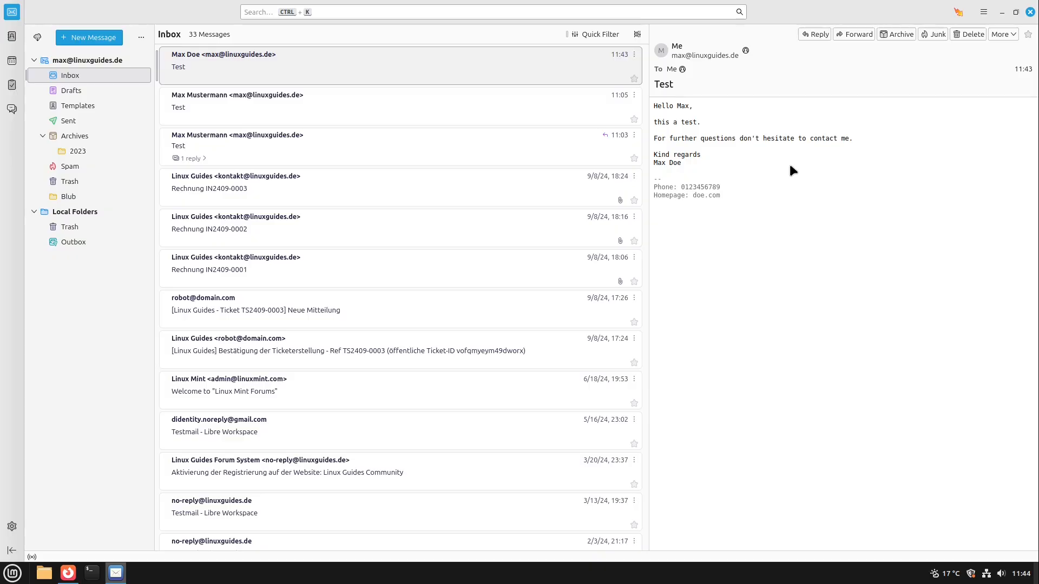
- Reply to Test in a maximized window, adding a new paragraph and line, then select the signature
left_click(814, 33)
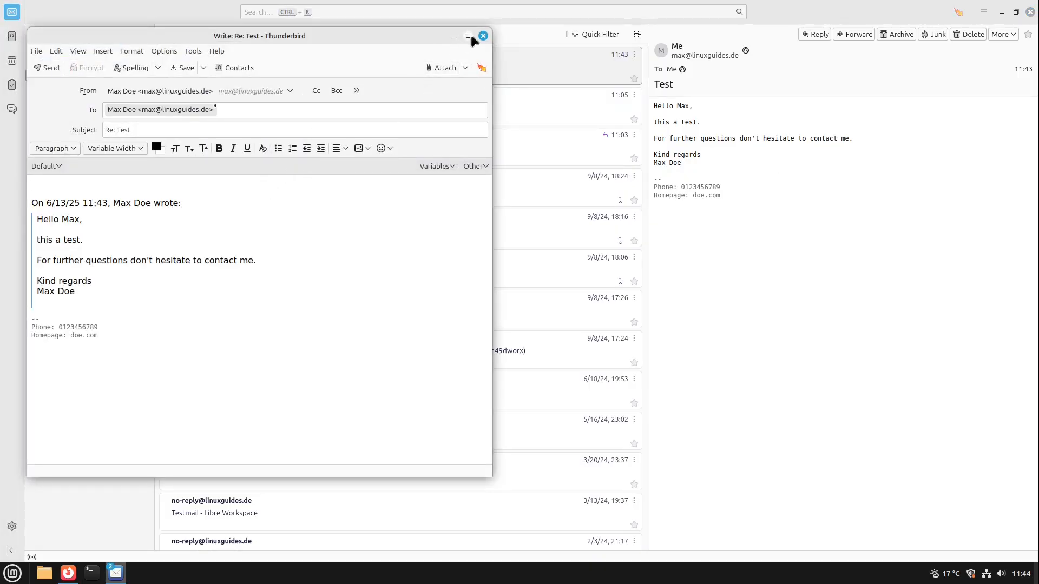
left_click(467, 36)
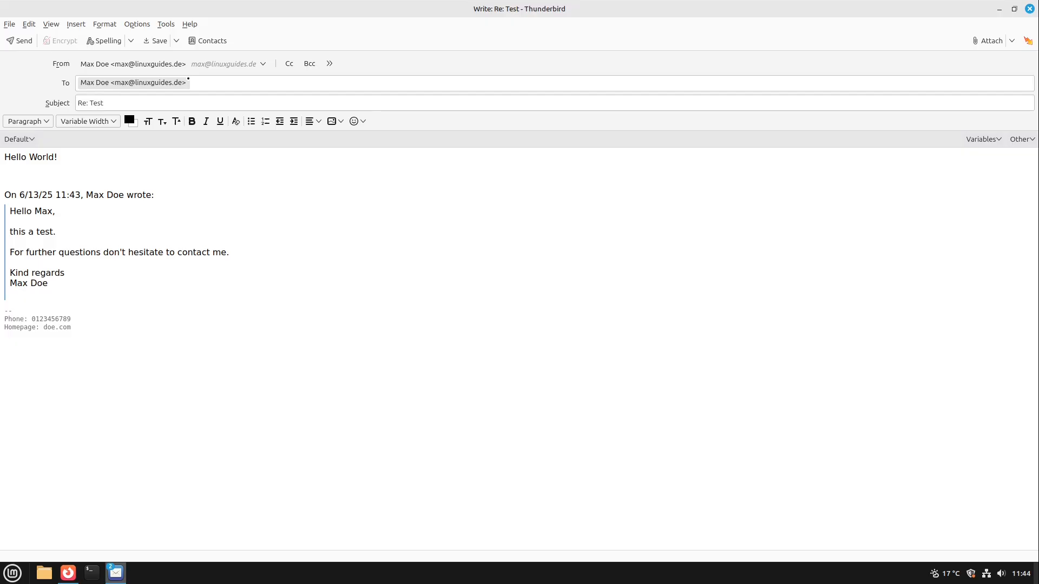
type("This a new new paragraph.")
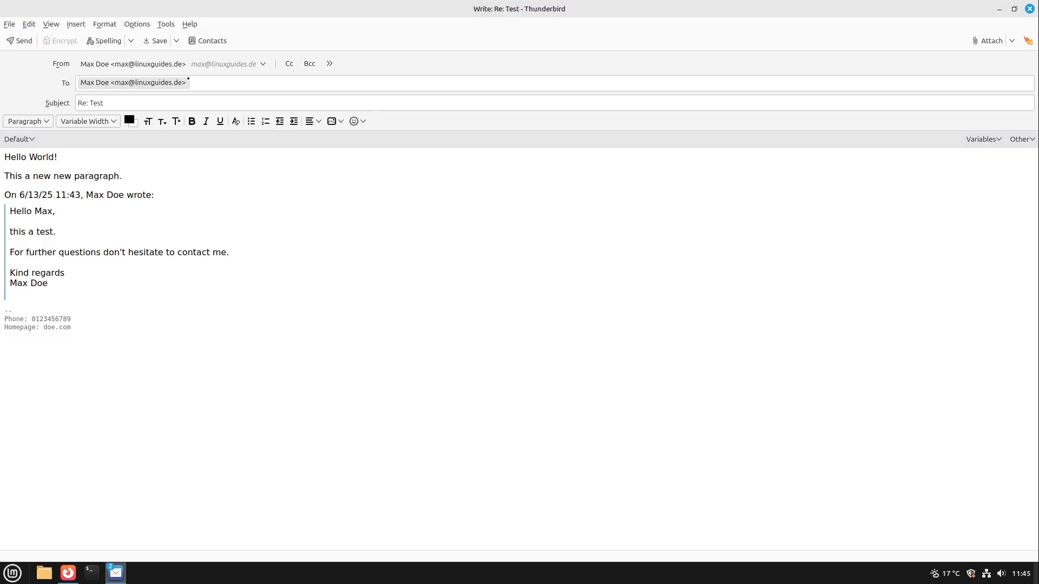
key("BackSpace")
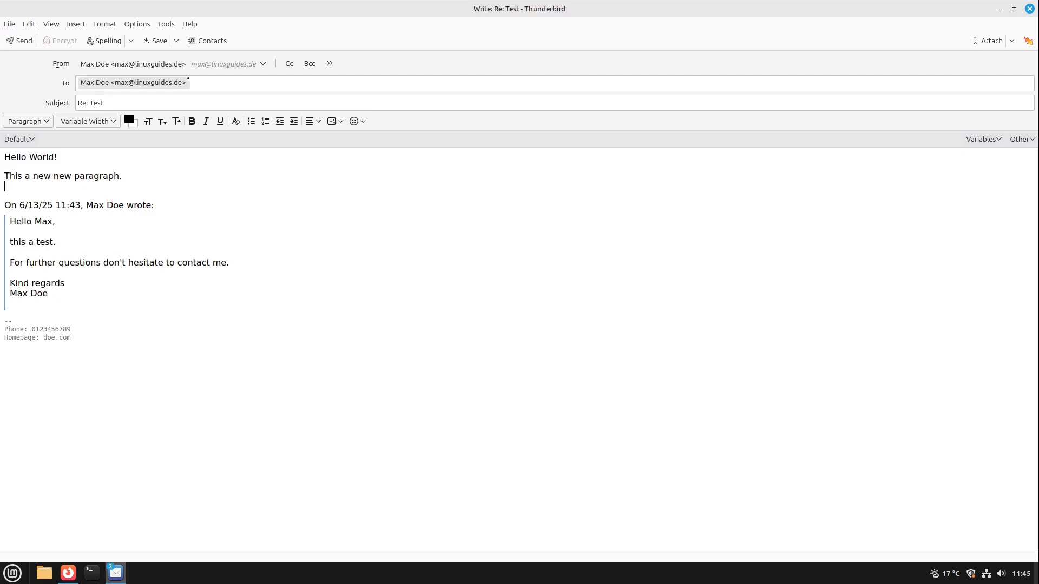
type("This is a new line.")
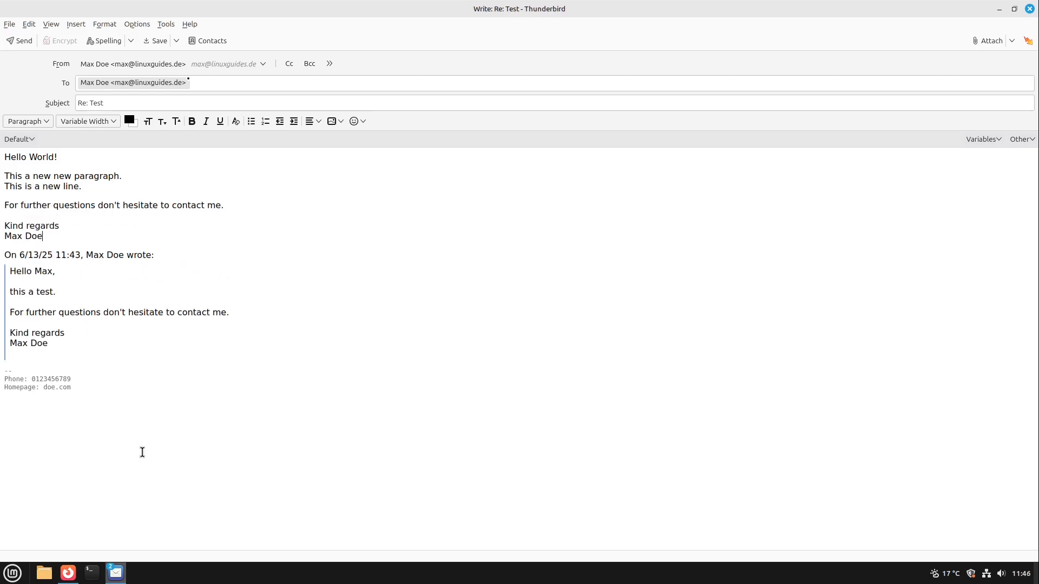
left_click_drag(3, 378, 72, 387)
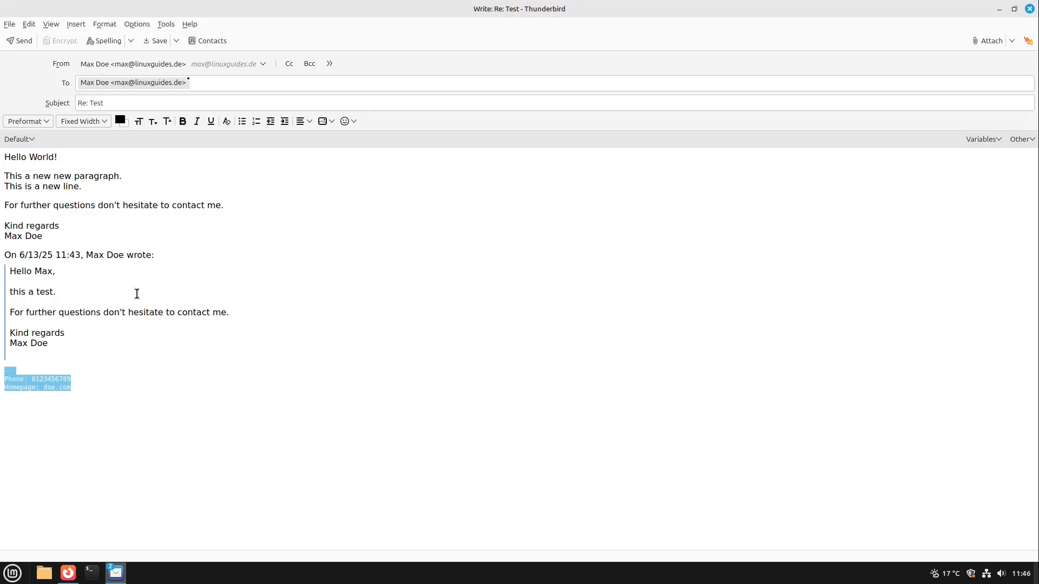
mouse_move(126, 426)
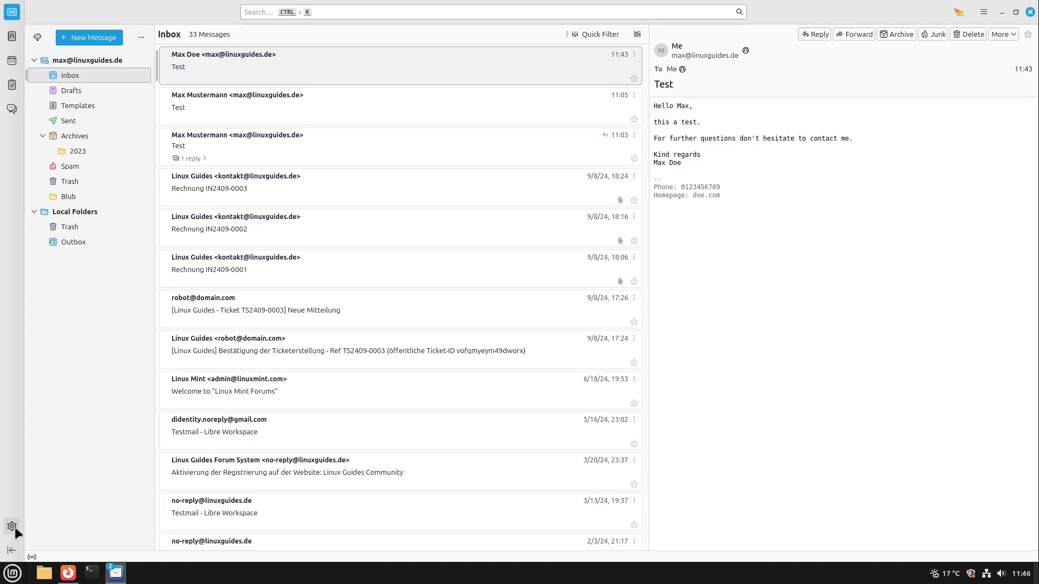
- Review the account's Composition & Addressing options, keeping the signature below the quote
left_click(12, 526)
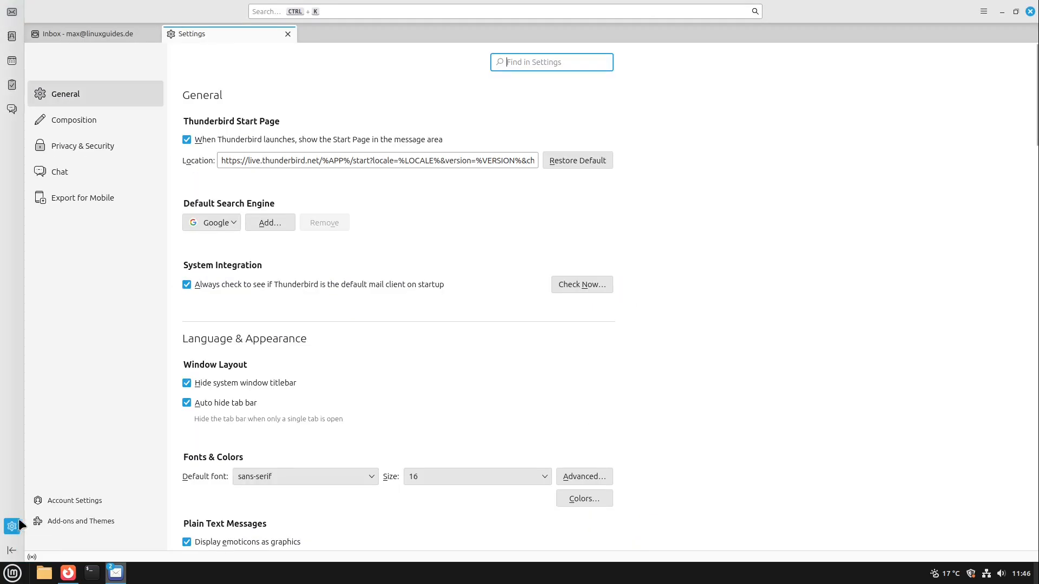
mouse_move(80, 500)
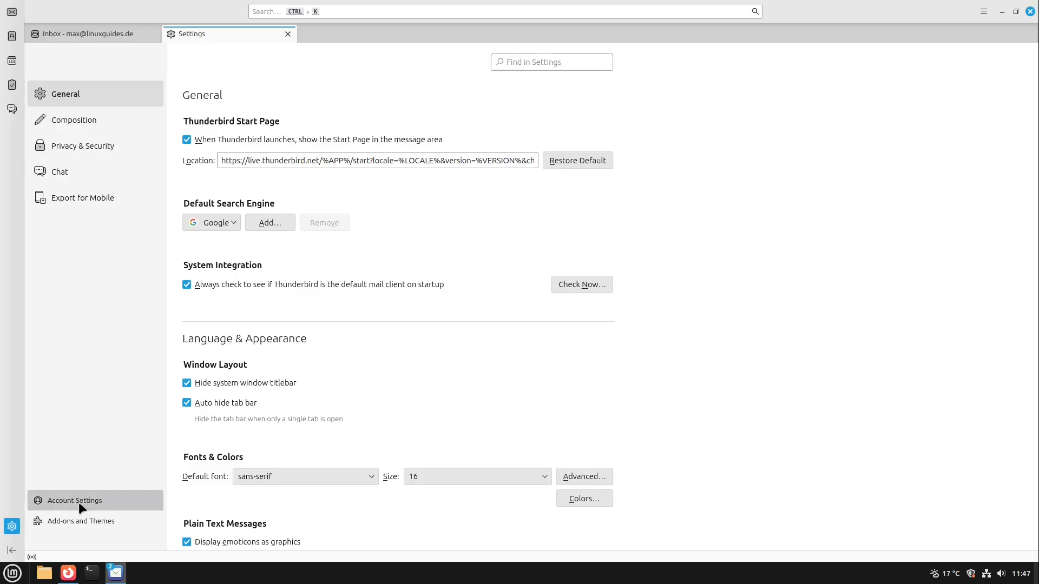
left_click(74, 500)
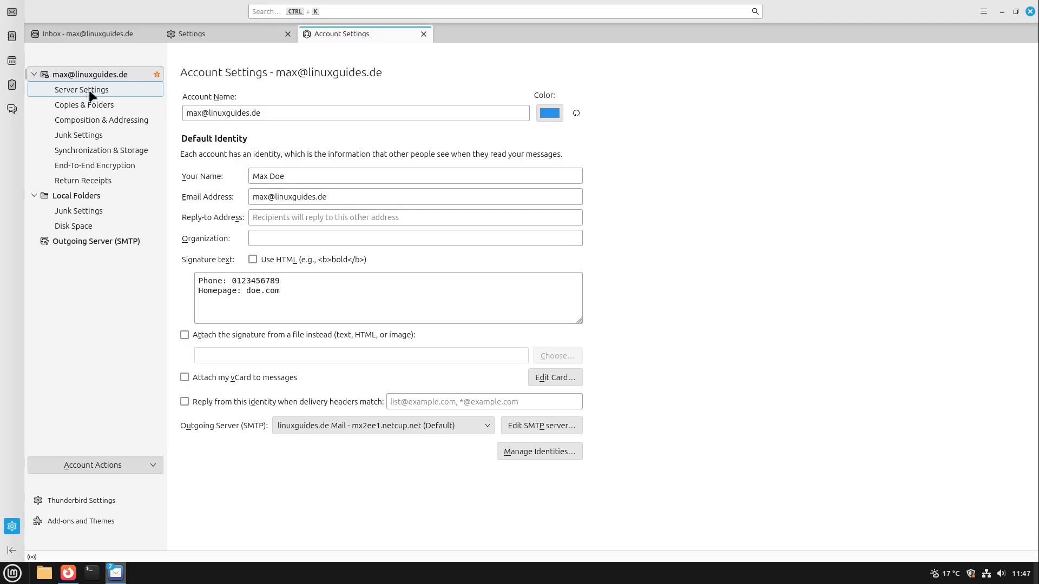
left_click(102, 120)
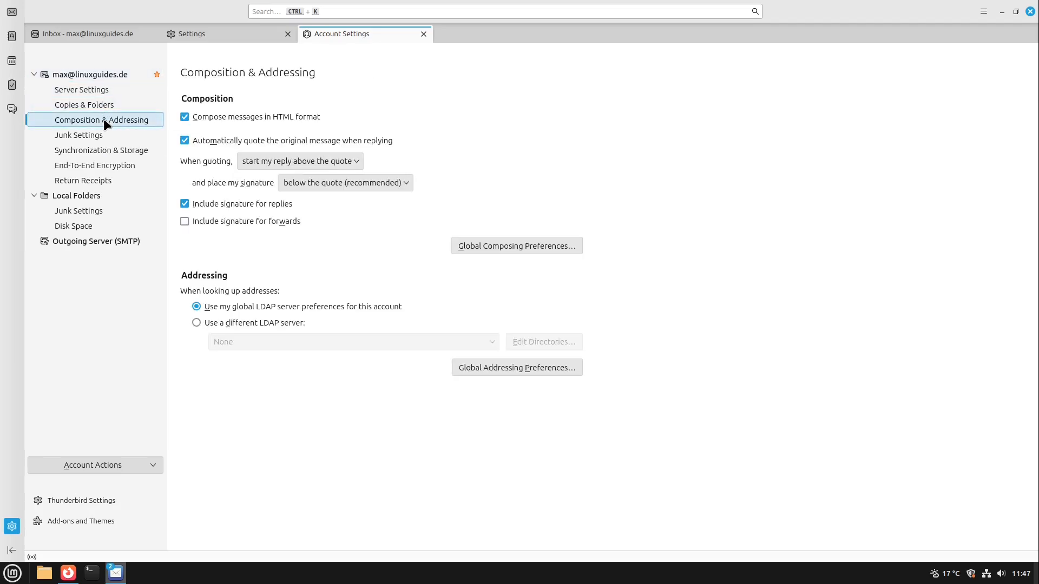
mouse_move(333, 151)
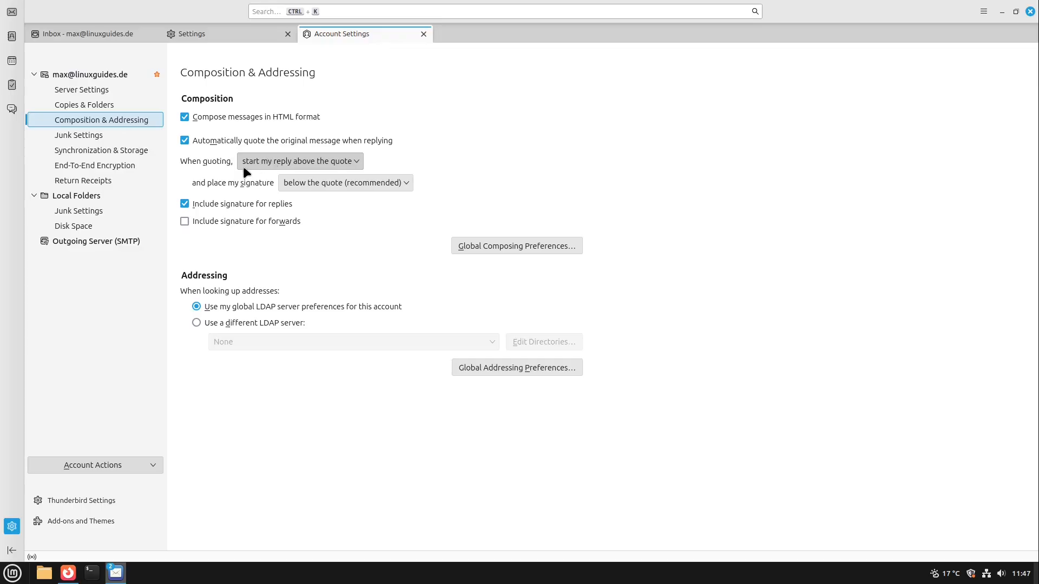
mouse_move(268, 186)
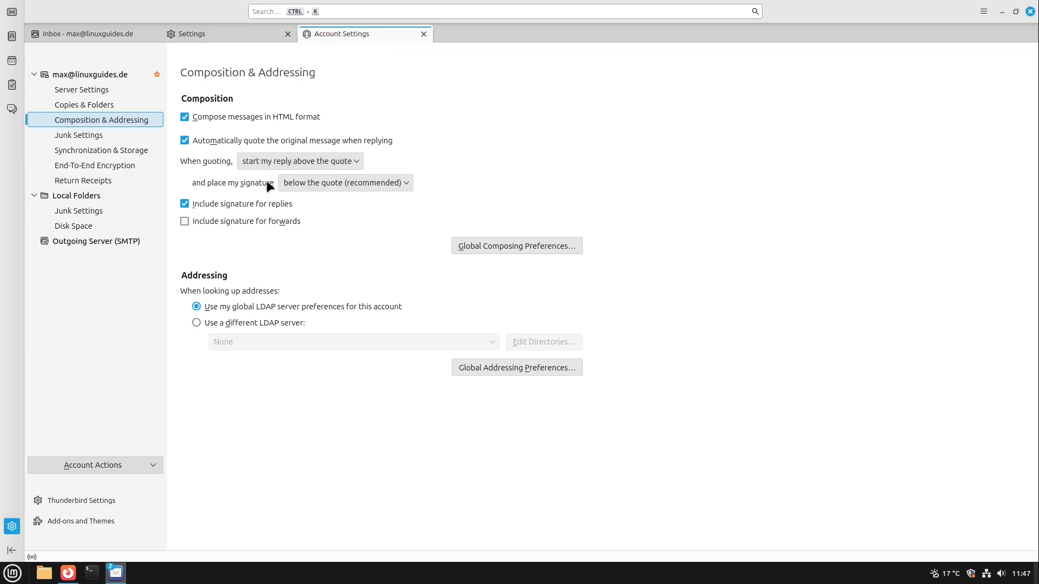
left_click(345, 182)
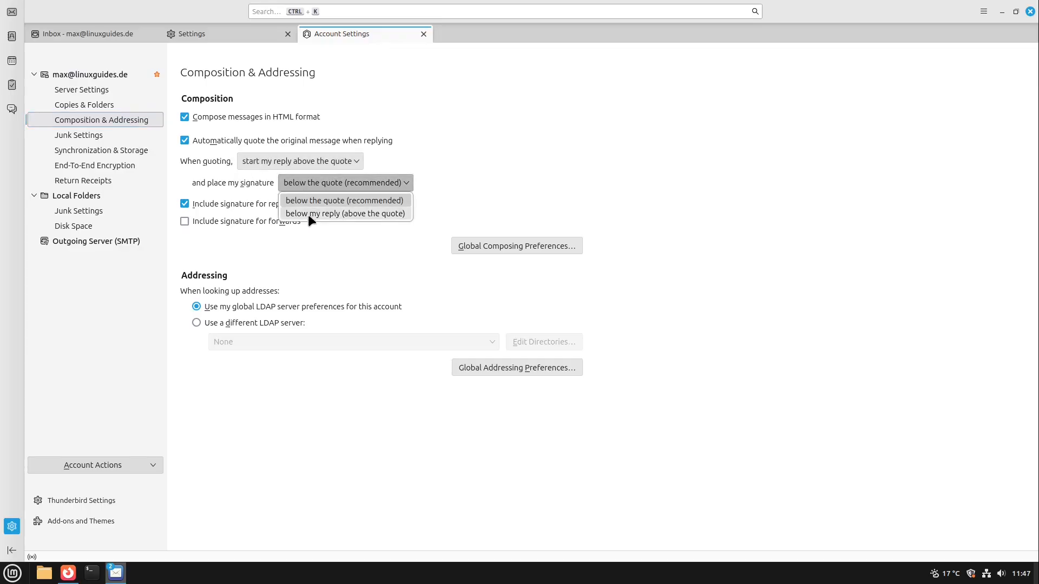
left_click(344, 200)
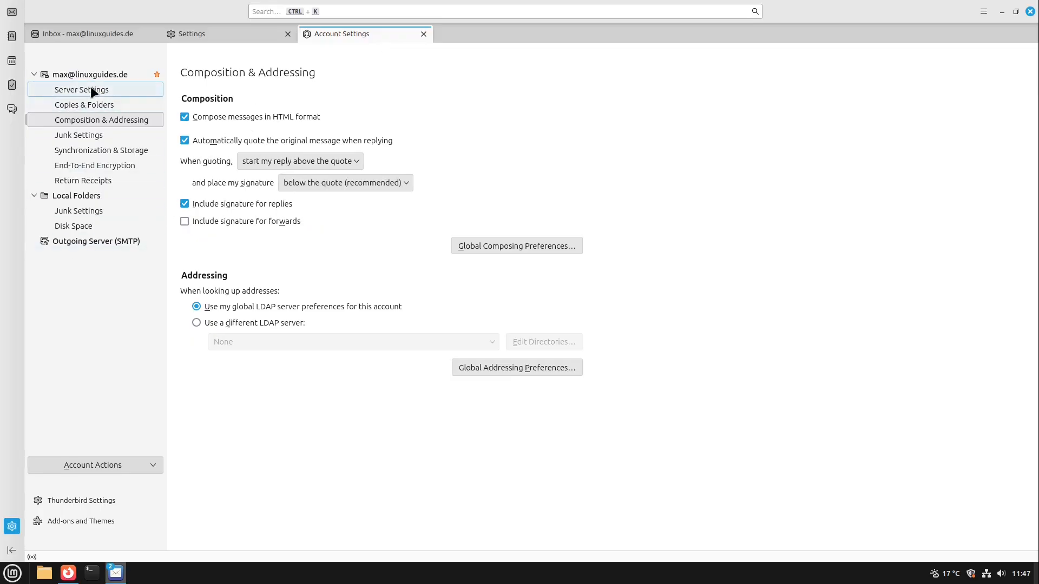
left_click(89, 74)
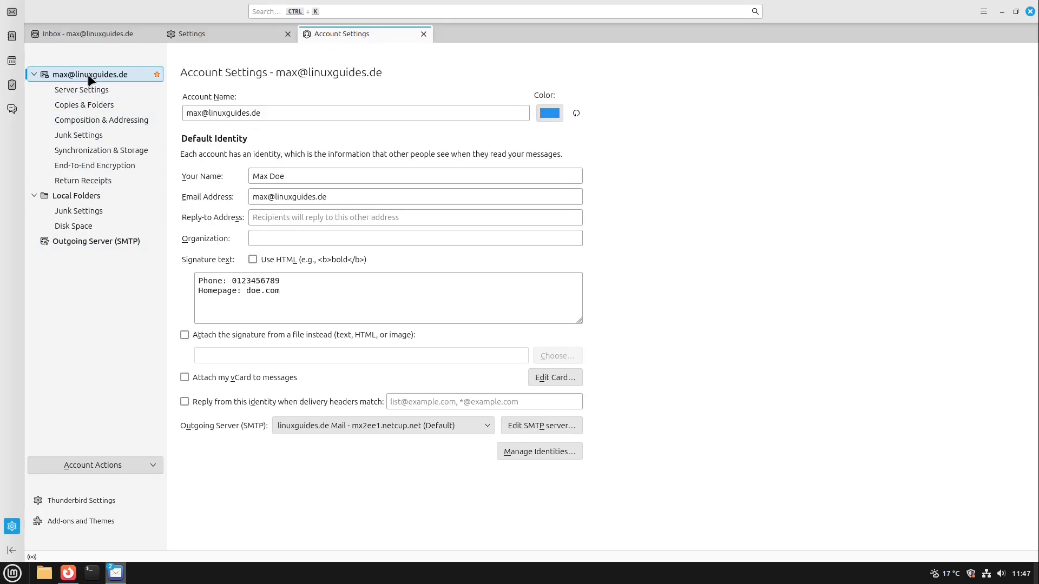
mouse_move(91, 75)
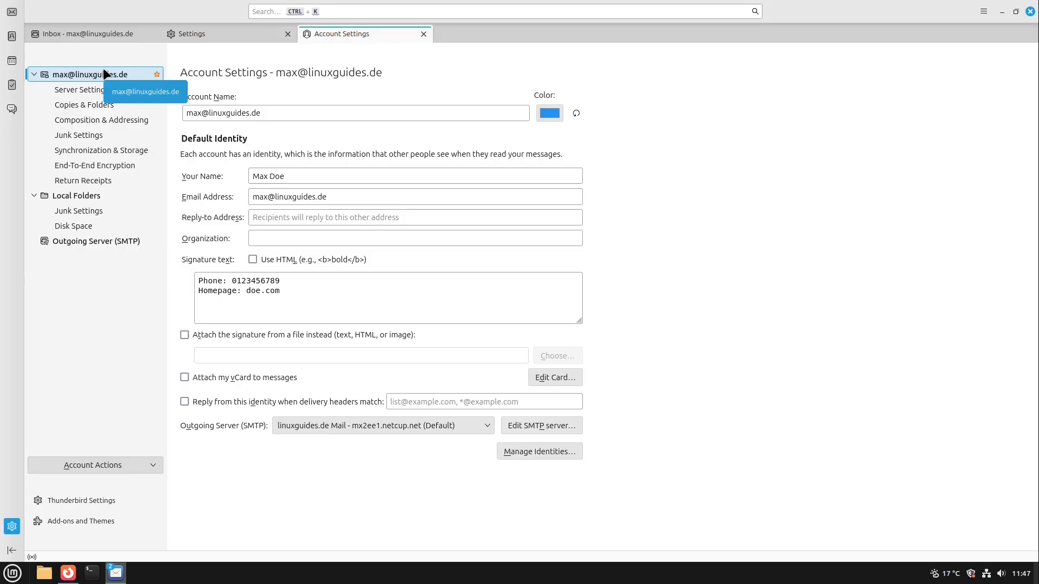
mouse_move(59, 81)
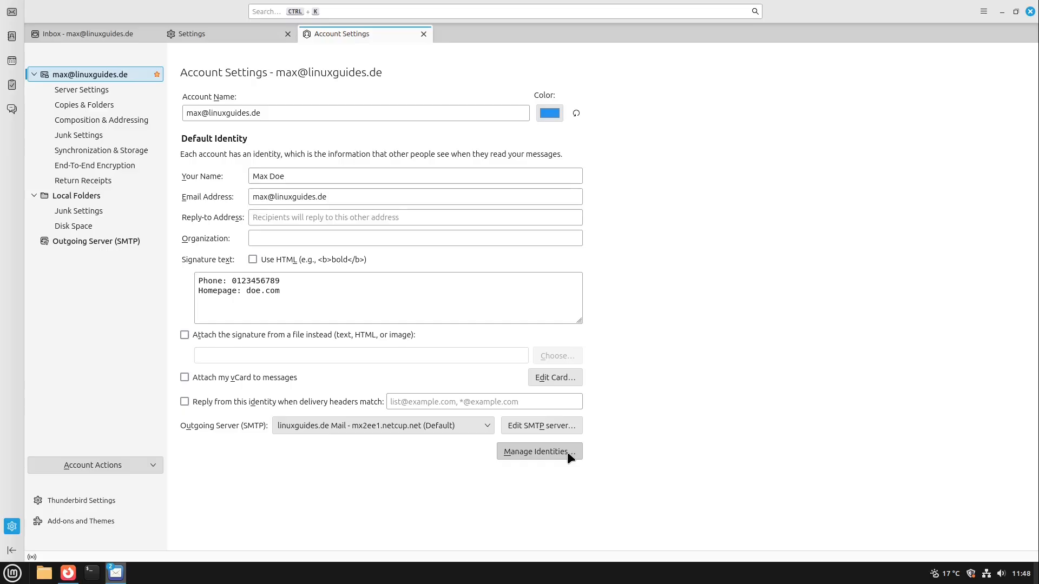
left_click(538, 451)
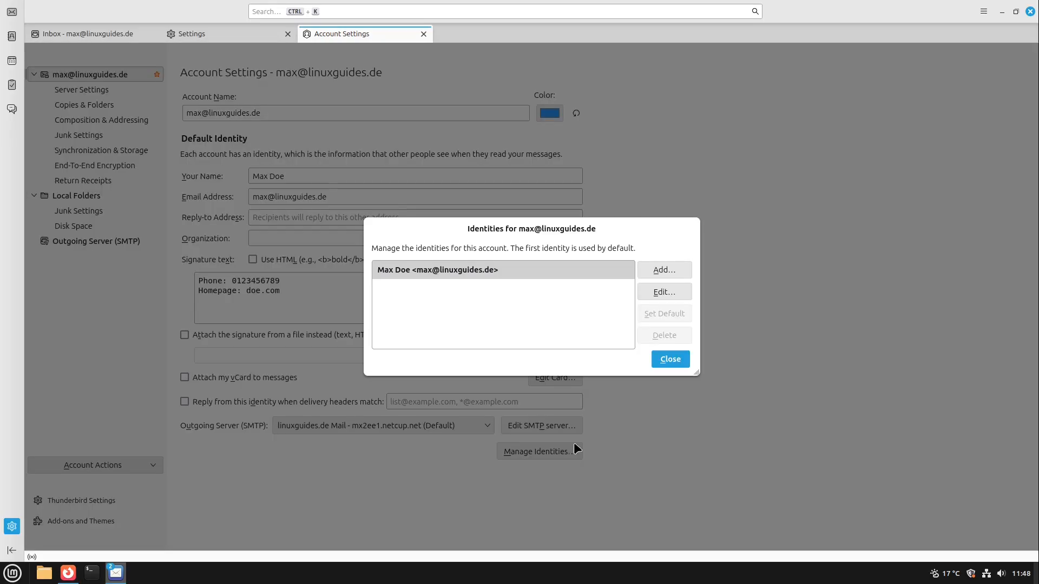
mouse_move(471, 294)
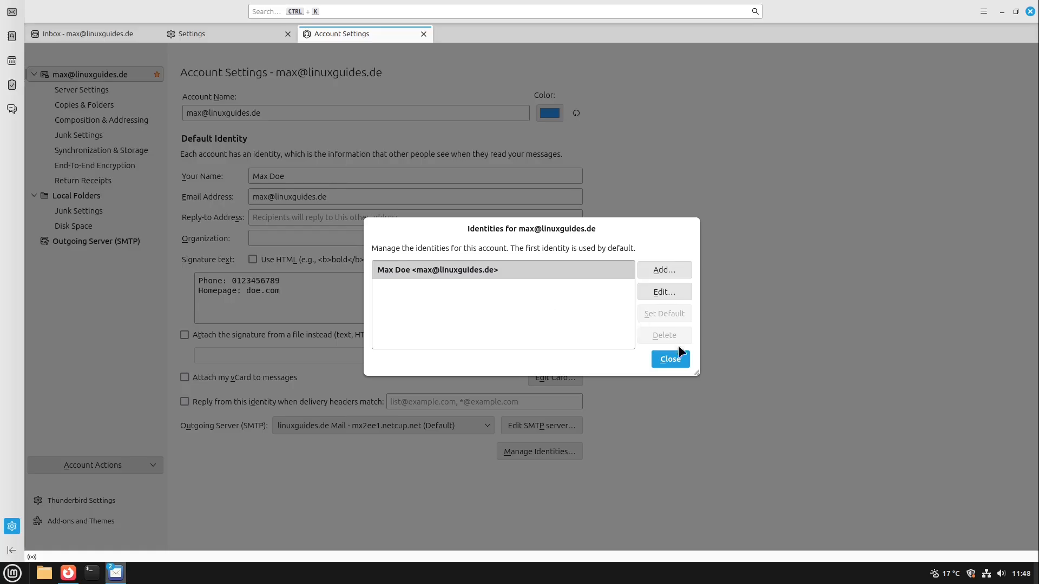
left_click(669, 358)
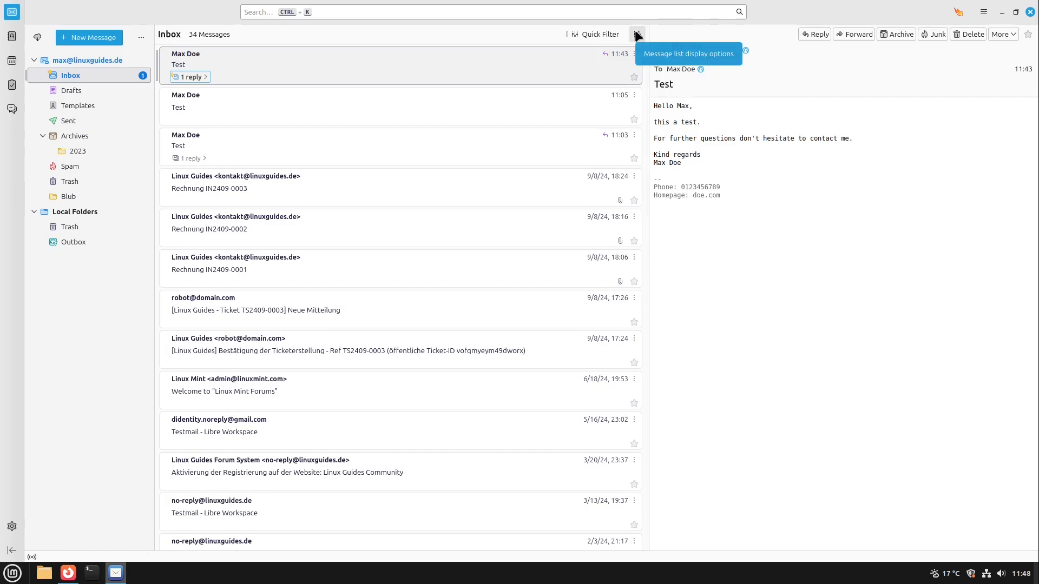
- Switch the inbox to Table View and preview the newest Re: Test reply
left_click(635, 34)
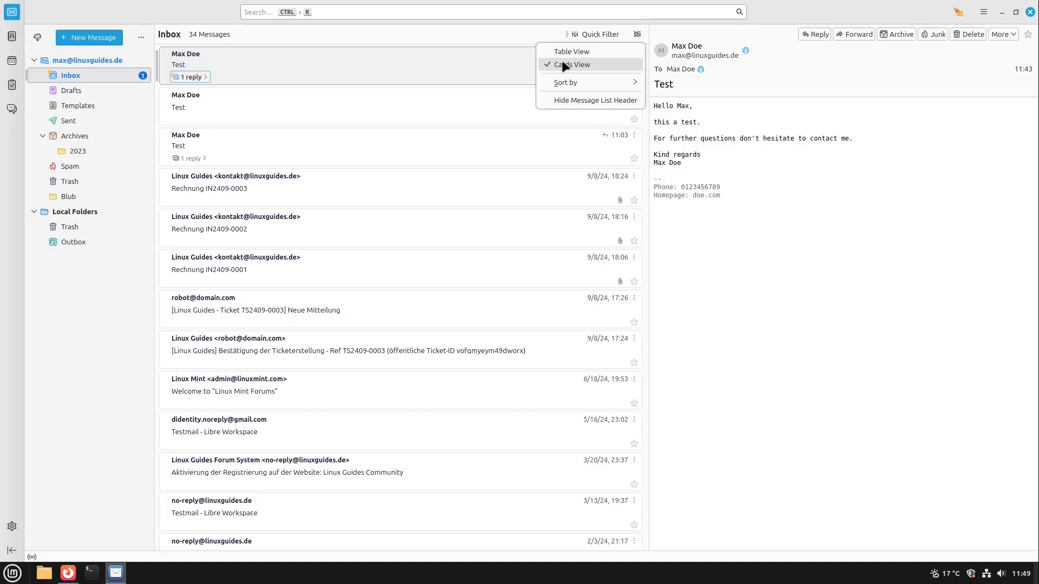
mouse_move(564, 65)
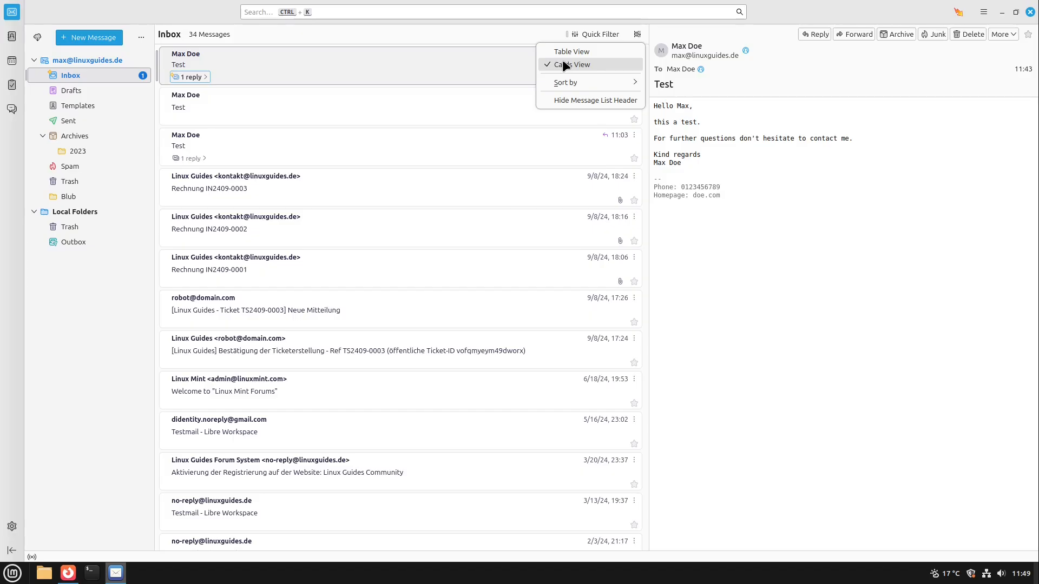
mouse_move(564, 65)
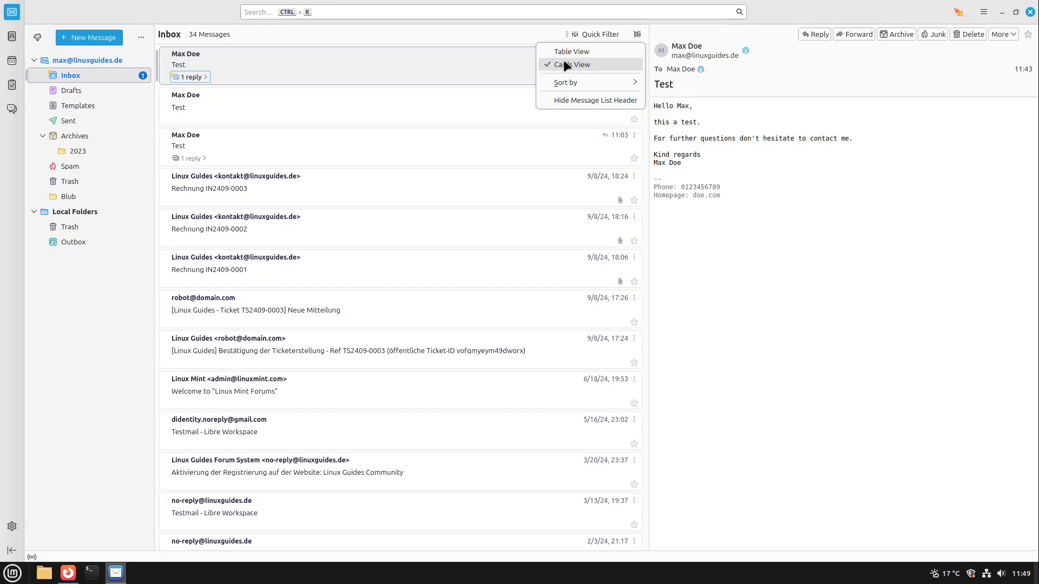
left_click(571, 51)
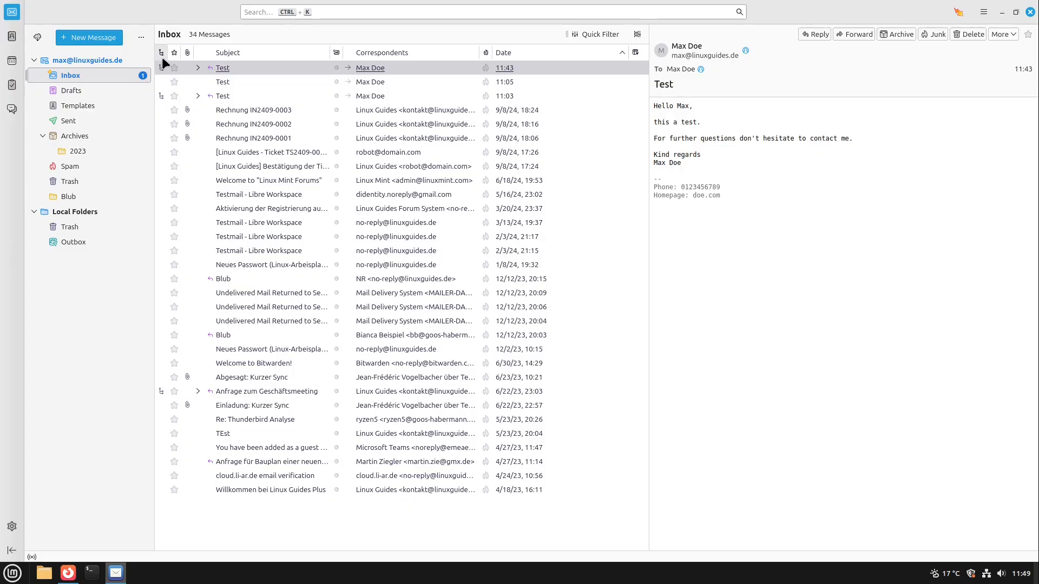
mouse_move(162, 53)
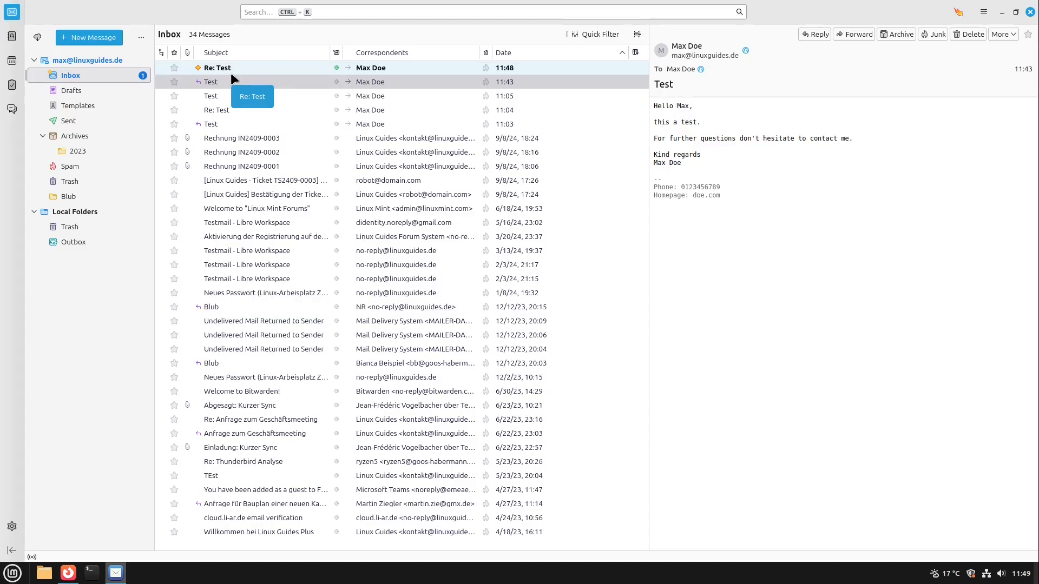
left_click(216, 67)
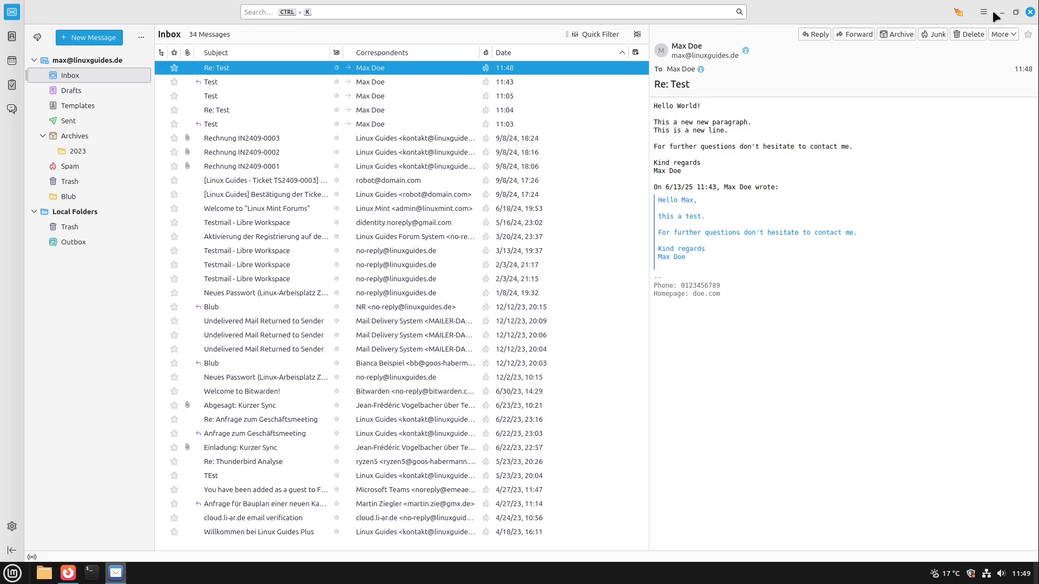
mouse_move(983, 12)
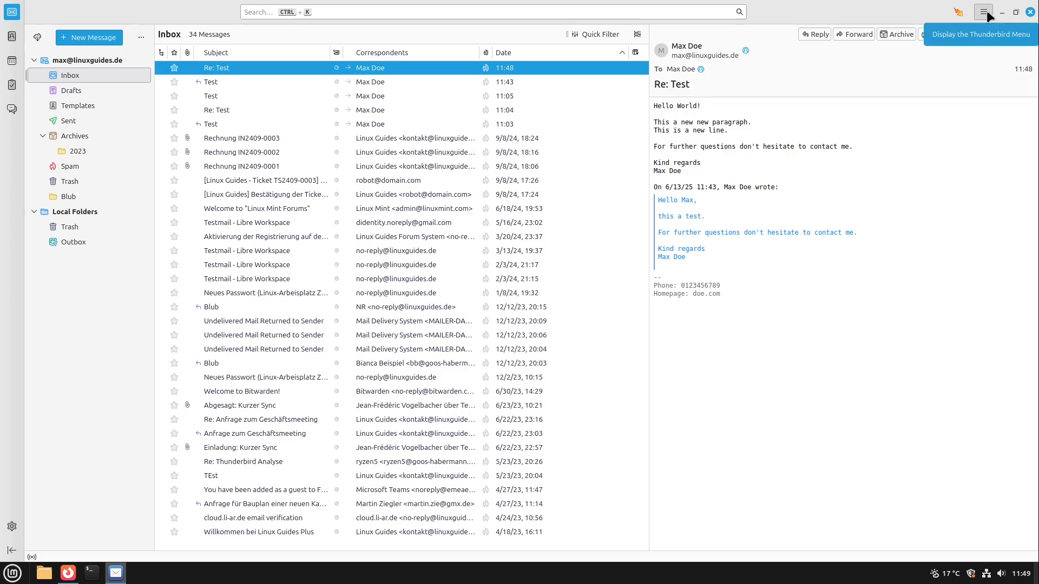
left_click(983, 12)
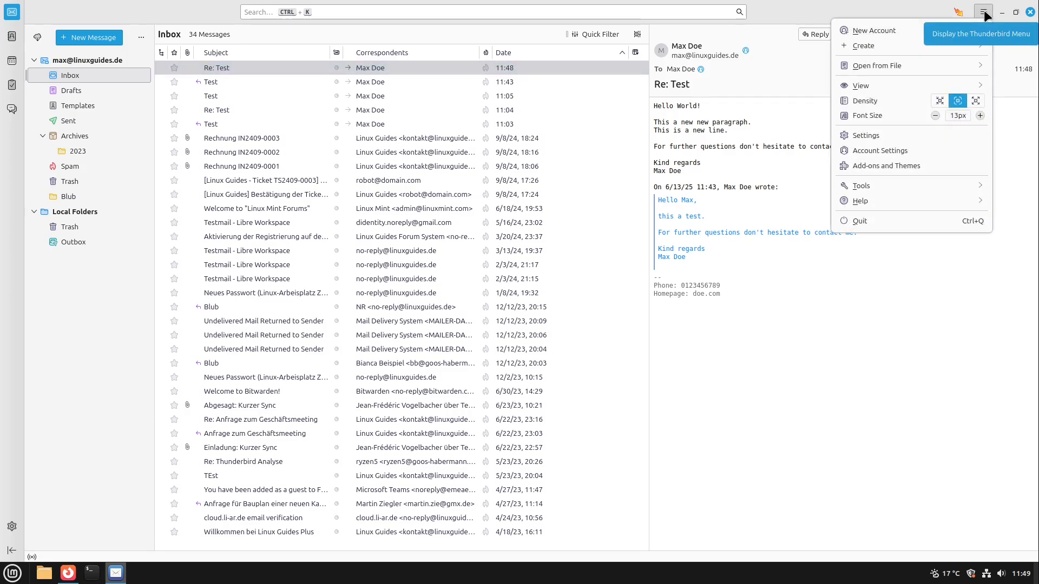
mouse_move(939, 100)
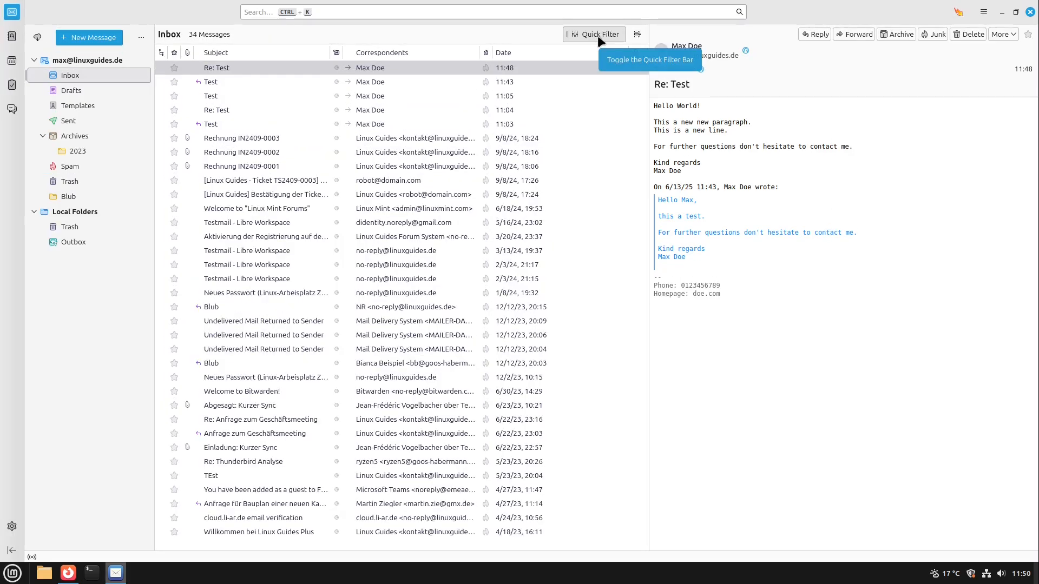
- Show the quick filter bar, try a 'Test' filter with Body matching toggled, then clear it
left_click(592, 33)
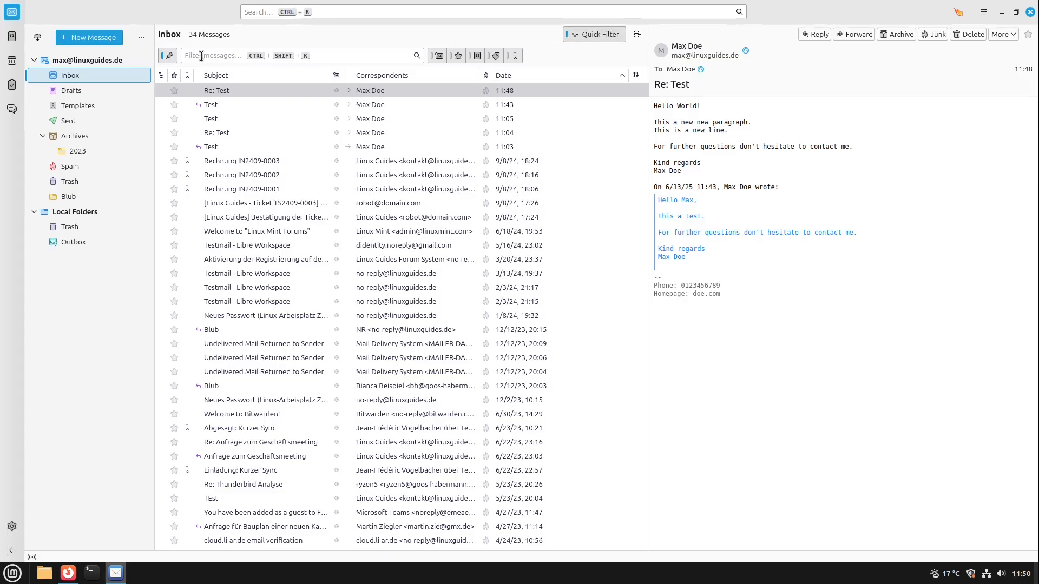
left_click(298, 55)
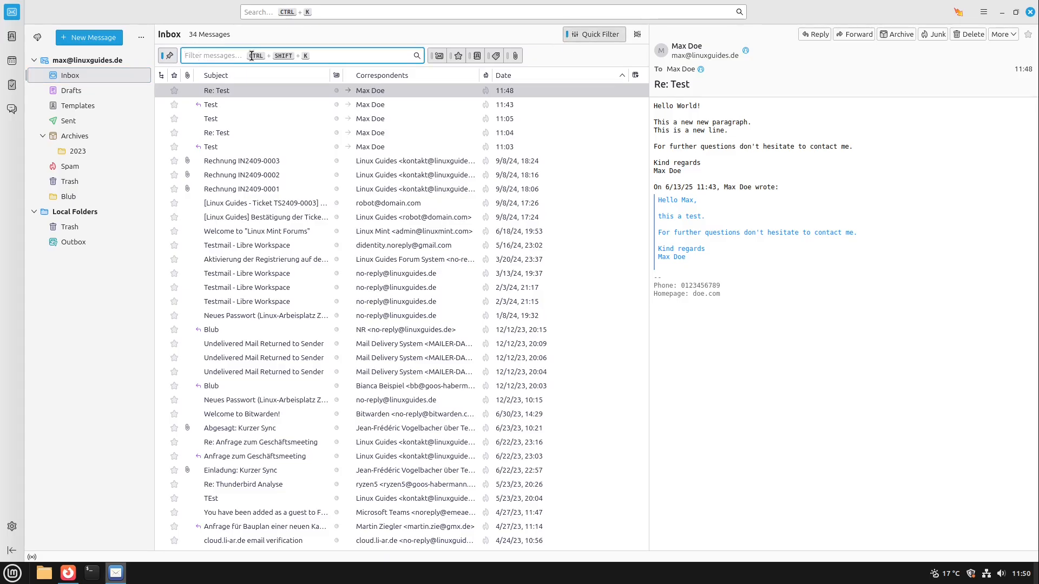
type("T")
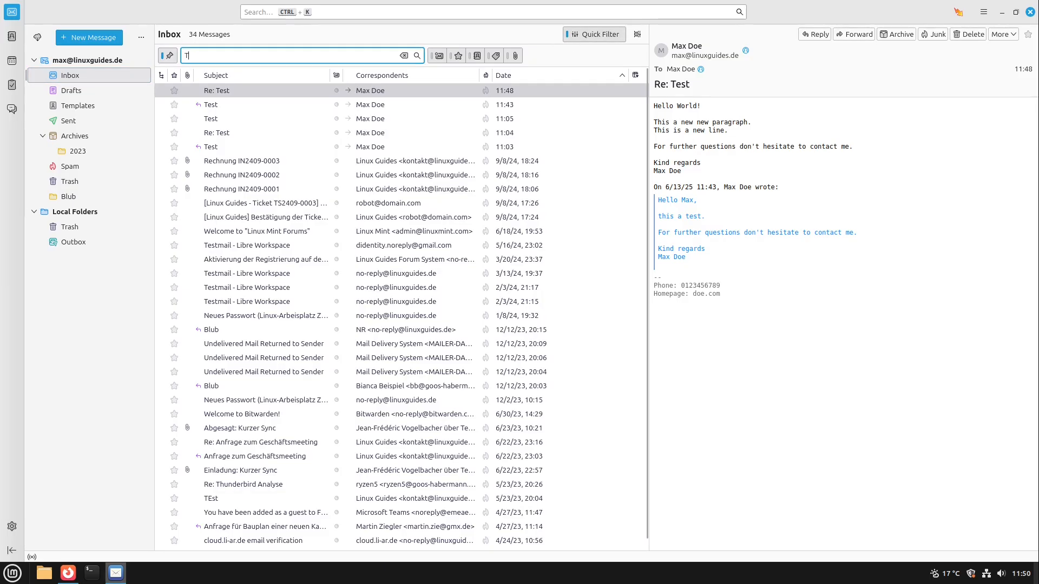
type("est")
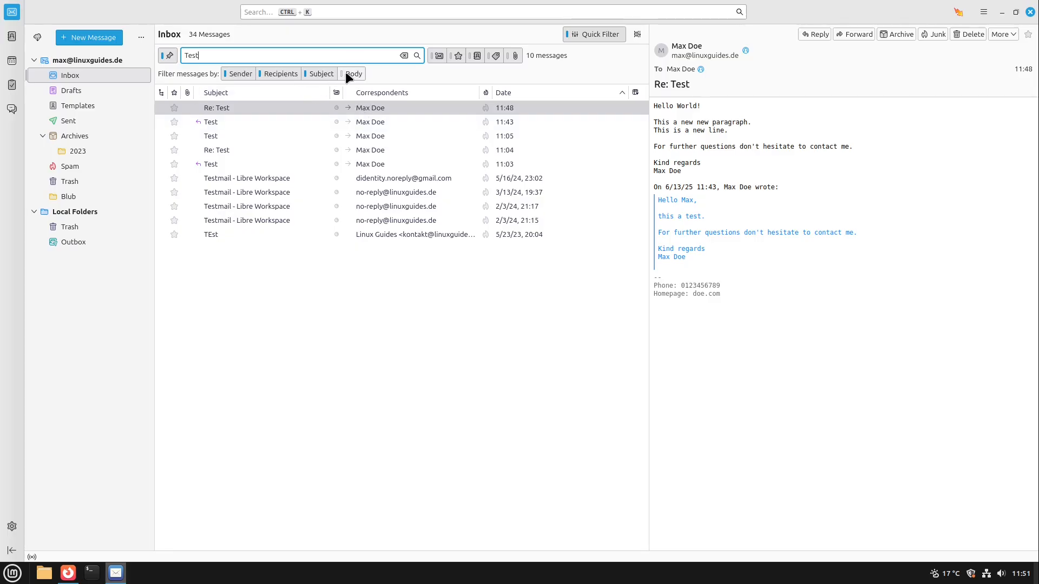
left_click(353, 73)
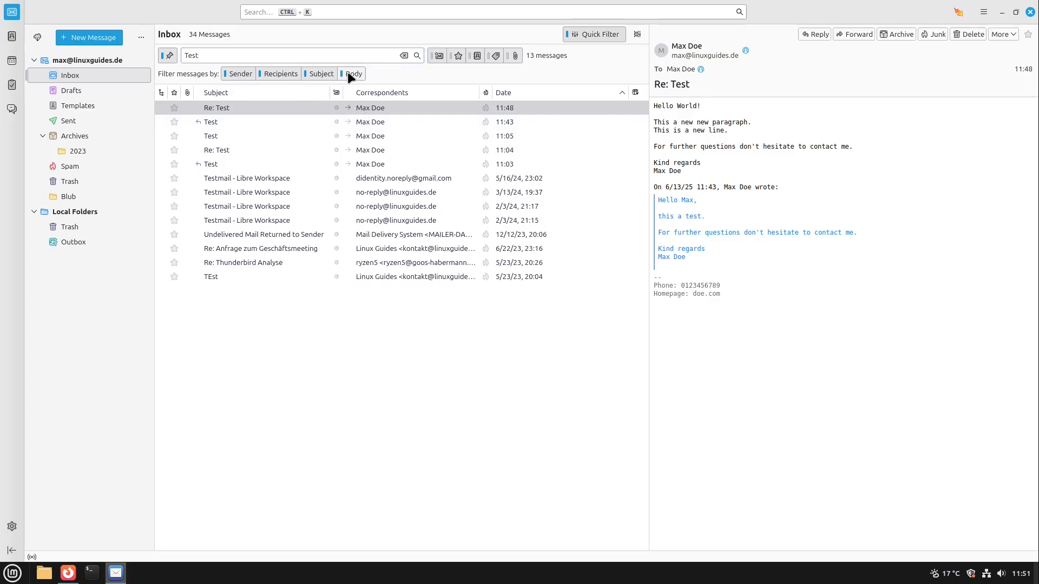
left_click(352, 74)
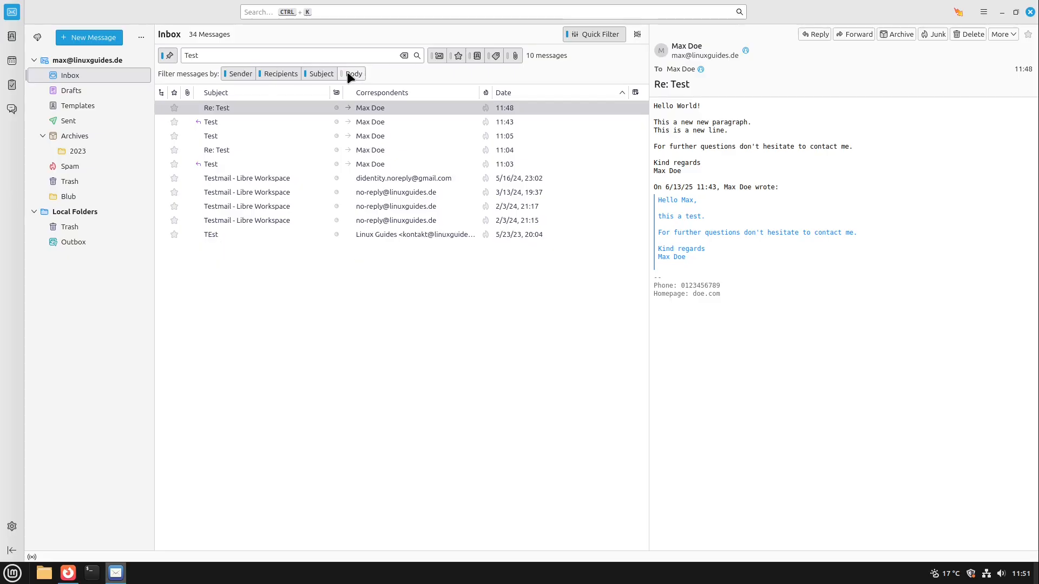
left_click(404, 56)
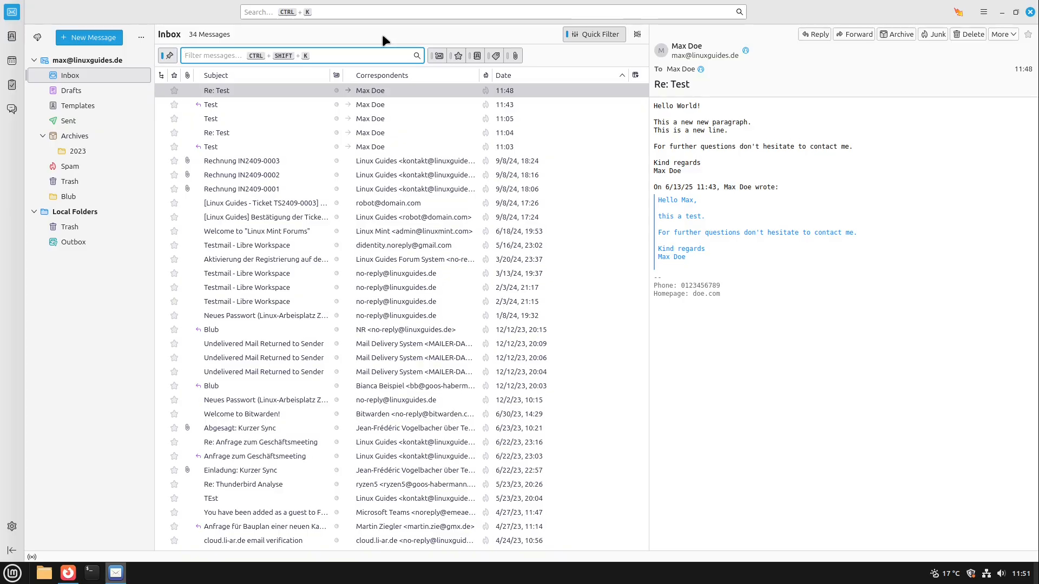
mouse_move(978, 29)
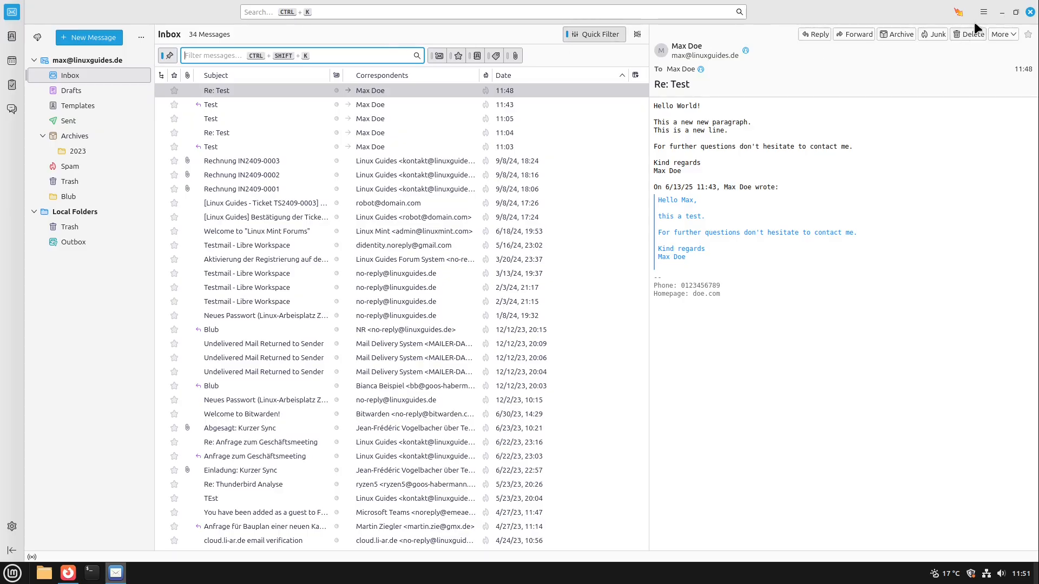
- Install the Expression Search - NG add-on found by searching 'expression' in Add-ons and Themes
left_click(983, 12)
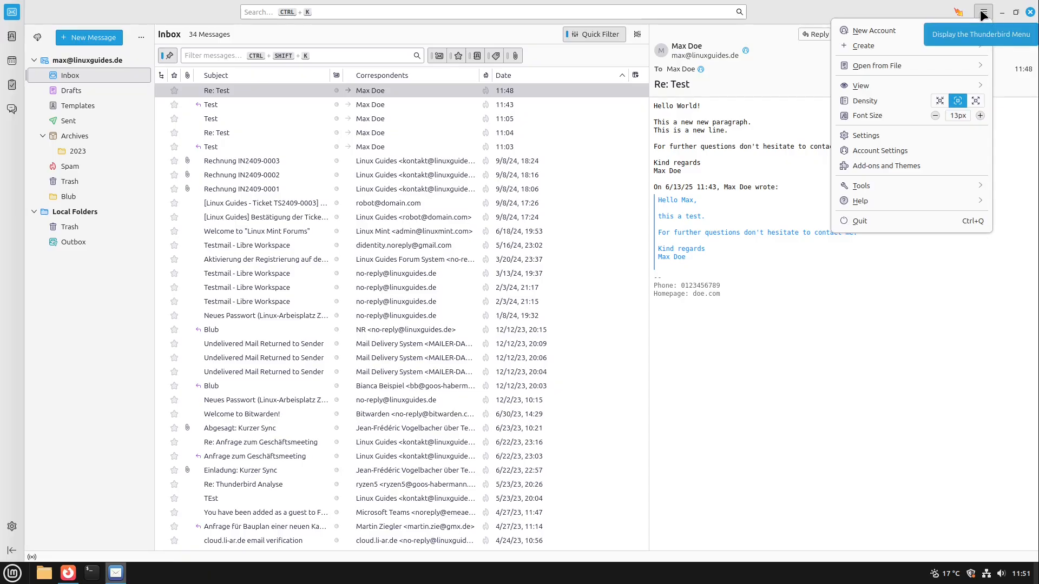
mouse_move(882, 166)
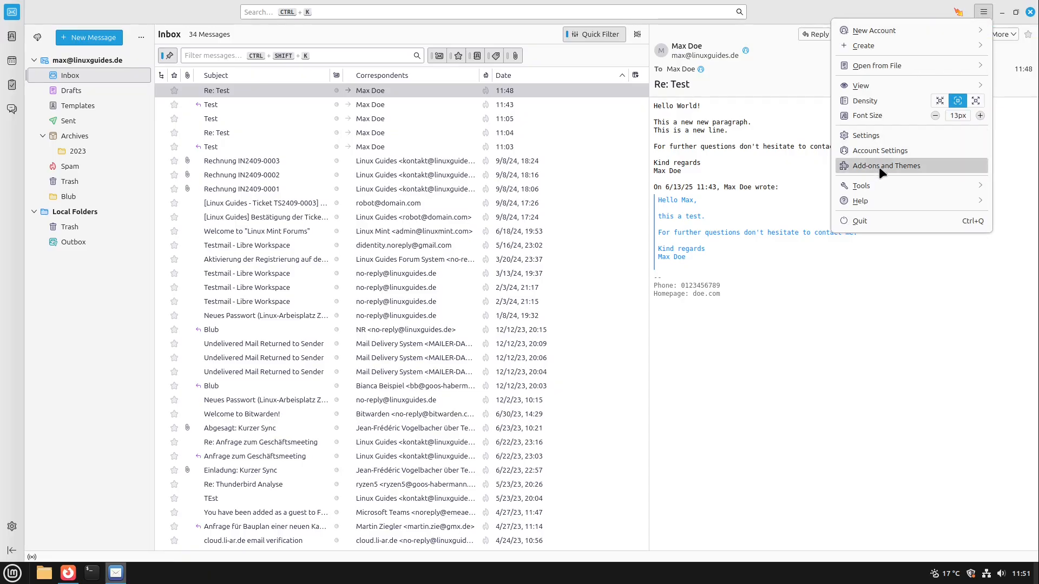
left_click(883, 165)
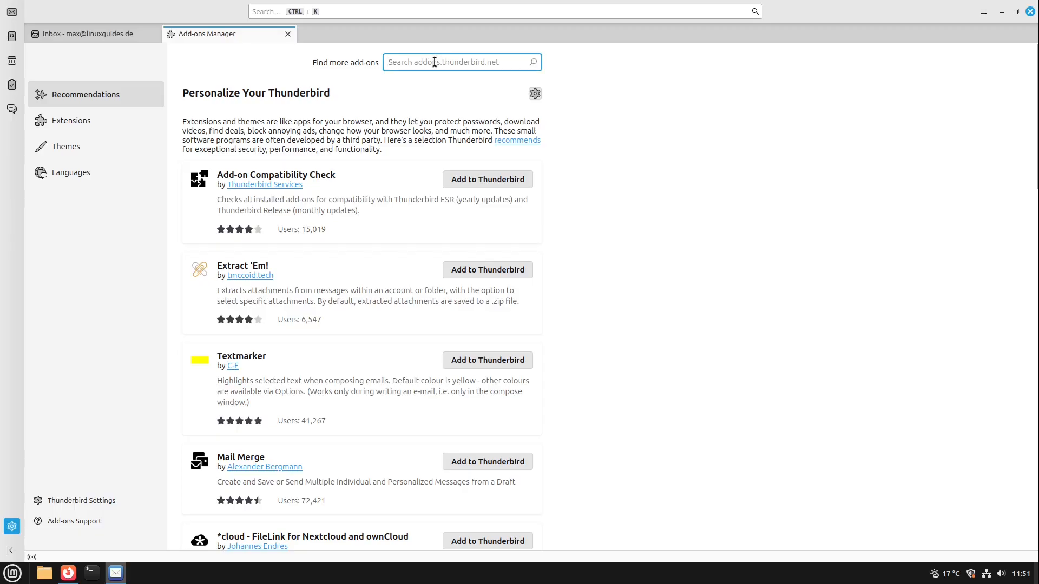
type("expression")
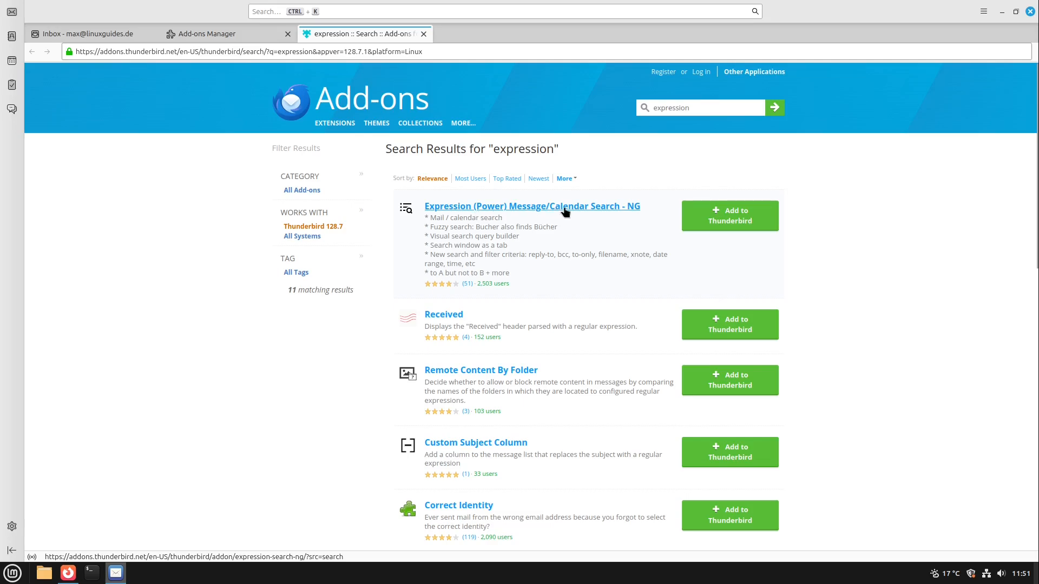
mouse_move(678, 215)
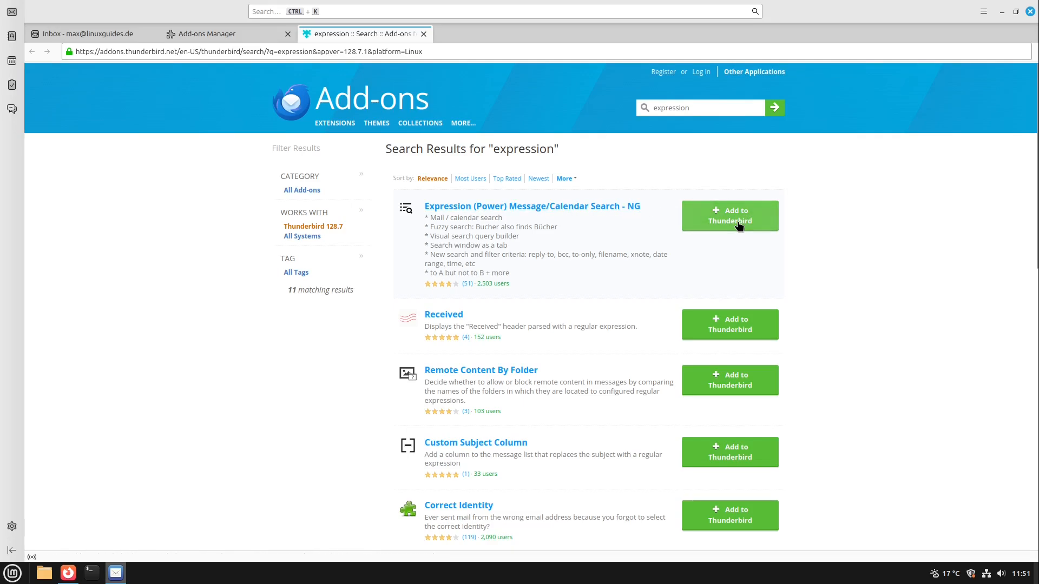
left_click(729, 216)
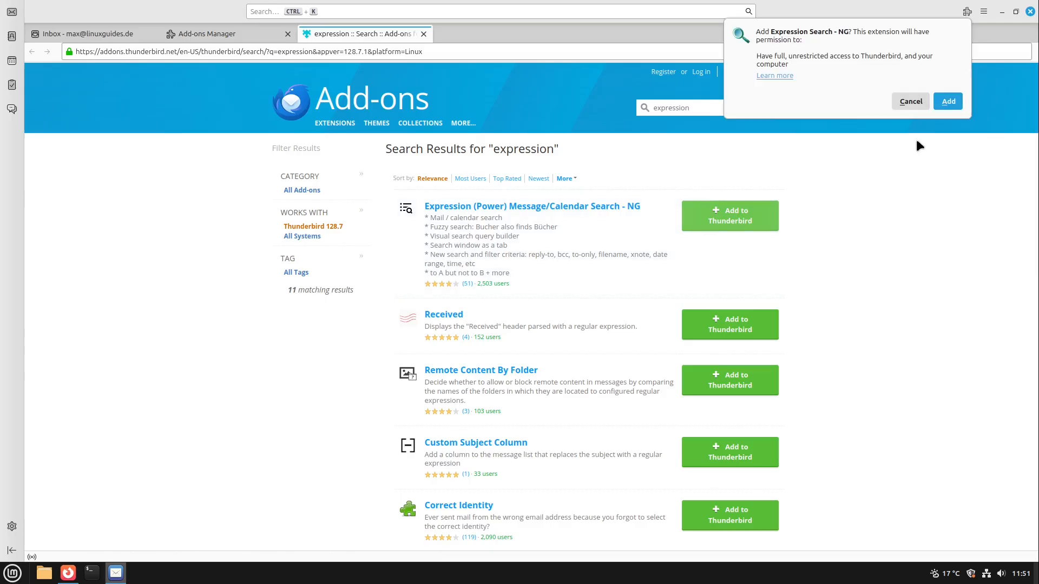
mouse_move(947, 101)
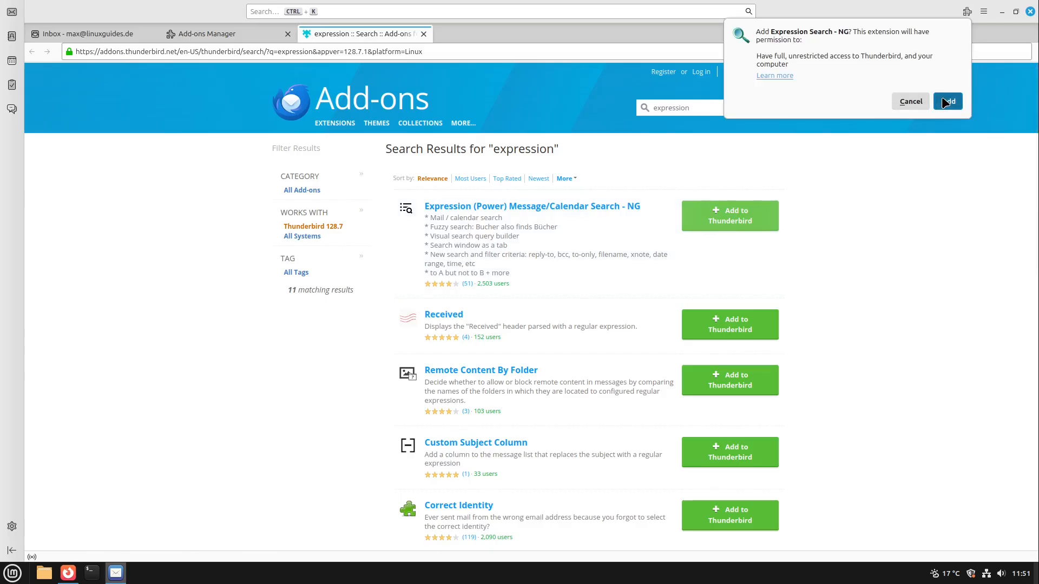
left_click(947, 100)
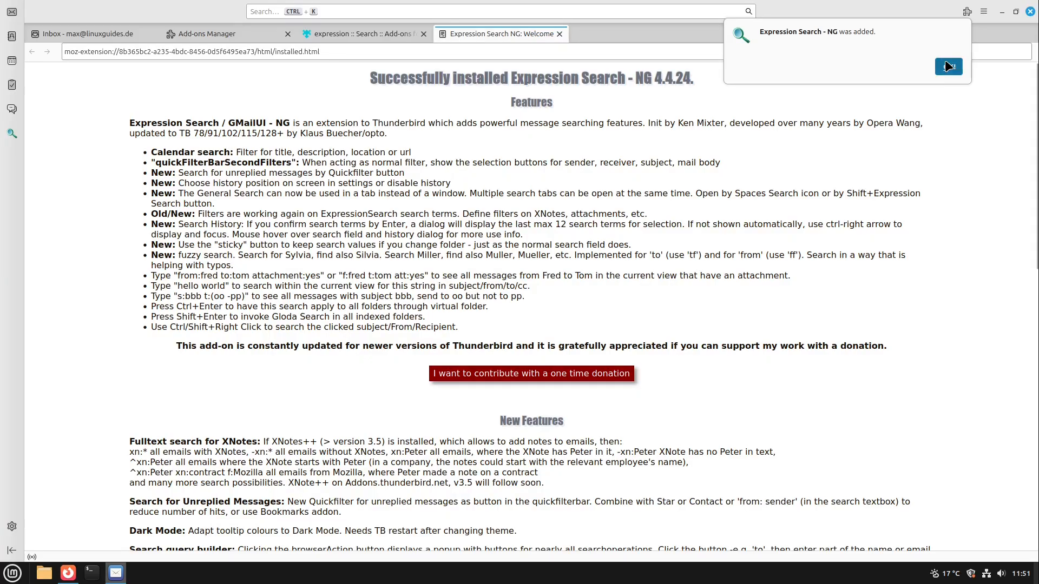
left_click(363, 33)
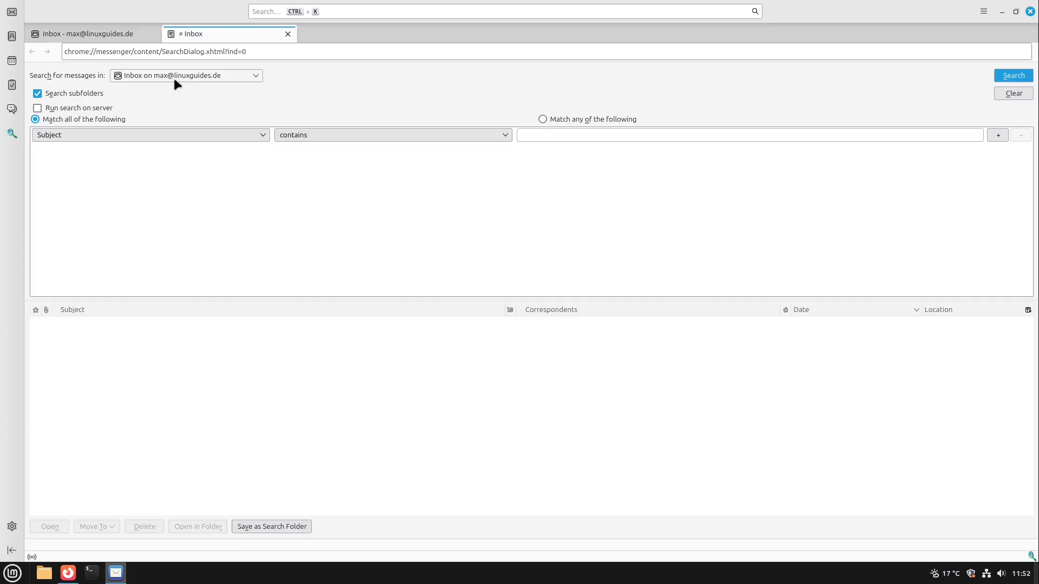
- Search the whole mail account for subject Test and a second criterion 'ma'
left_click(186, 75)
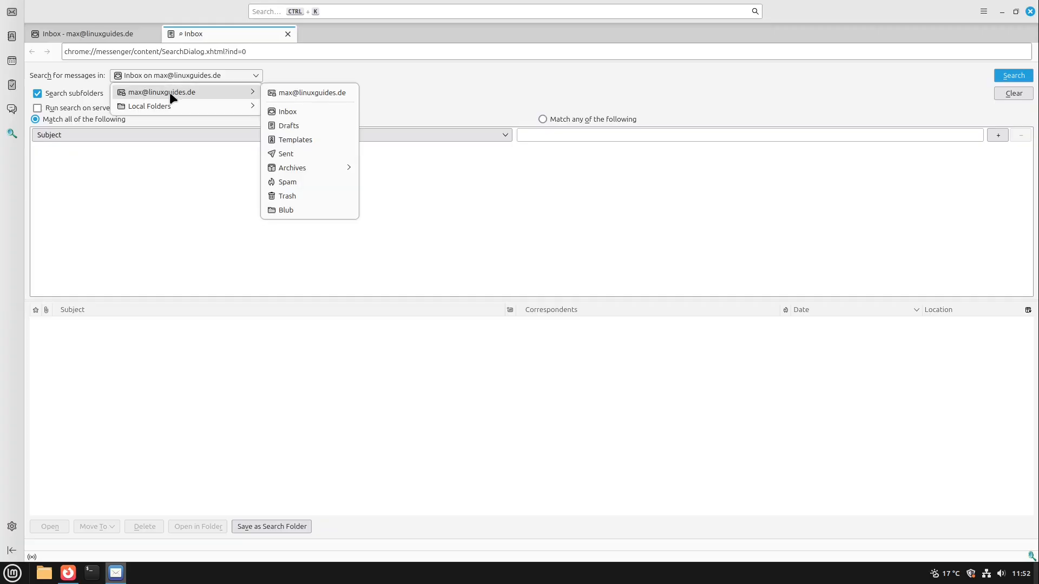
mouse_move(312, 92)
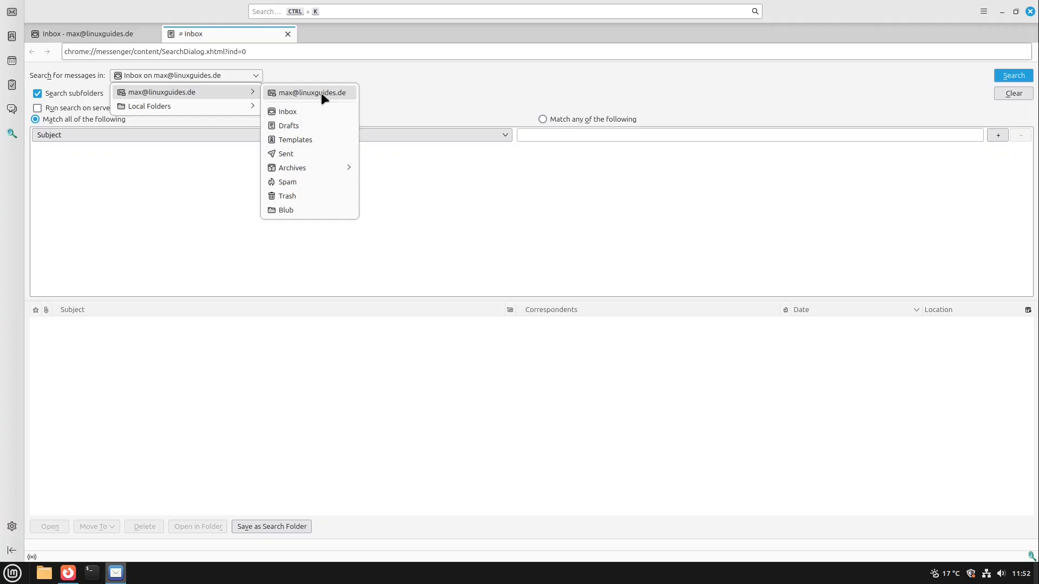
left_click(312, 92)
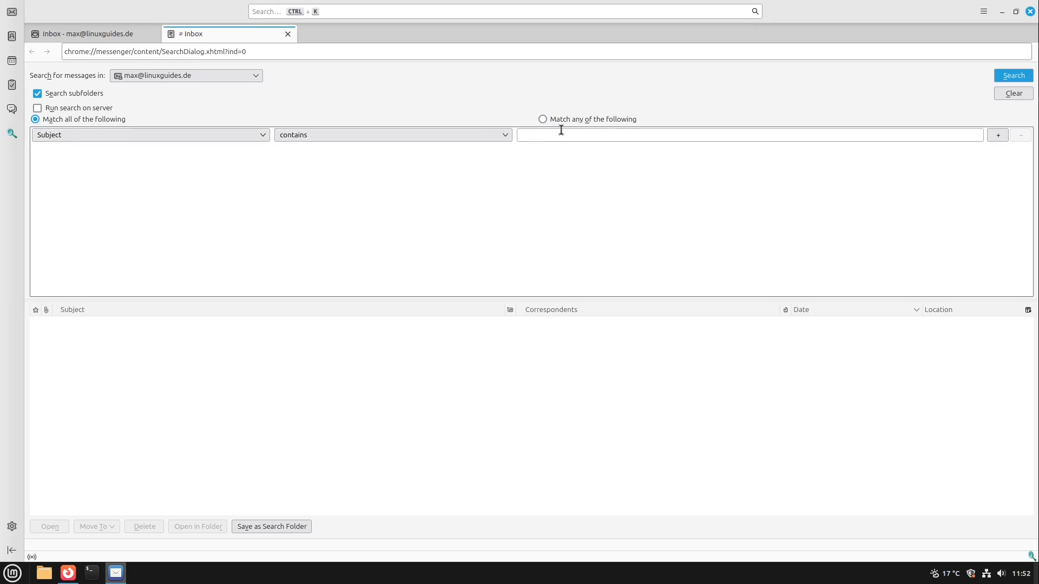
type("Test")
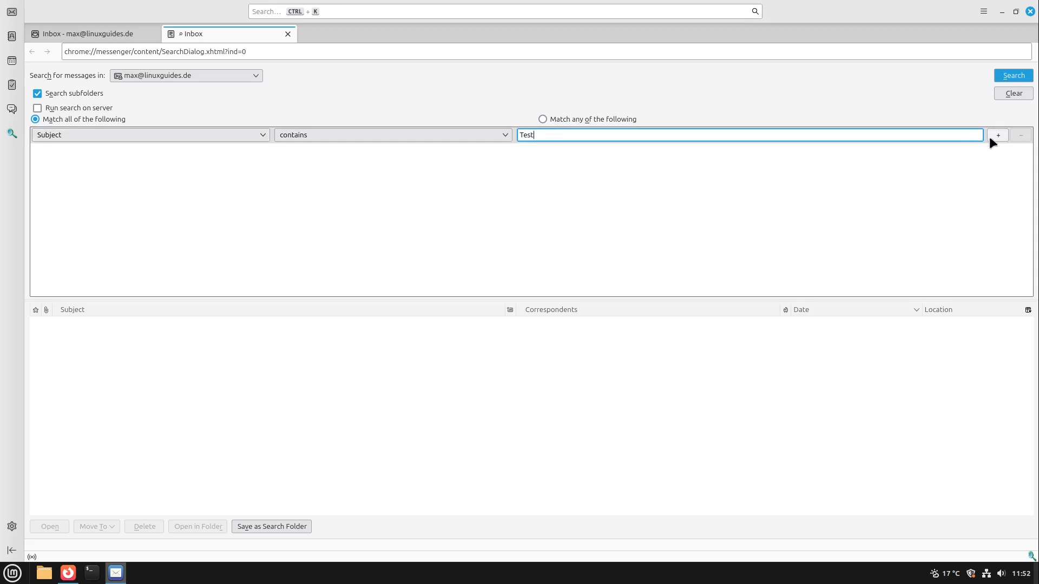
left_click(997, 135)
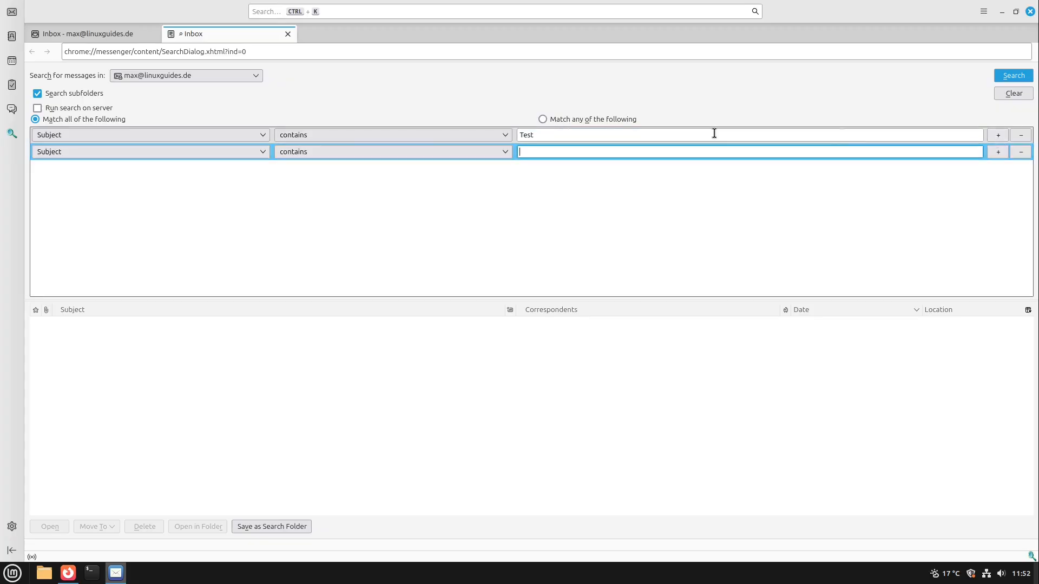
left_click(149, 151)
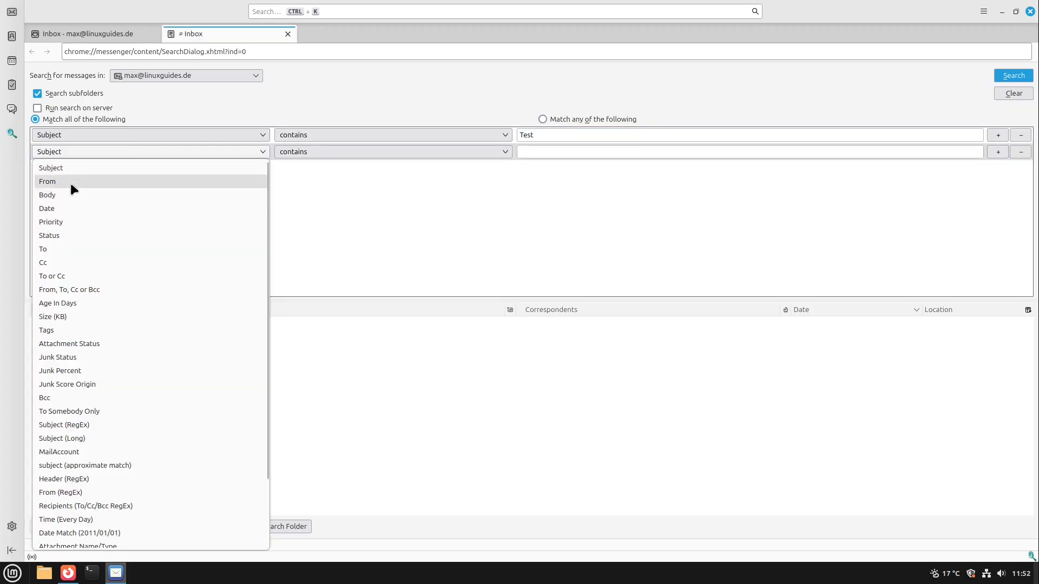
type("ma")
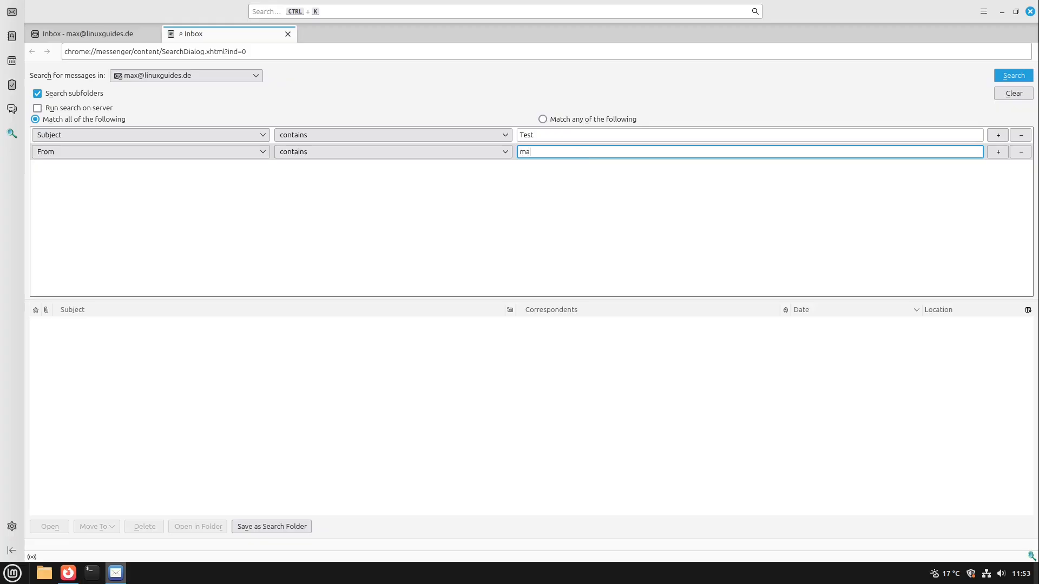
- Add a Date 'is after' 6/1/2025 criterion, run the search, and close the search tab
left_click(997, 151)
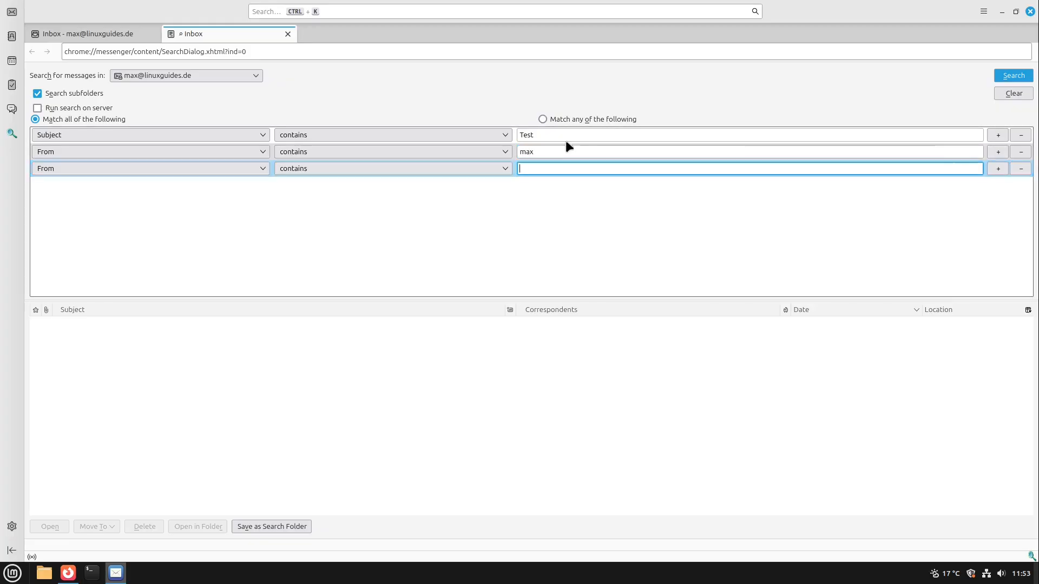
left_click(151, 168)
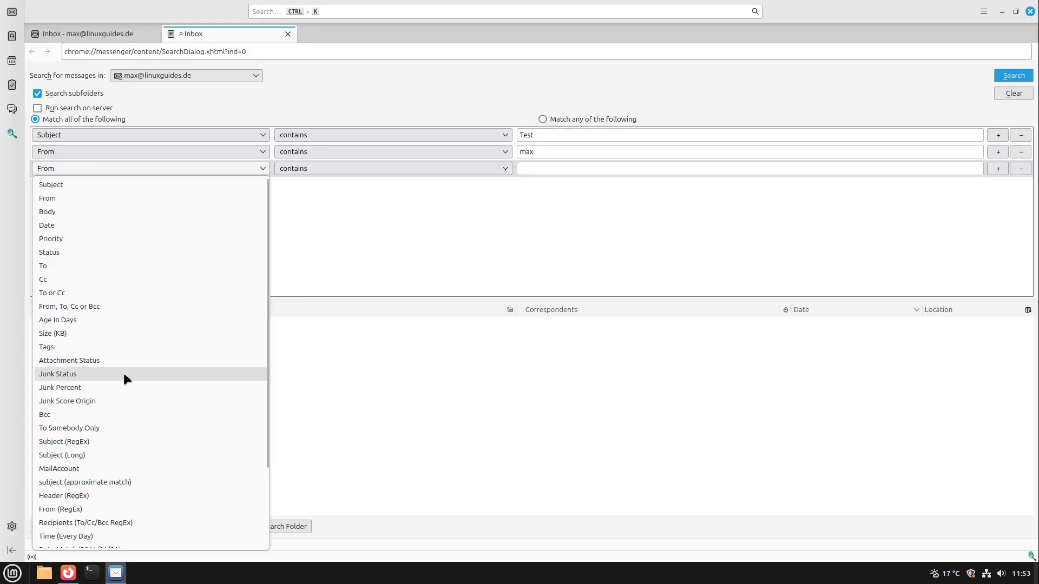
mouse_move(78, 350)
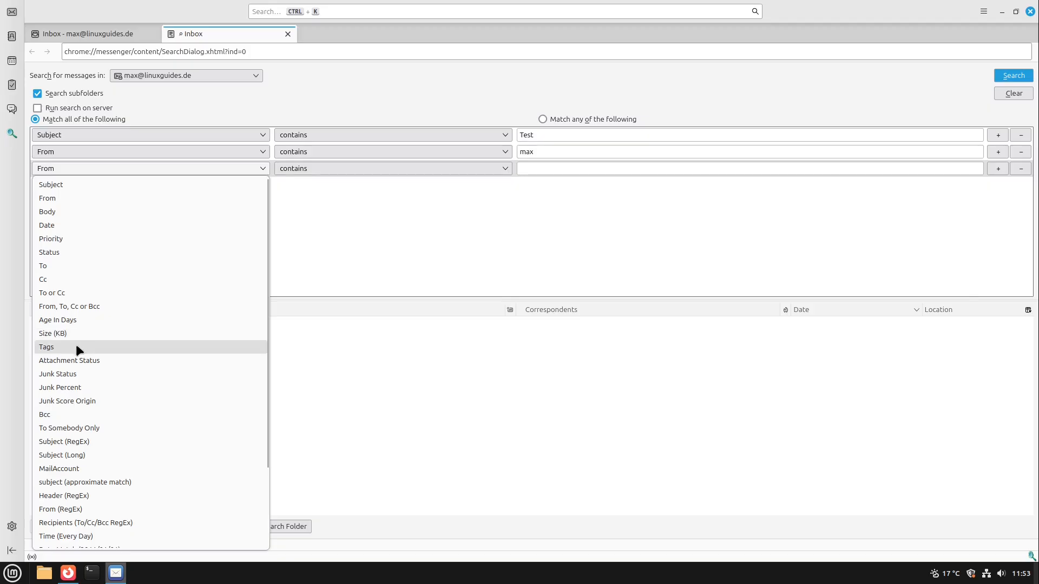
mouse_move(60, 184)
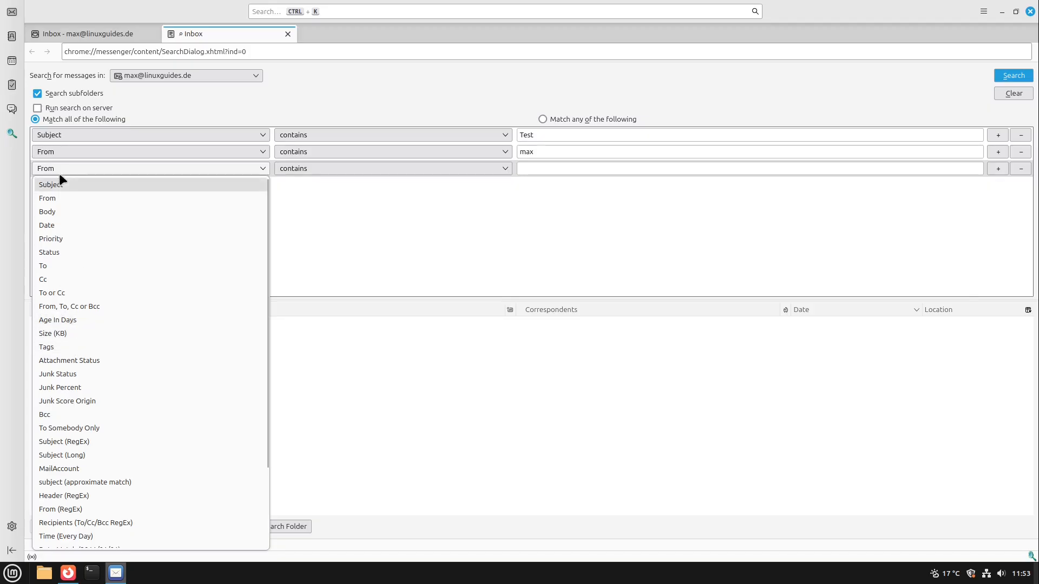
left_click(45, 225)
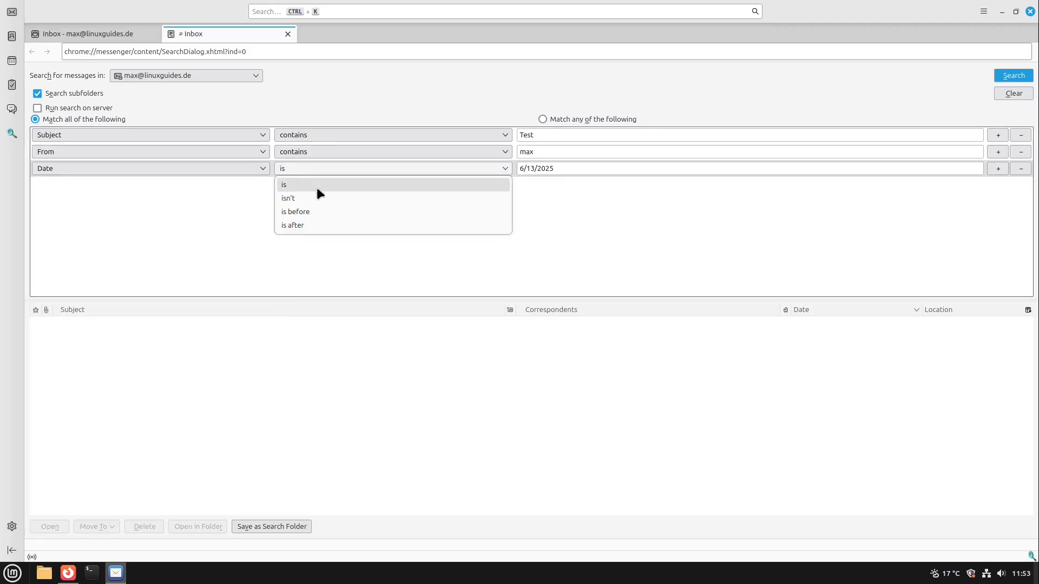
left_click(292, 225)
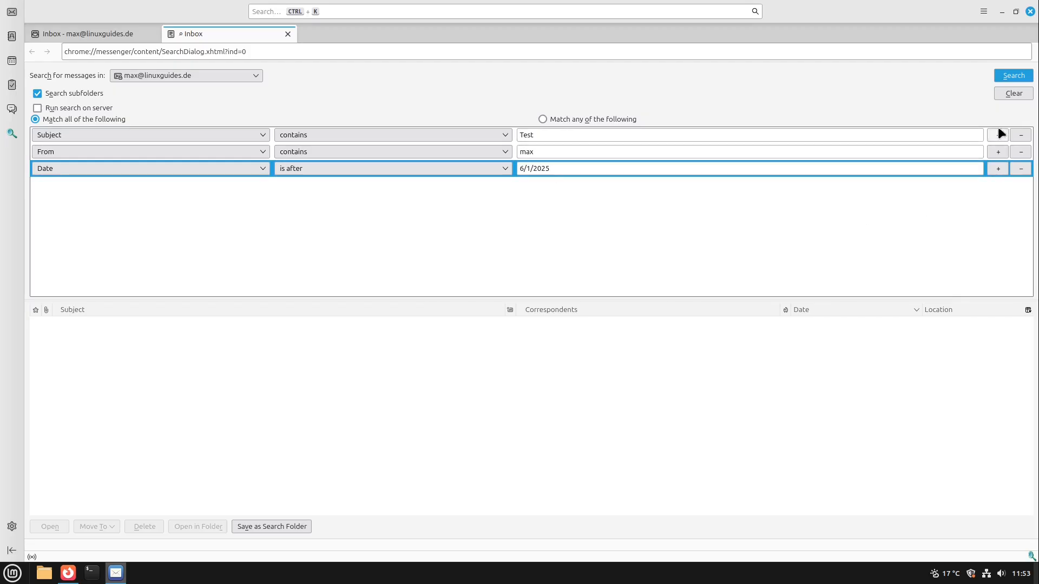
left_click(1013, 75)
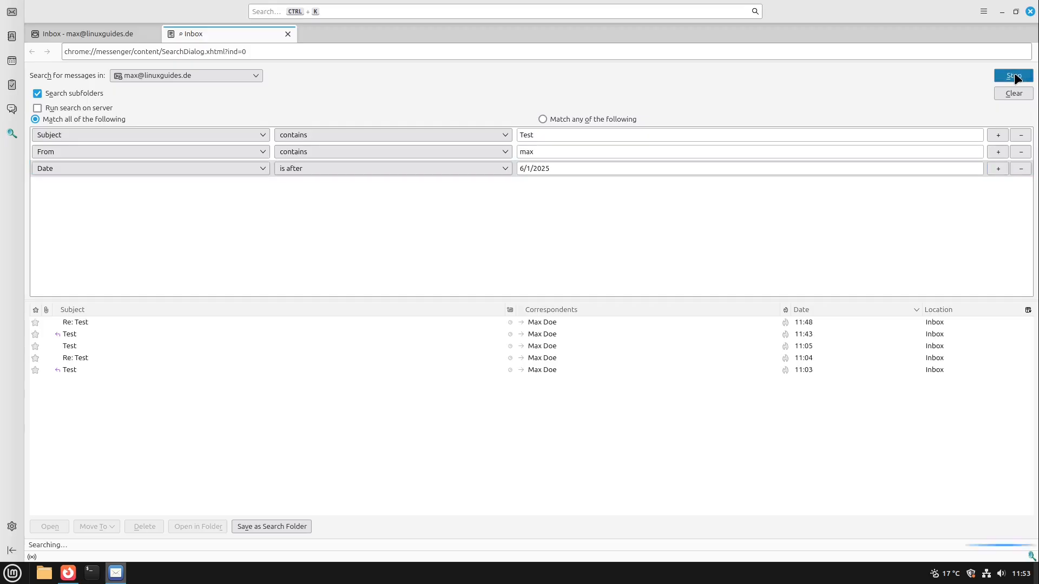
left_click(1012, 74)
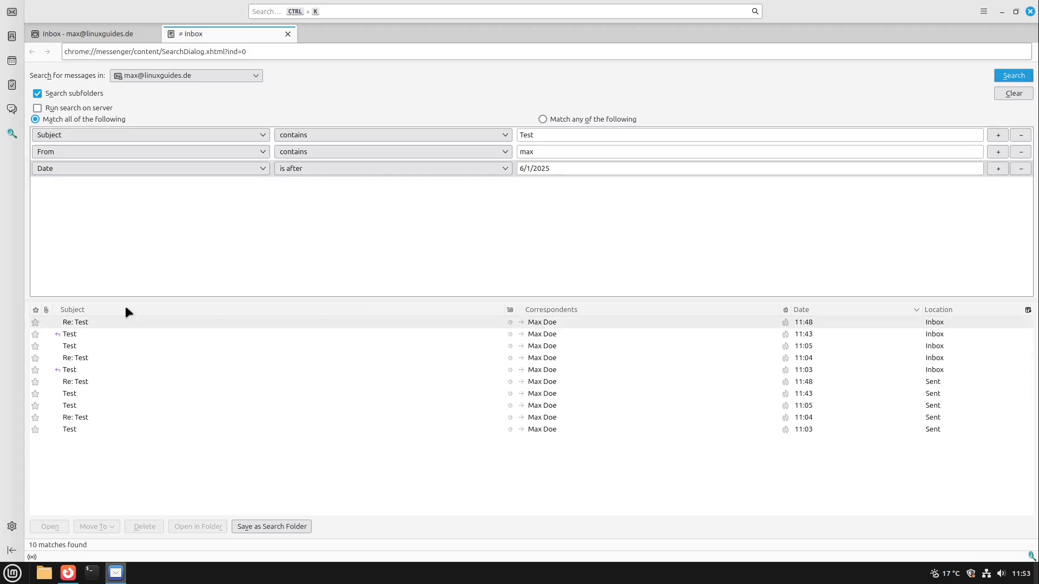
mouse_move(198, 310)
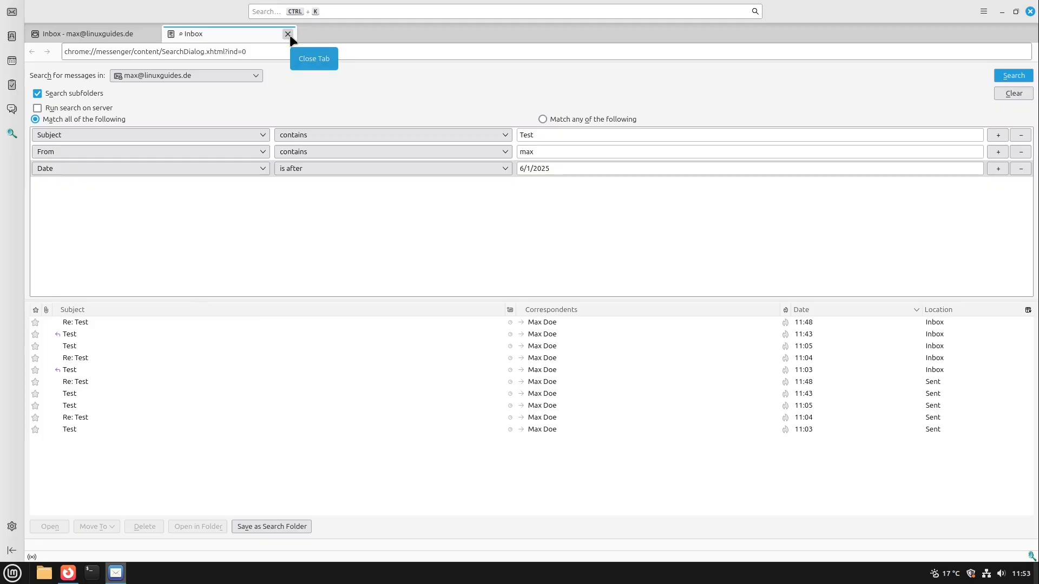
left_click(286, 33)
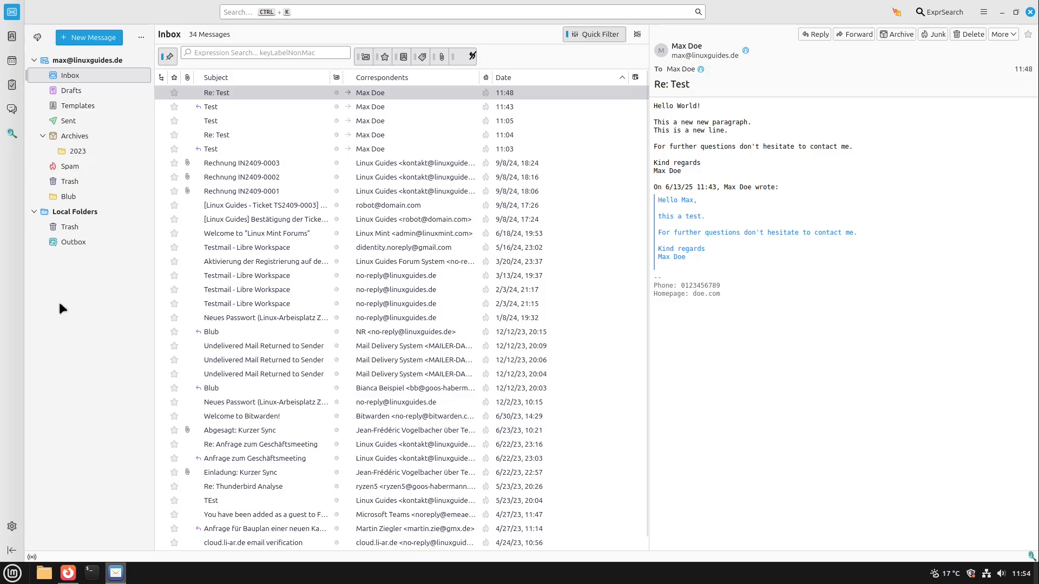
mouse_move(73, 136)
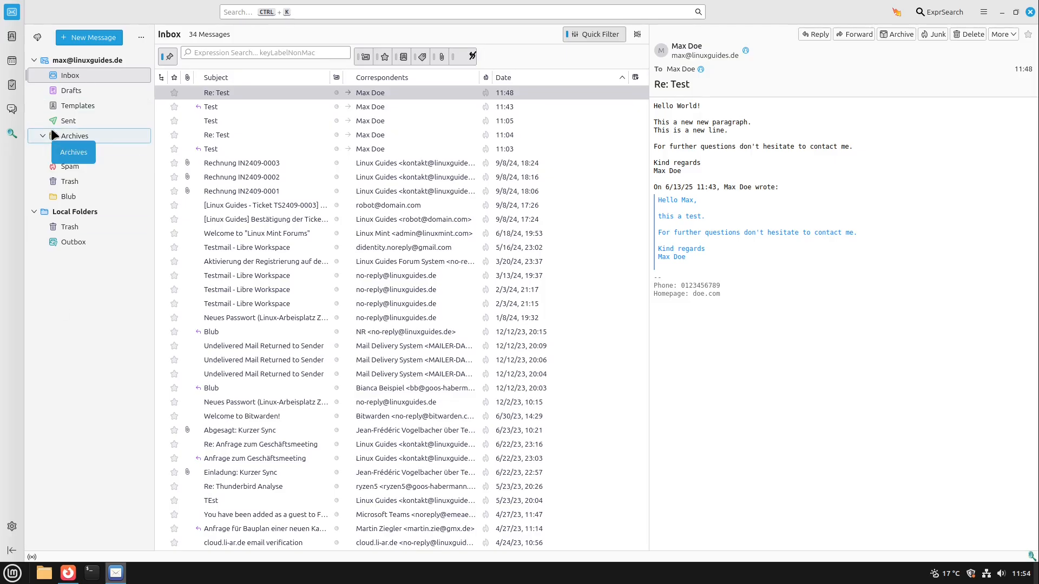
left_click(42, 135)
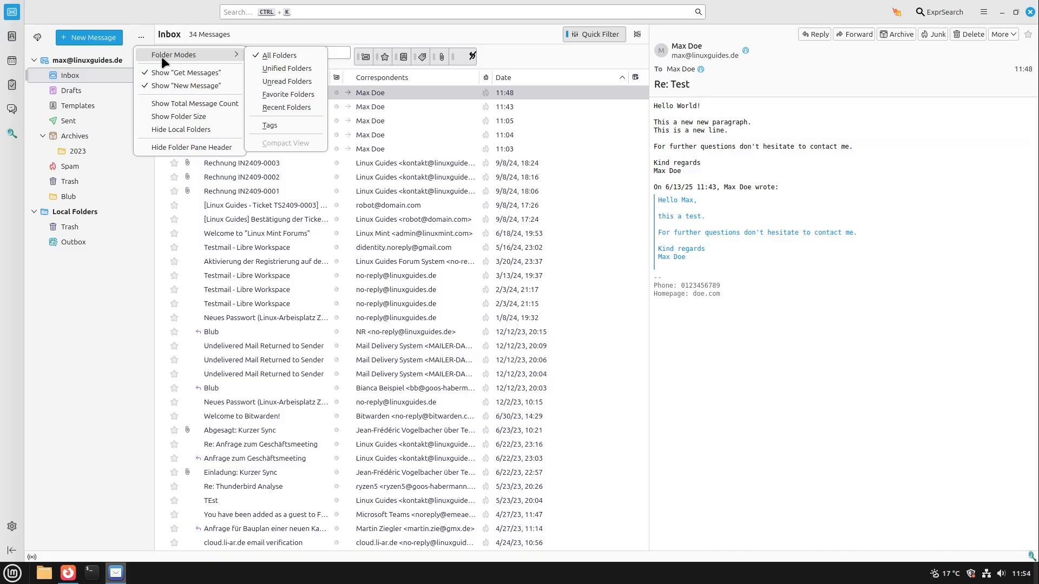
mouse_move(288, 94)
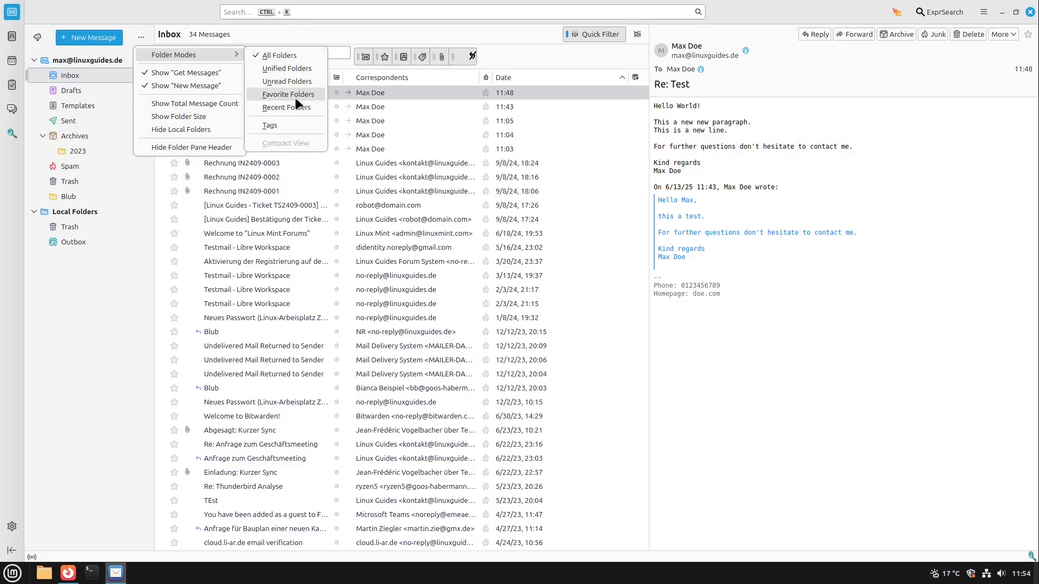
mouse_move(287, 68)
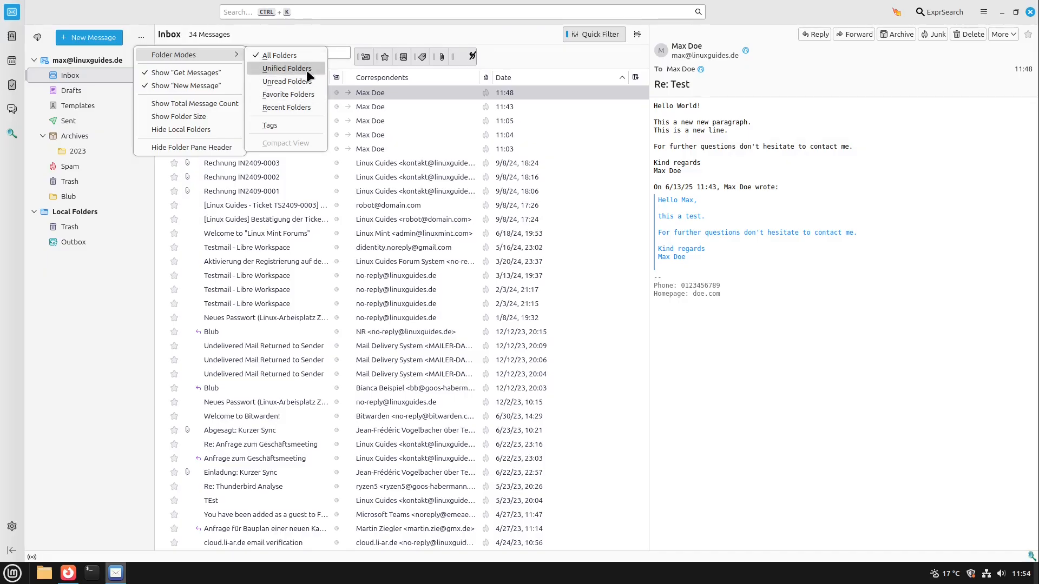
- Enable Unified Folders mode, move it above All Folders, and open the unified Sent folder
left_click(287, 68)
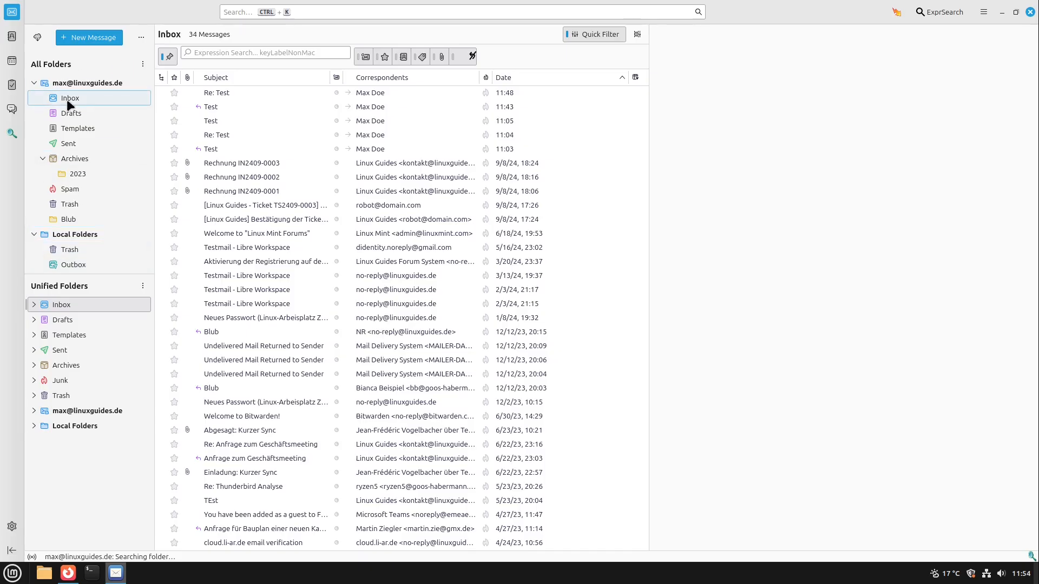
mouse_move(69, 98)
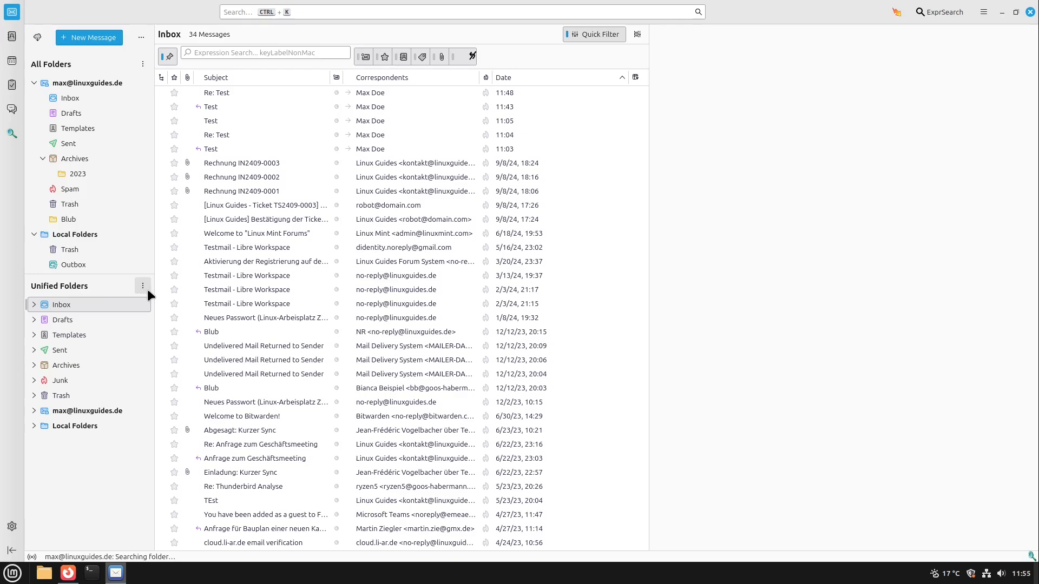
left_click(142, 286)
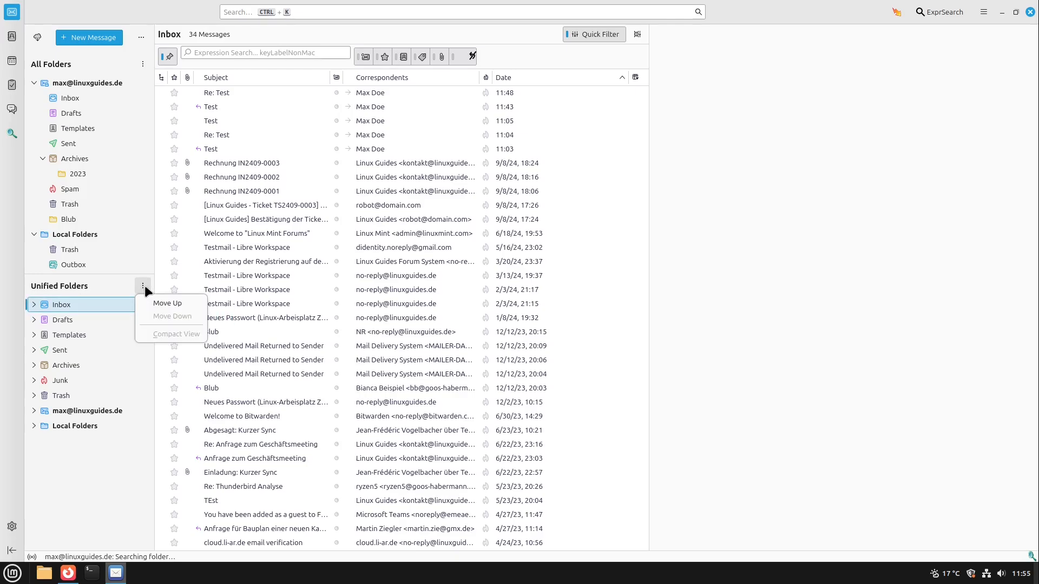
left_click(167, 303)
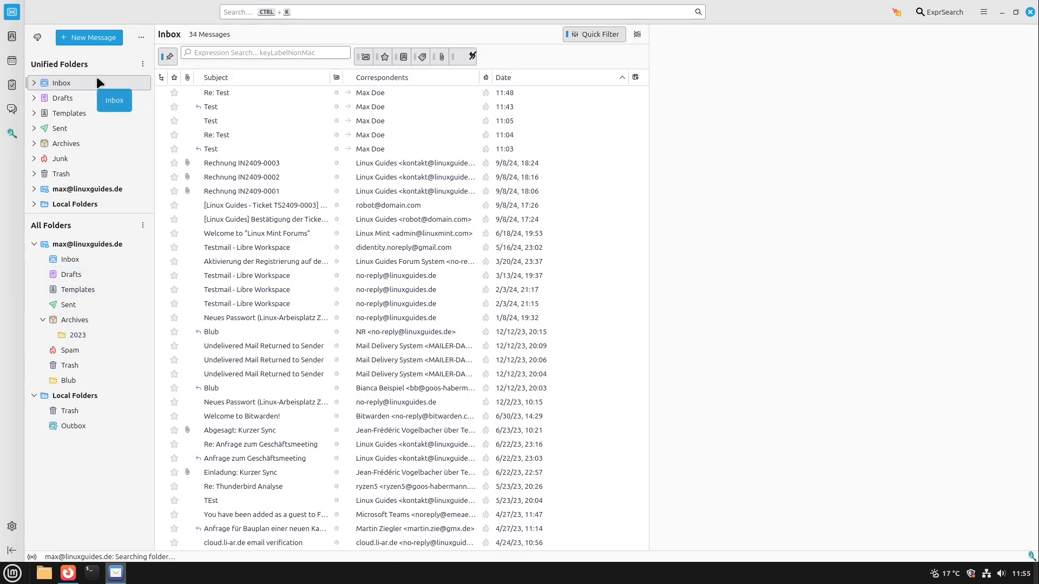
left_click(60, 128)
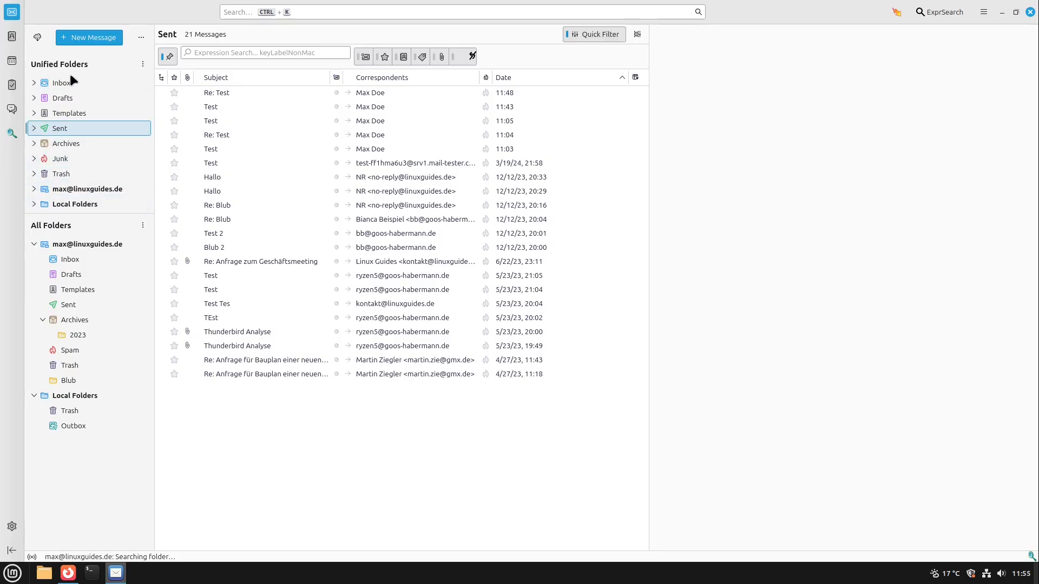
- Reopen the sent Test message for editing and save it via File > Save As > Template
left_click(63, 83)
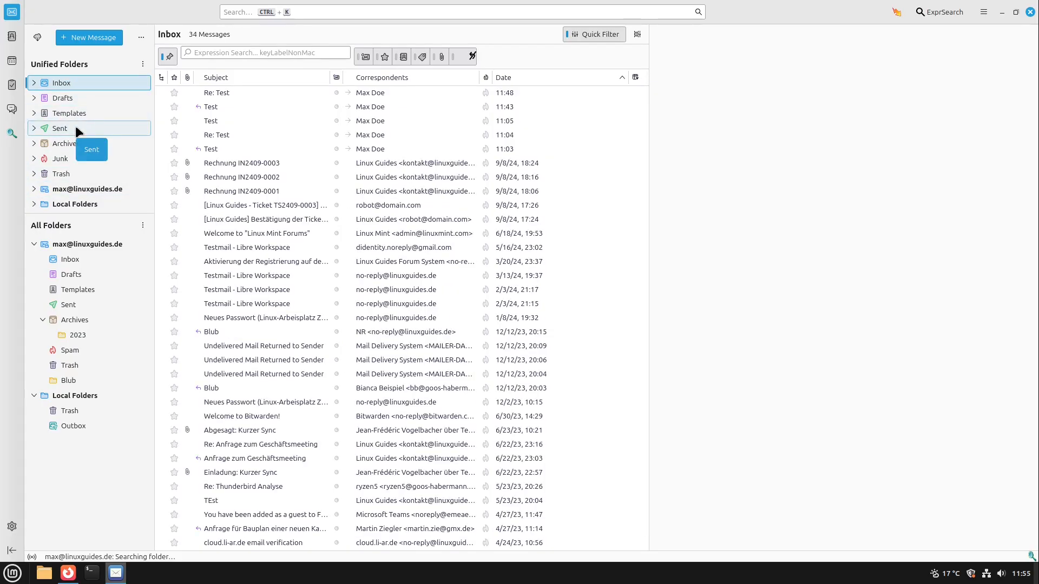
left_click(60, 128)
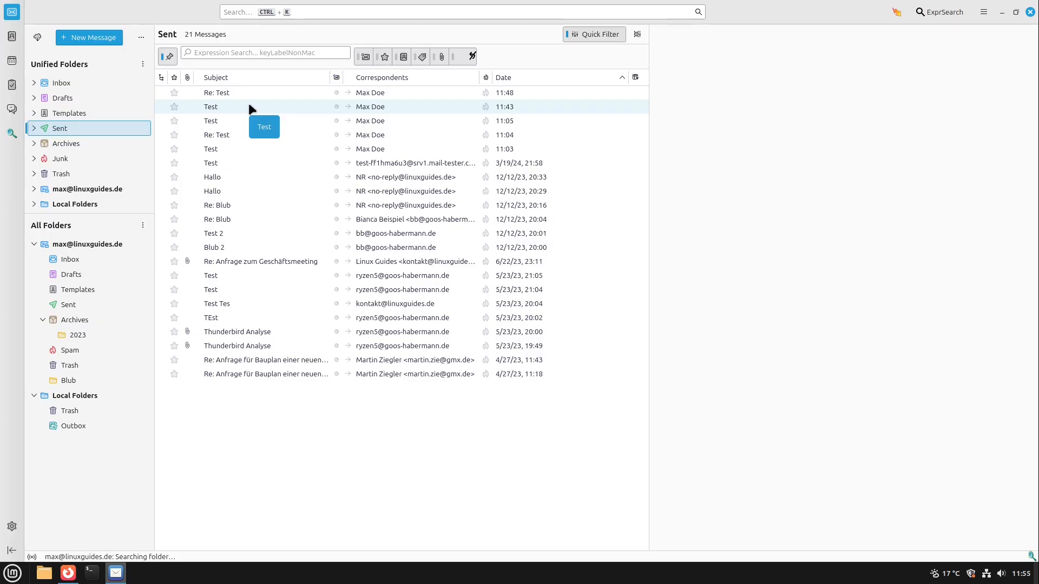
right_click(238, 106)
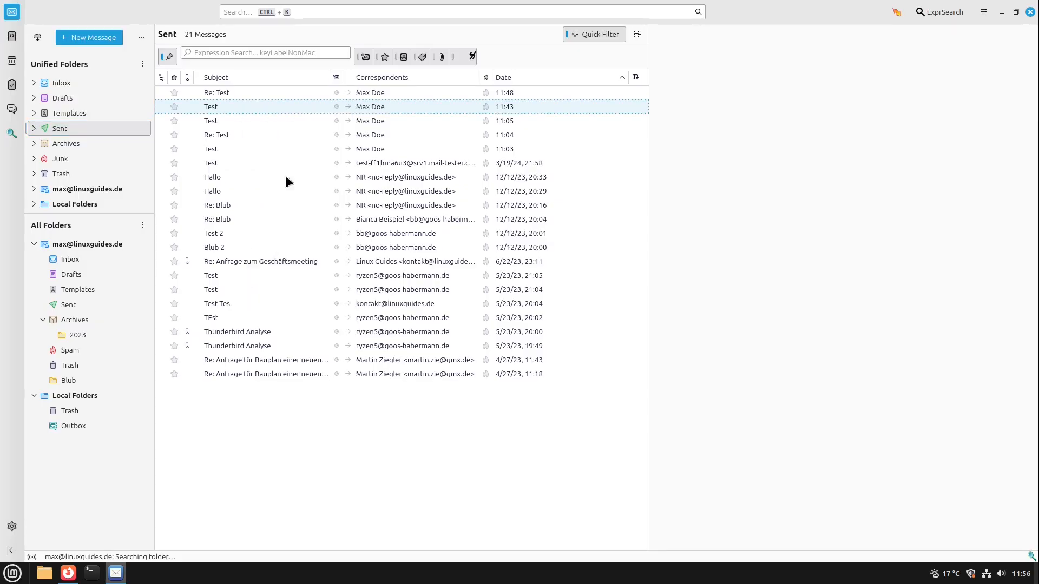
double_click(210, 107)
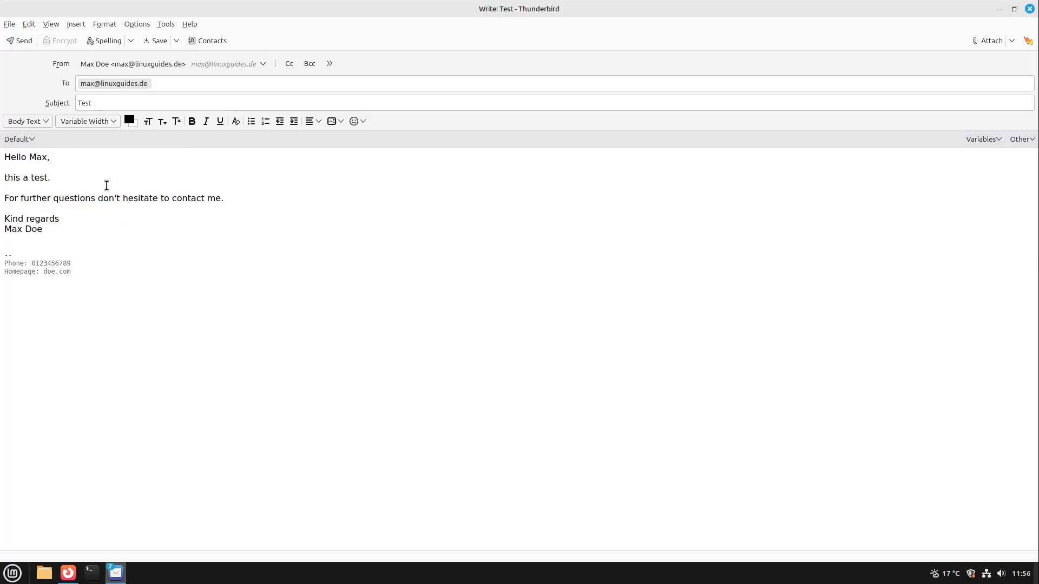
mouse_move(86, 185)
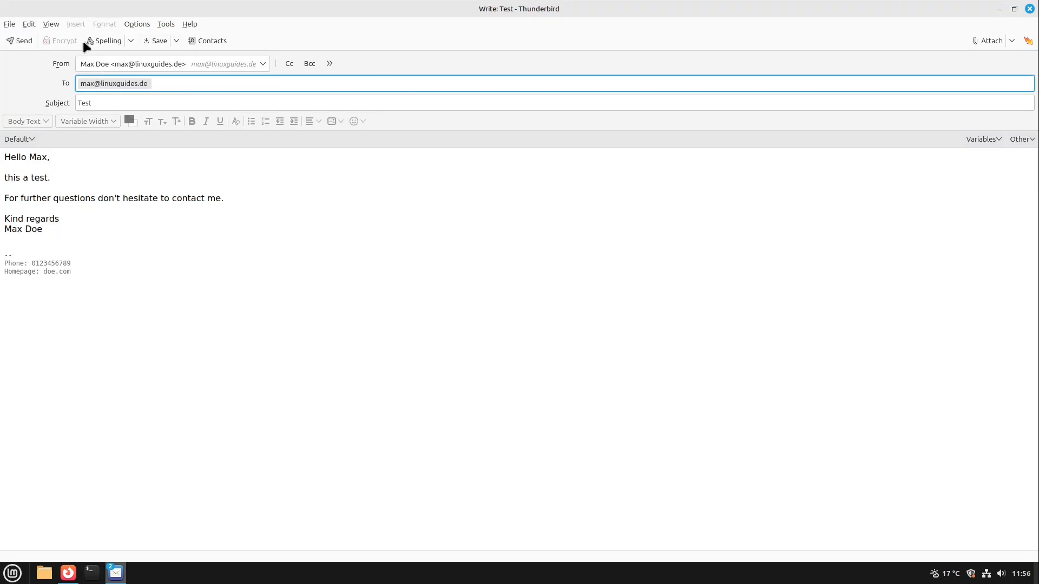
left_click(9, 23)
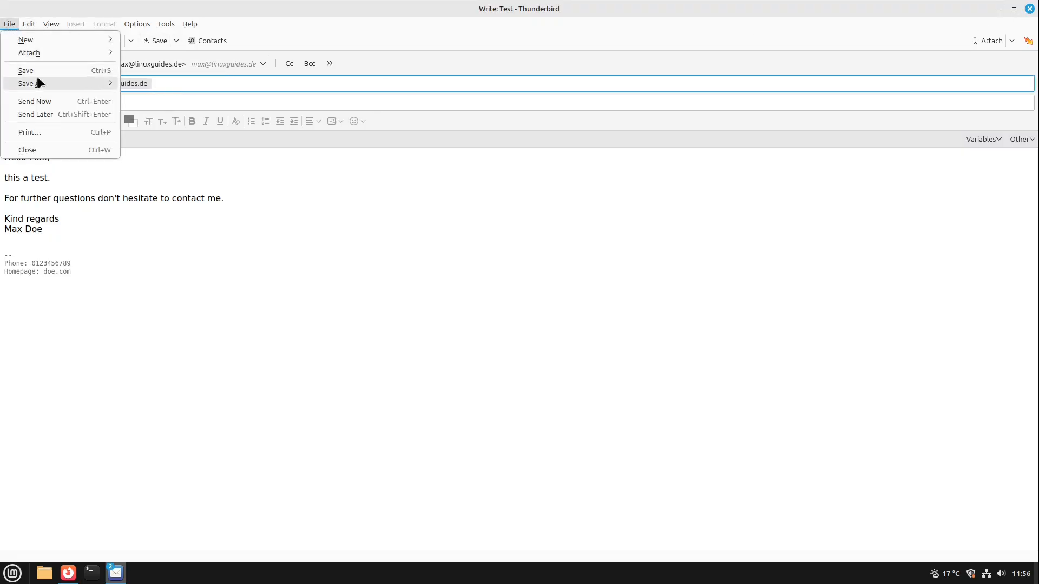
left_click(29, 82)
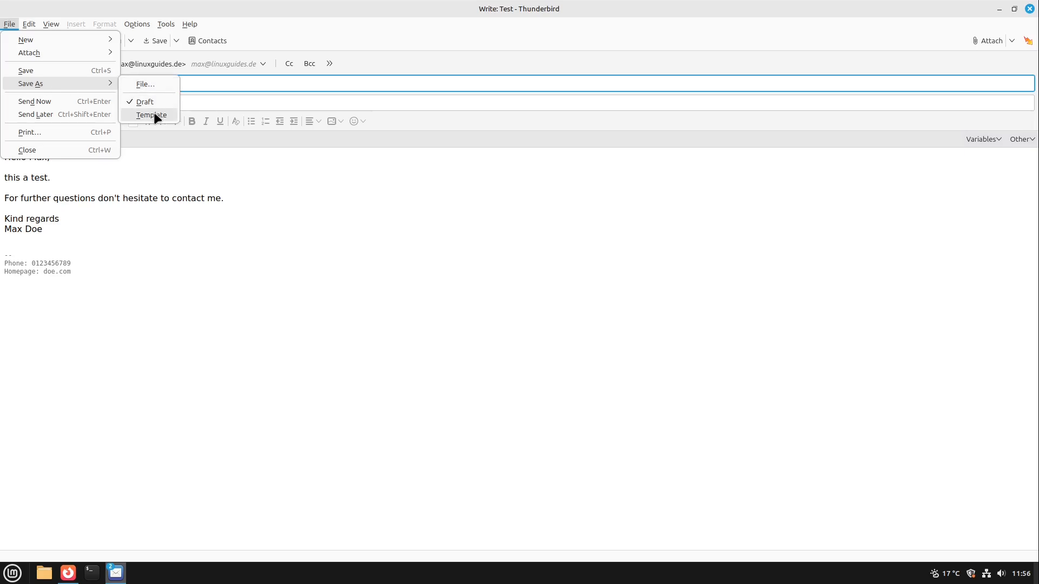
left_click(150, 115)
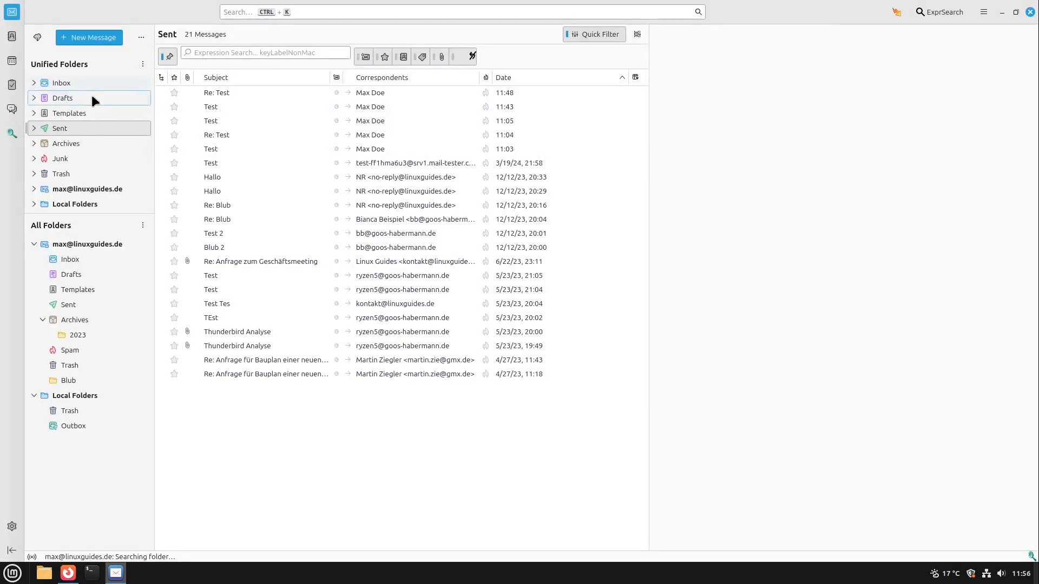
- Open the Test template from the unified Templates folder for editing
left_click(68, 112)
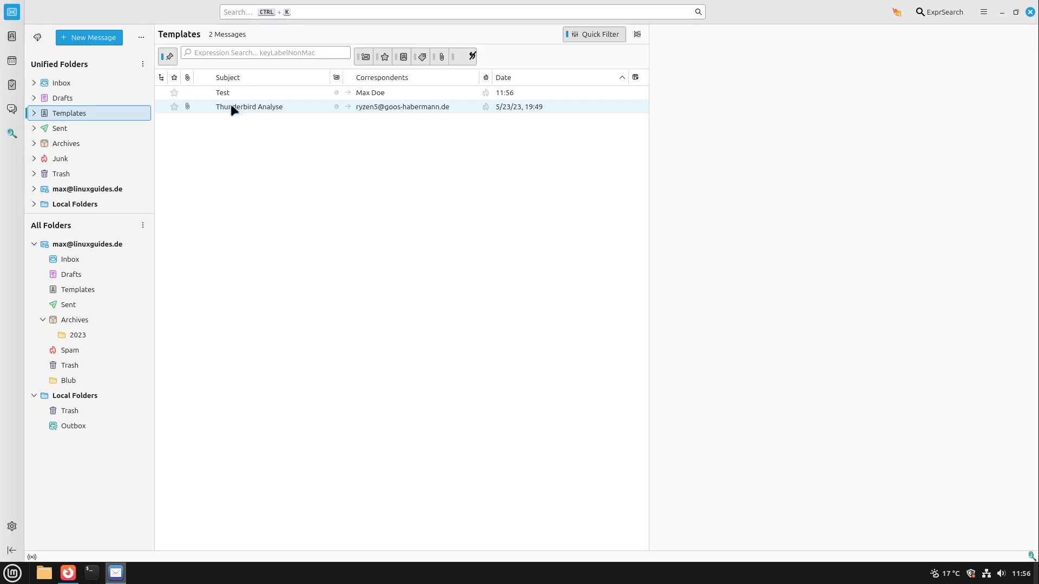
left_click(223, 92)
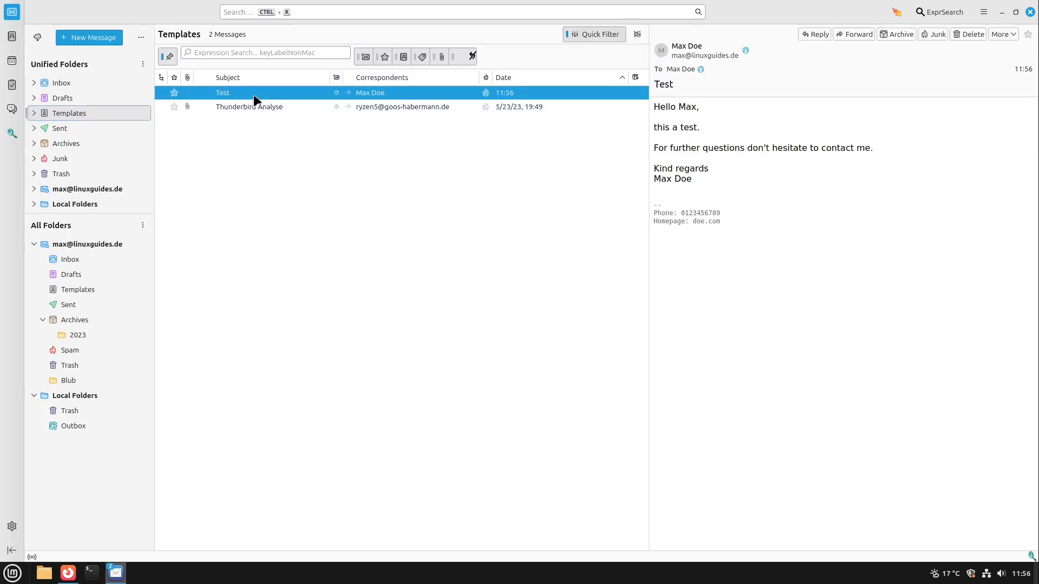
double_click(222, 92)
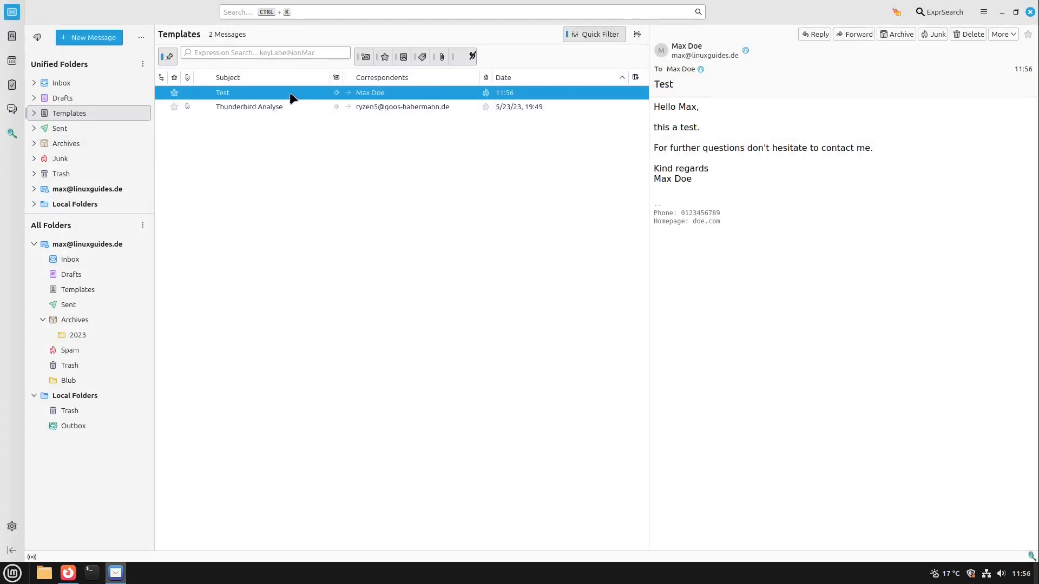
mouse_move(236, 97)
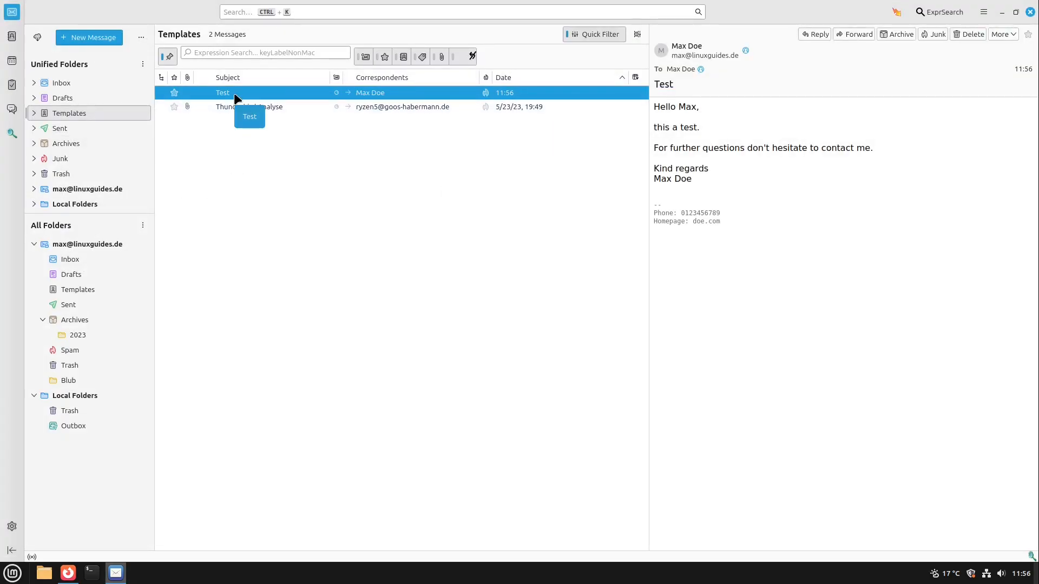
mouse_move(388, 98)
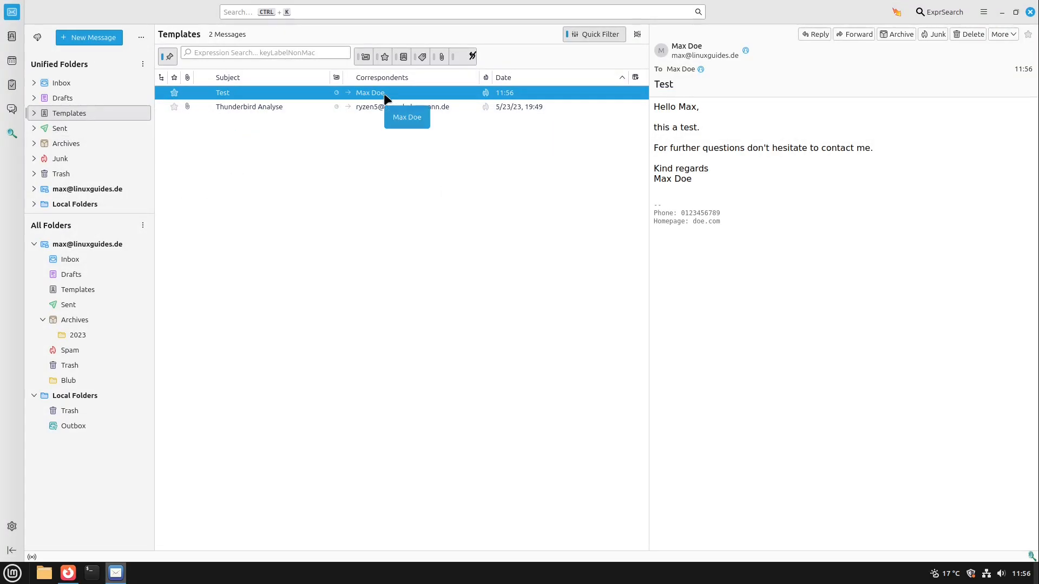
mouse_move(259, 96)
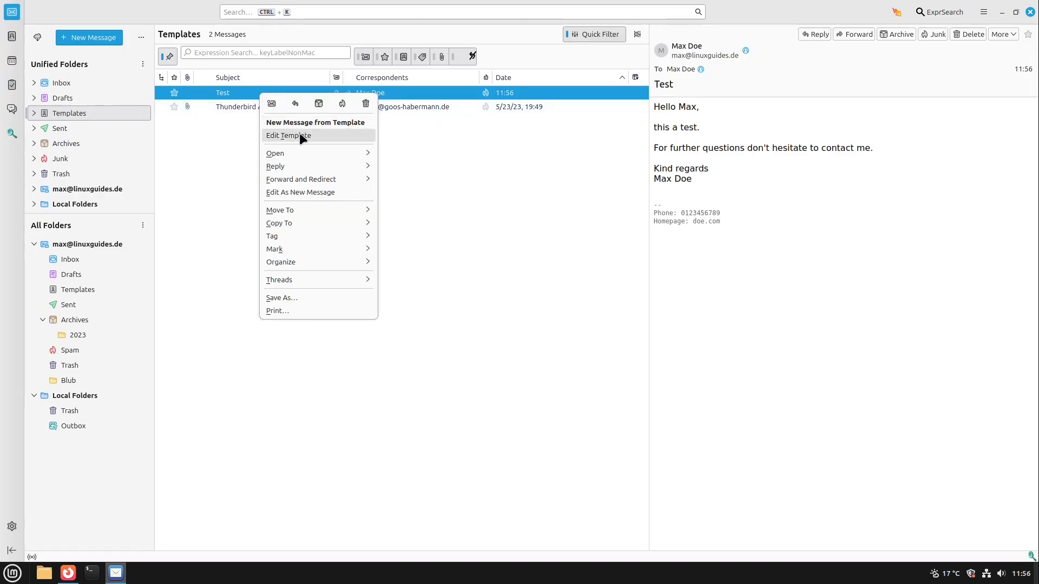
left_click(288, 135)
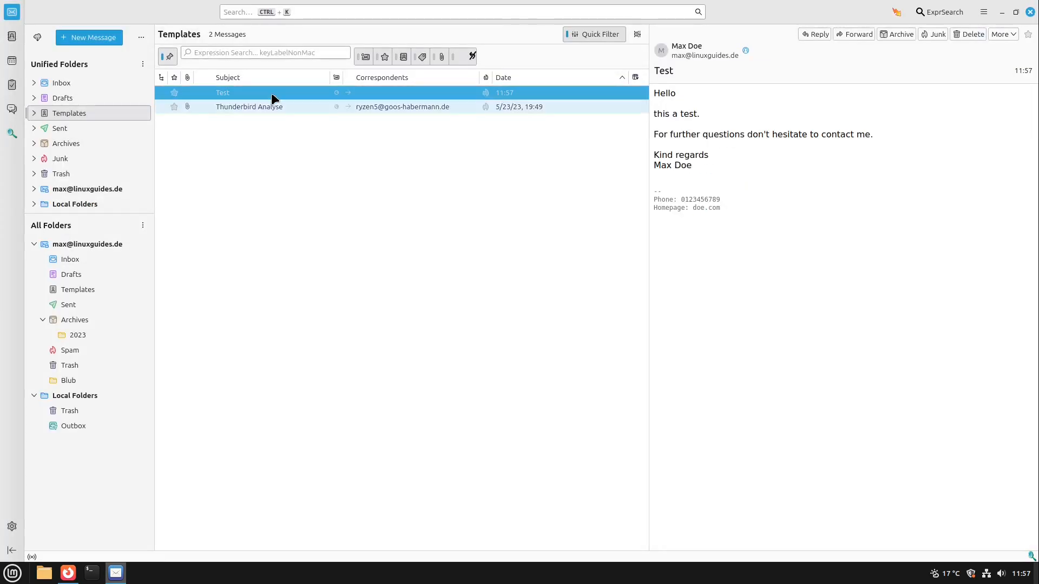
double_click(223, 92)
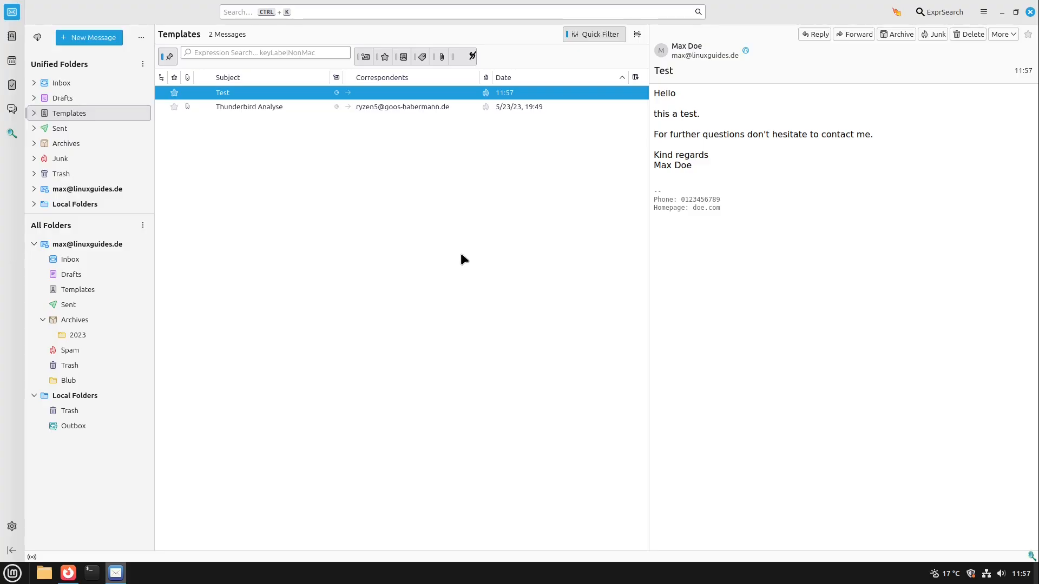
mouse_move(454, 265)
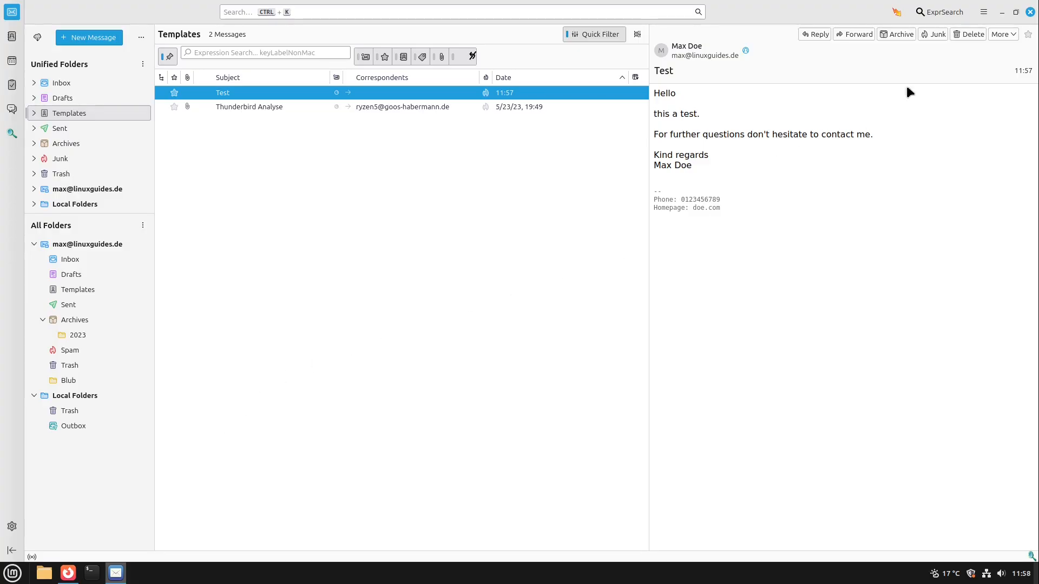
mouse_move(11, 35)
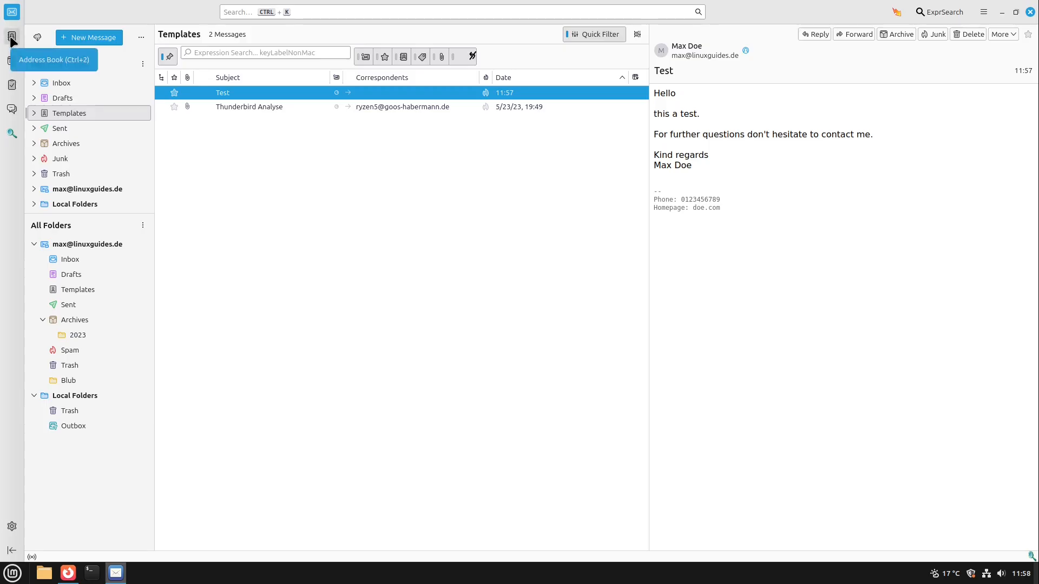
- Install the CardBook add-on by searching 'cardbook' in Add-ons and Themes
left_click(12, 35)
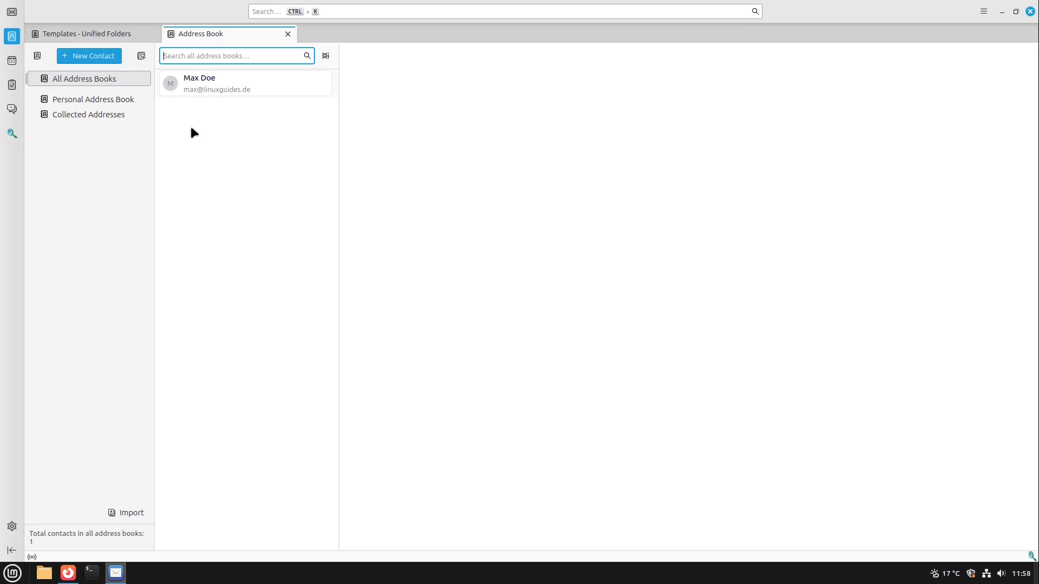
mouse_move(921, 79)
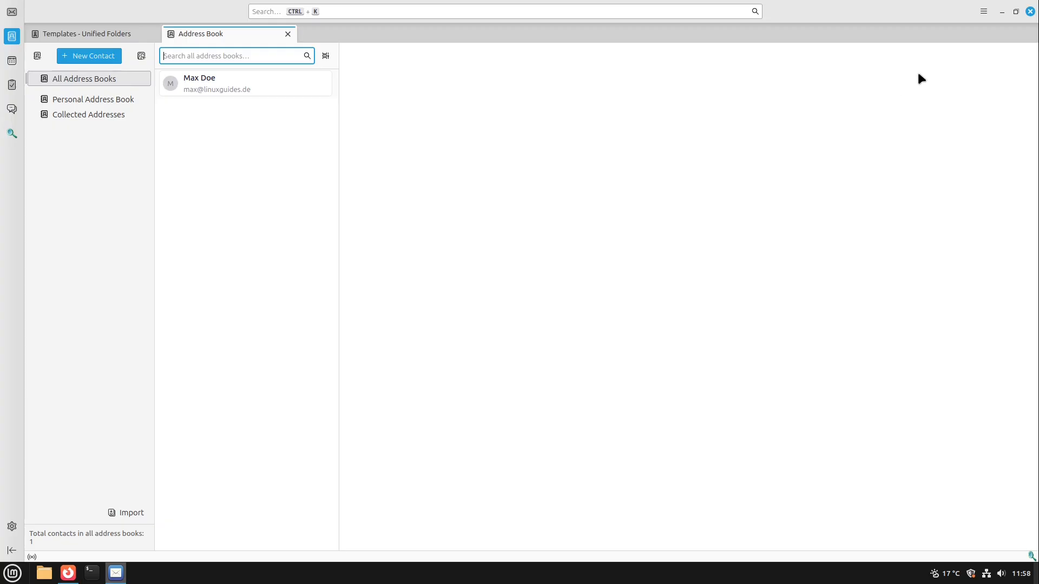
left_click(983, 11)
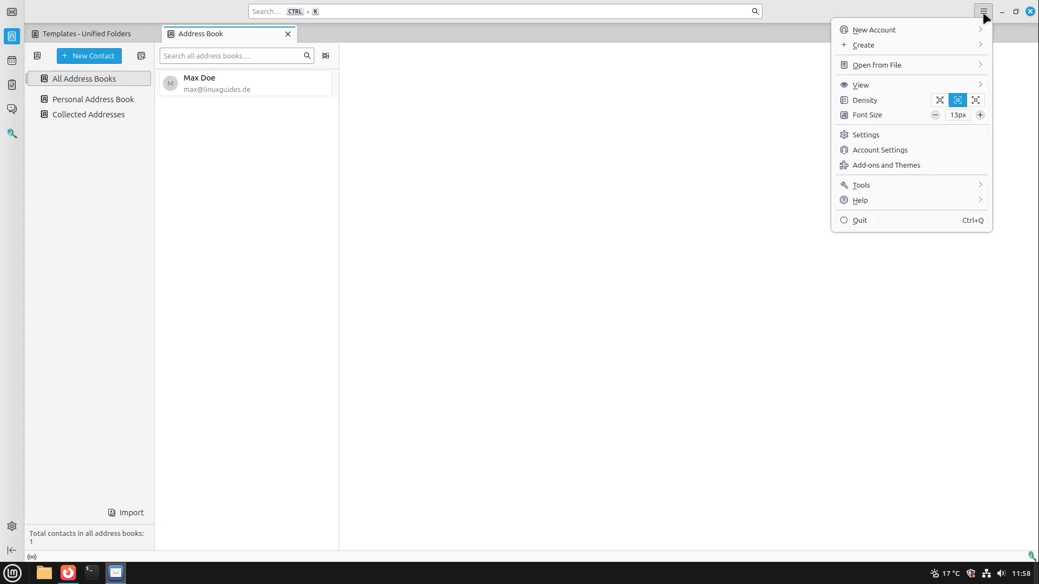
mouse_move(885, 165)
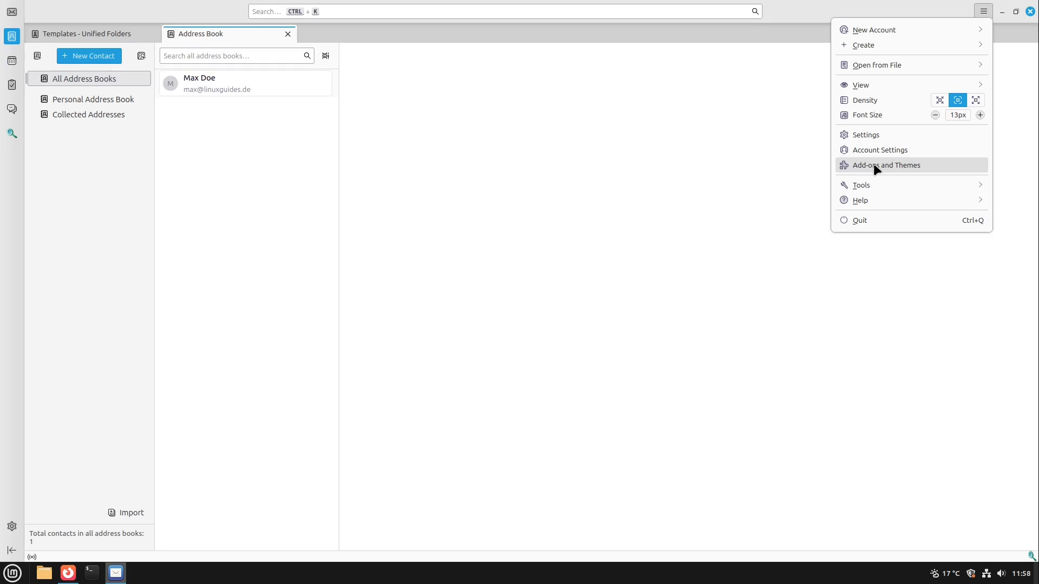
left_click(885, 165)
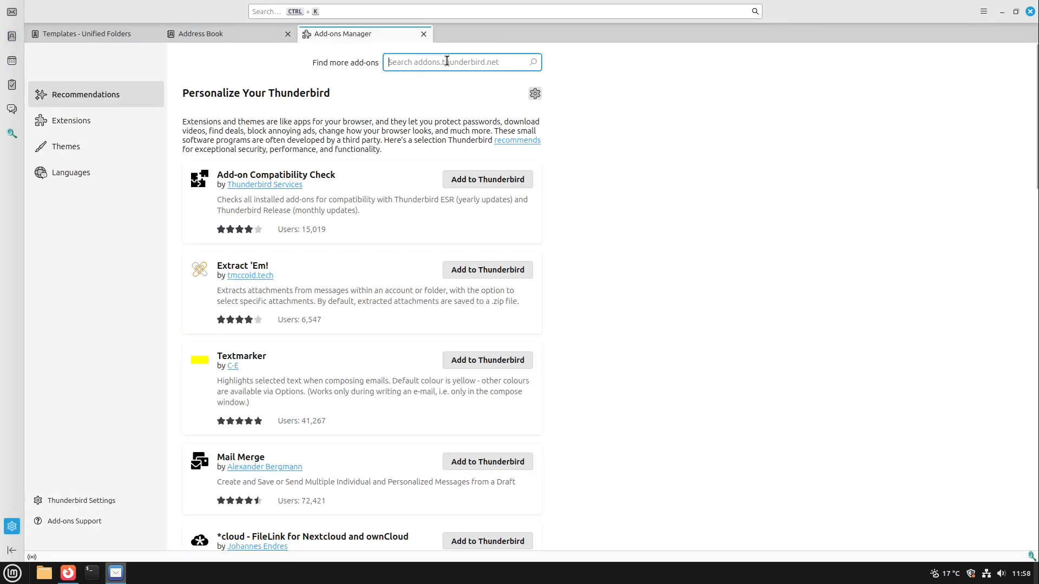
type("cardbook")
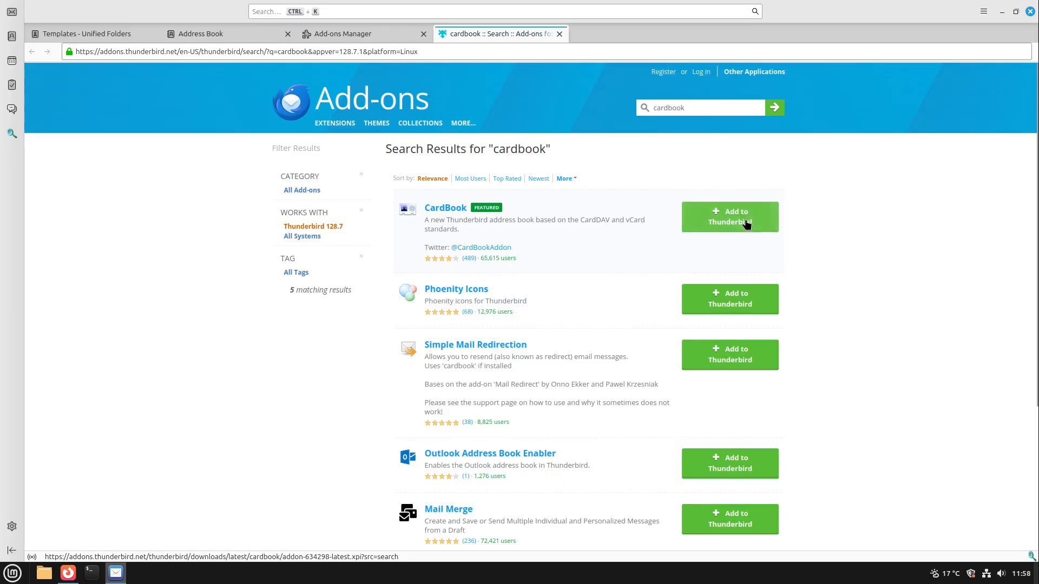
left_click(729, 217)
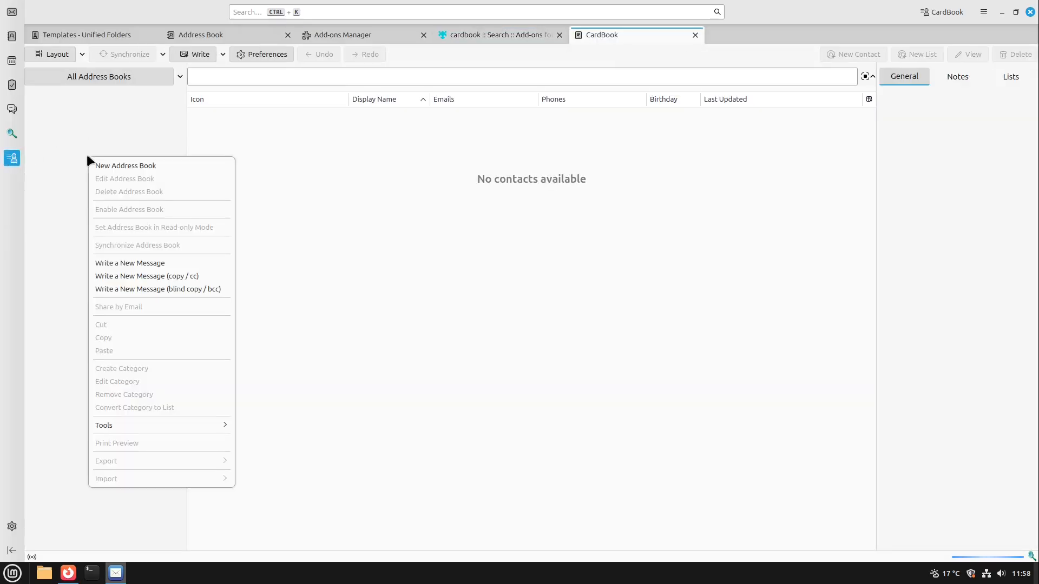
- Start a new CardBook address book, cancel it, and return to the unified Inbox tab
left_click(125, 165)
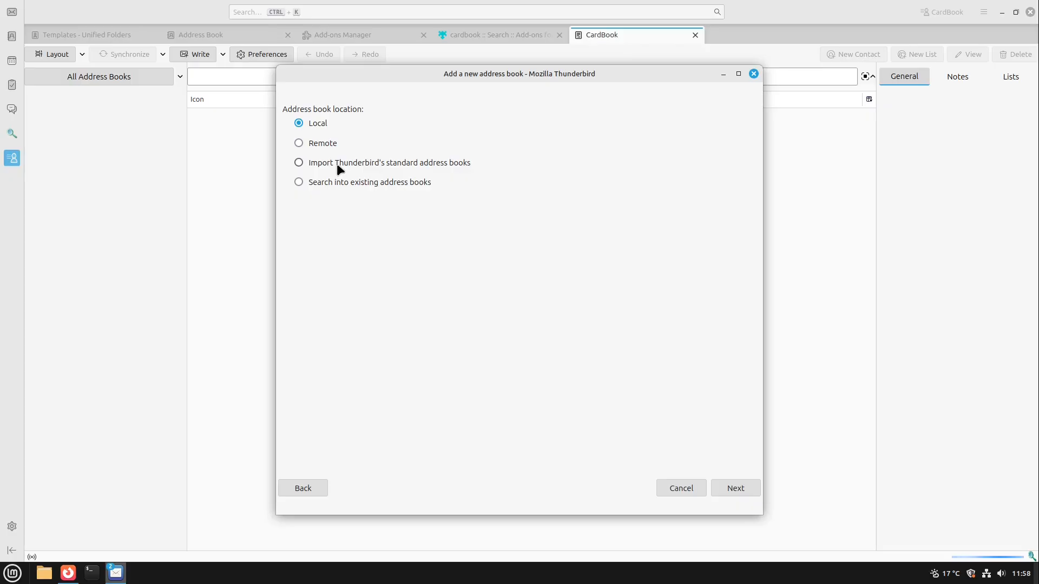
mouse_move(310, 147)
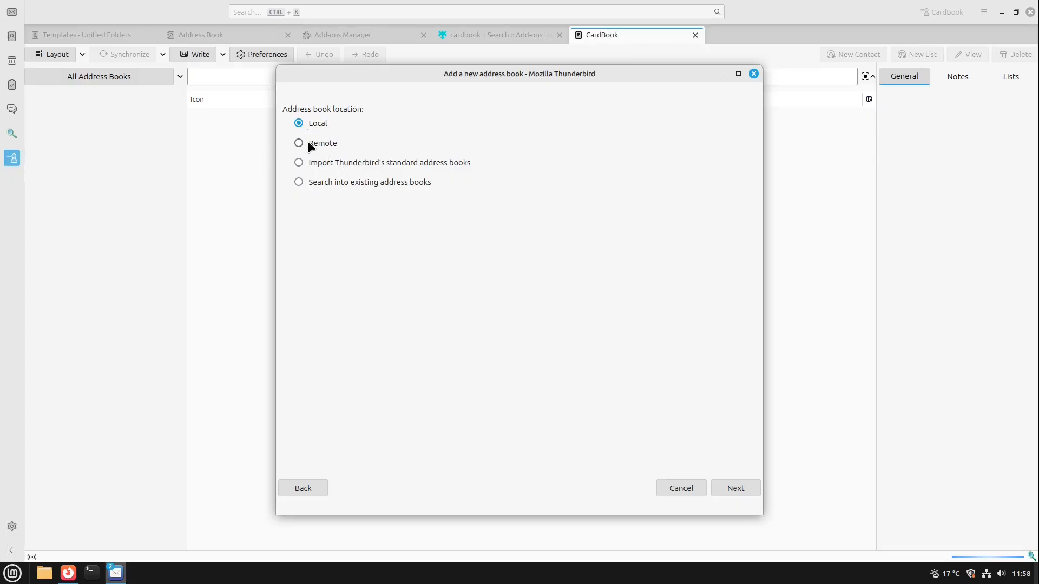
mouse_move(315, 151)
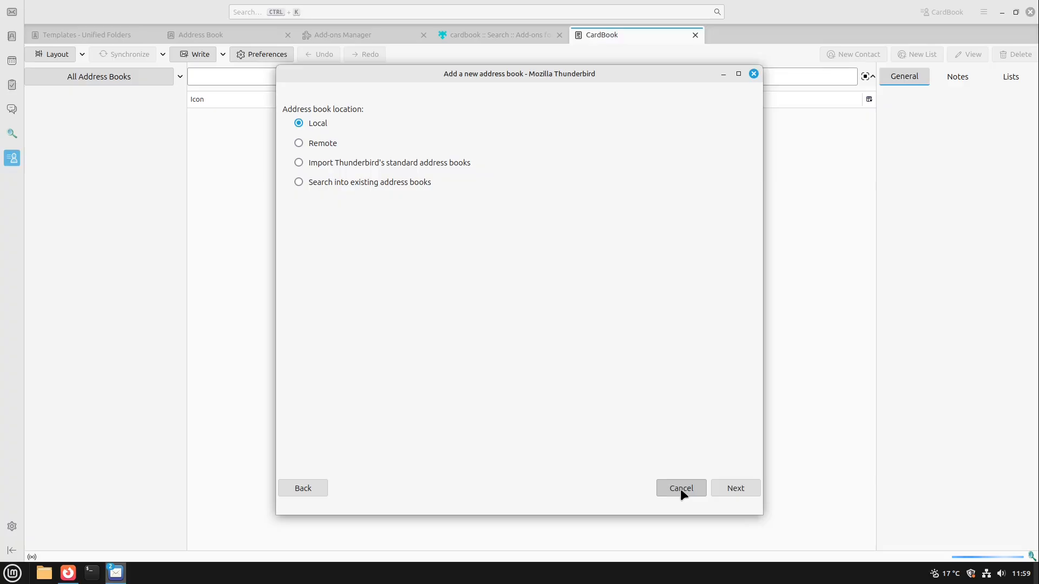
left_click(680, 488)
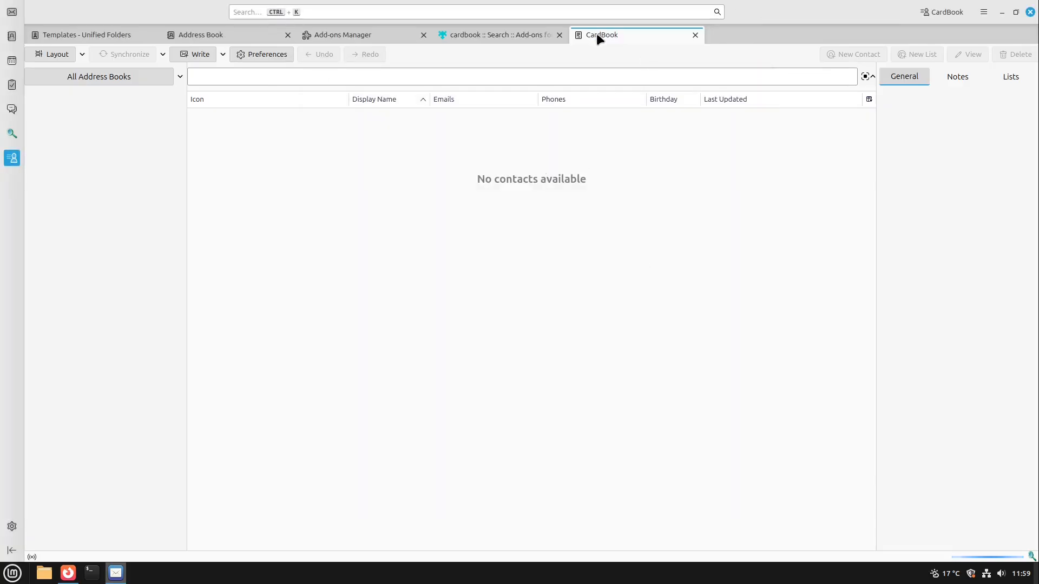
left_click(201, 35)
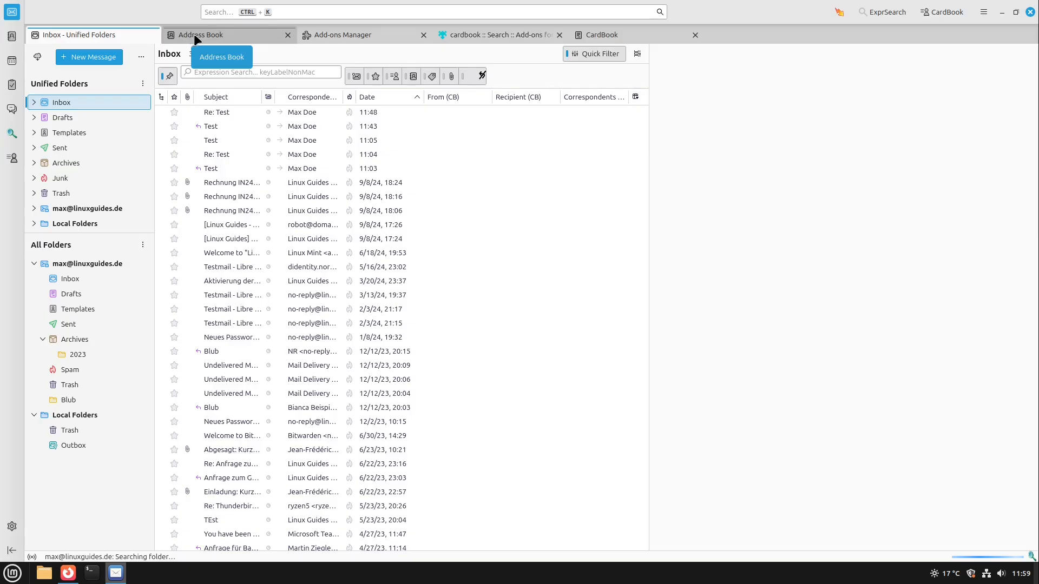
- Quit Thunderbird, relaunch Thunderbird Mail from the start menu, and open Settings
left_click(287, 34)
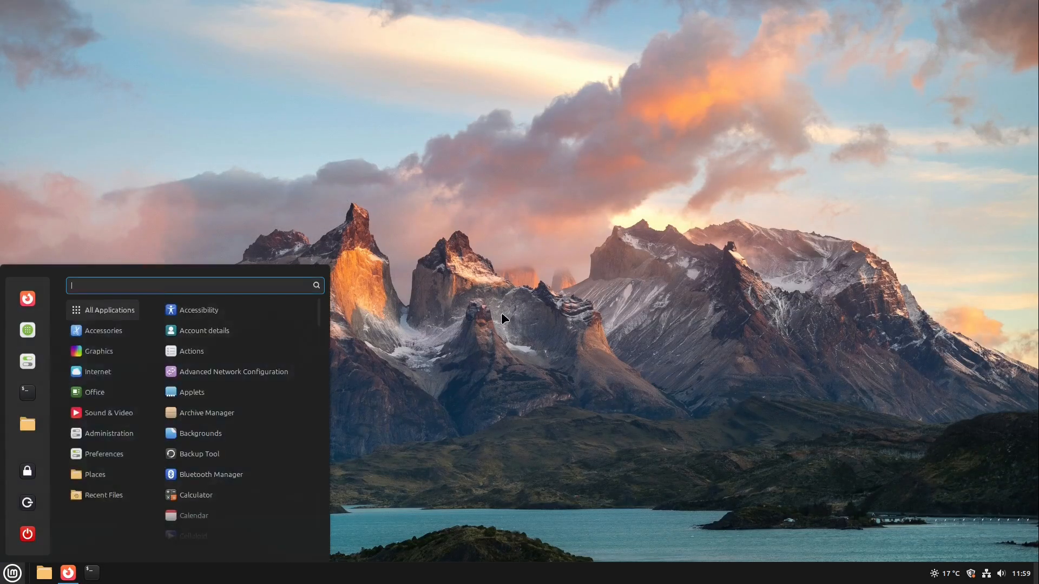
type("thl")
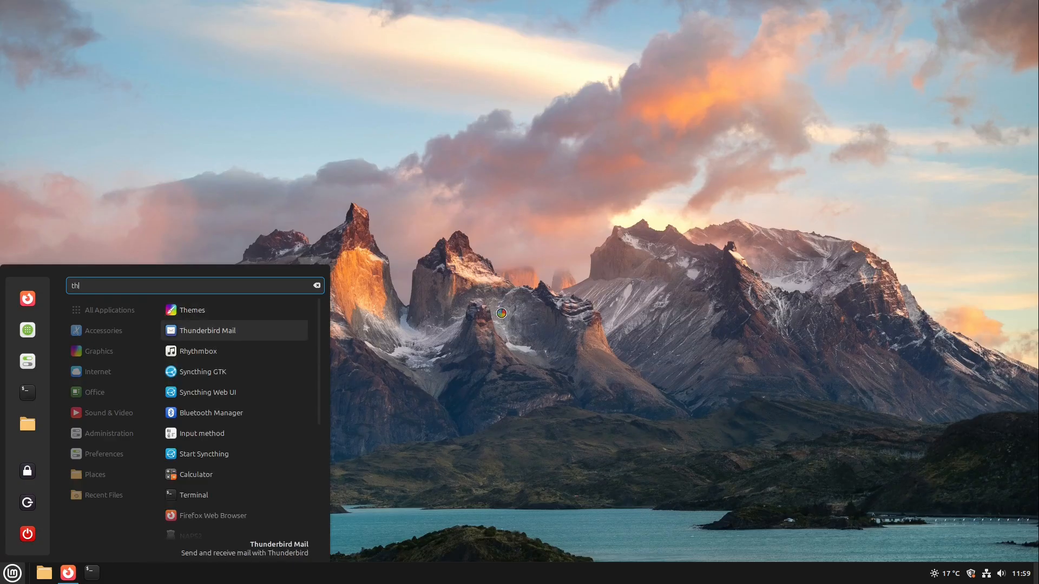
left_click(206, 330)
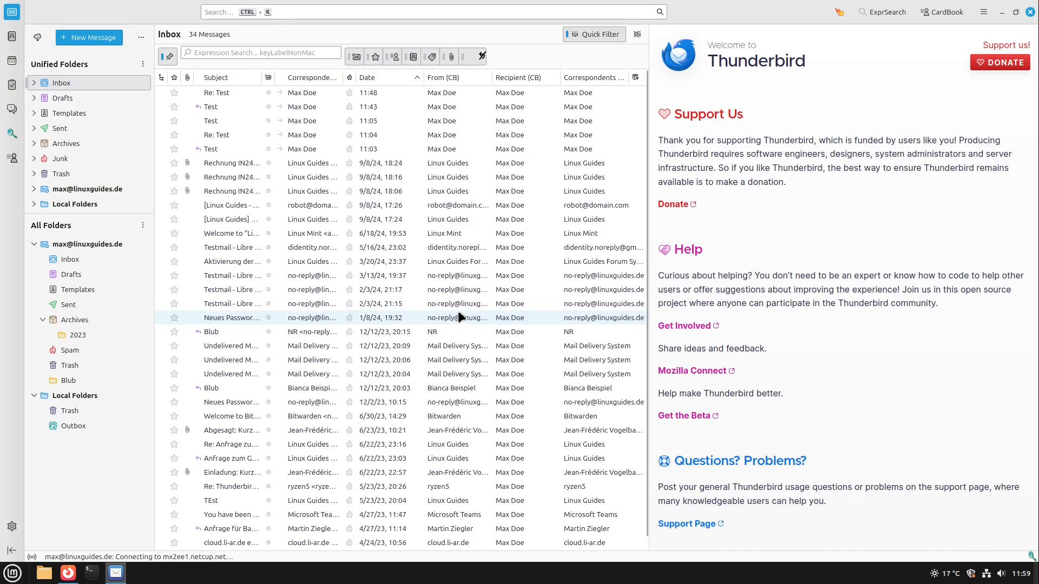
left_click(74, 395)
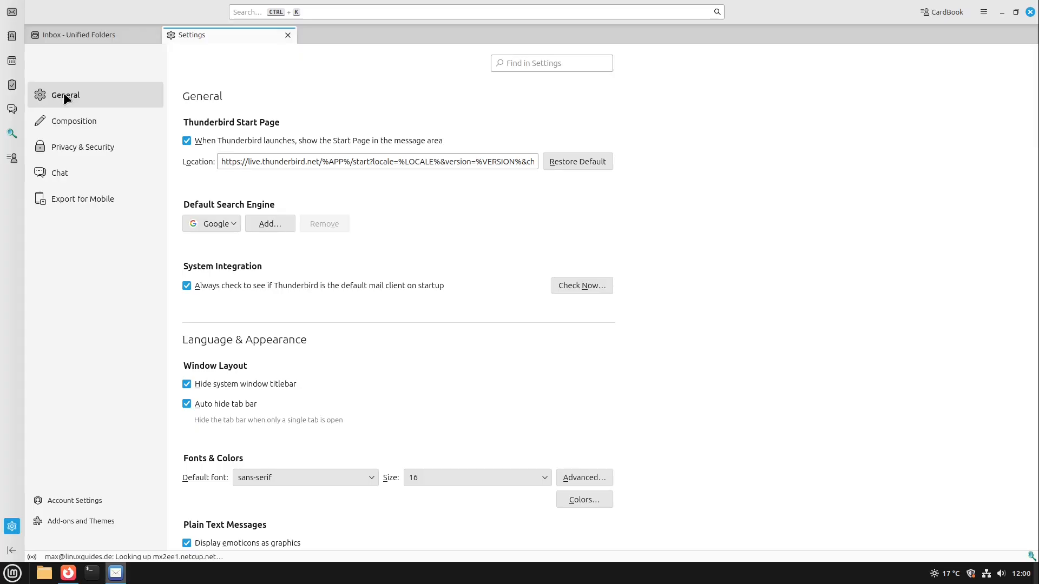
- Turn on a Primary Password under Privacy & Security, confirm it, then close Thunderbird
left_click(83, 146)
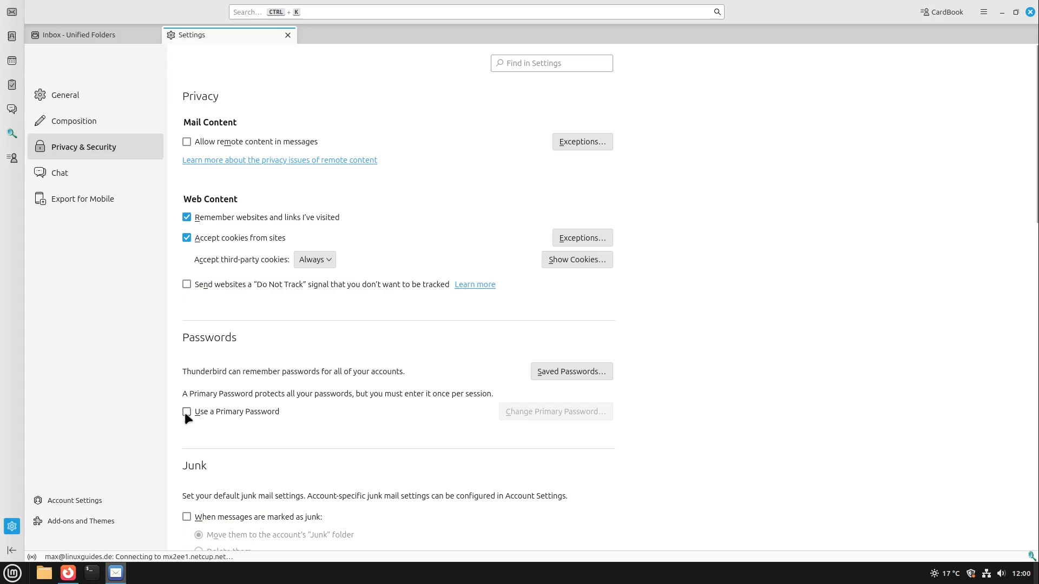
left_click(187, 411)
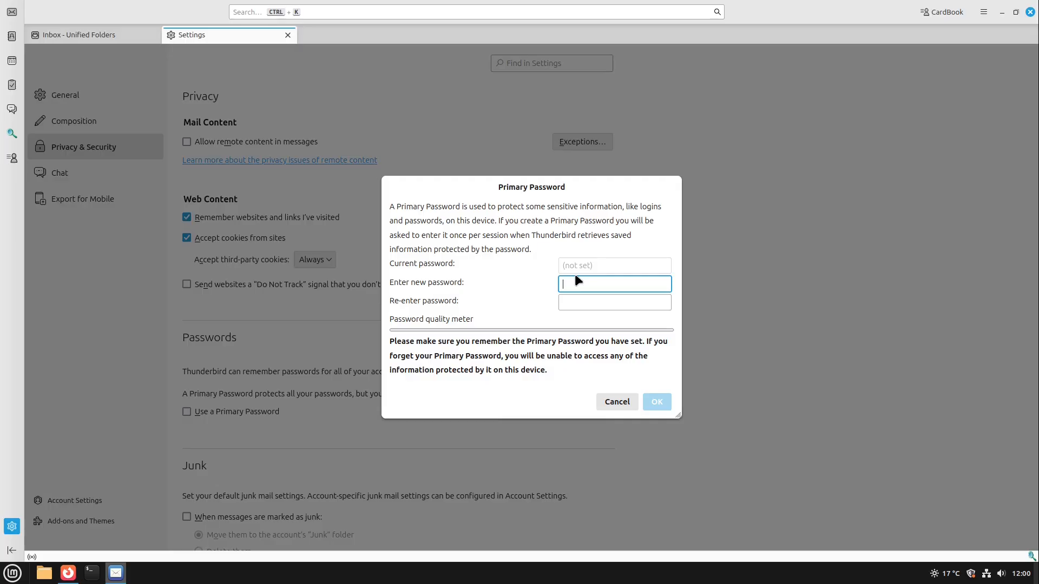
type("•••••")
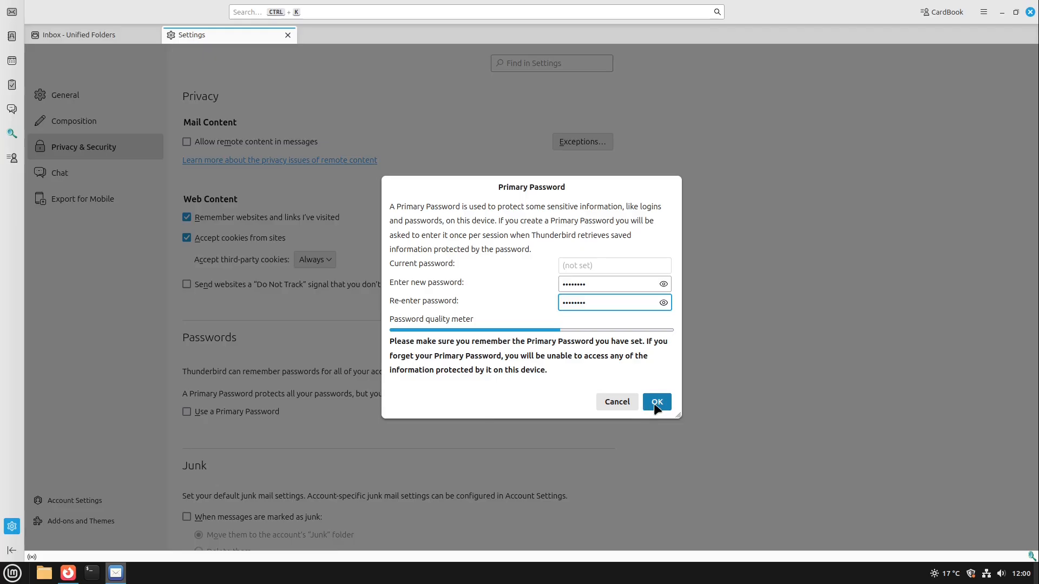
left_click(656, 401)
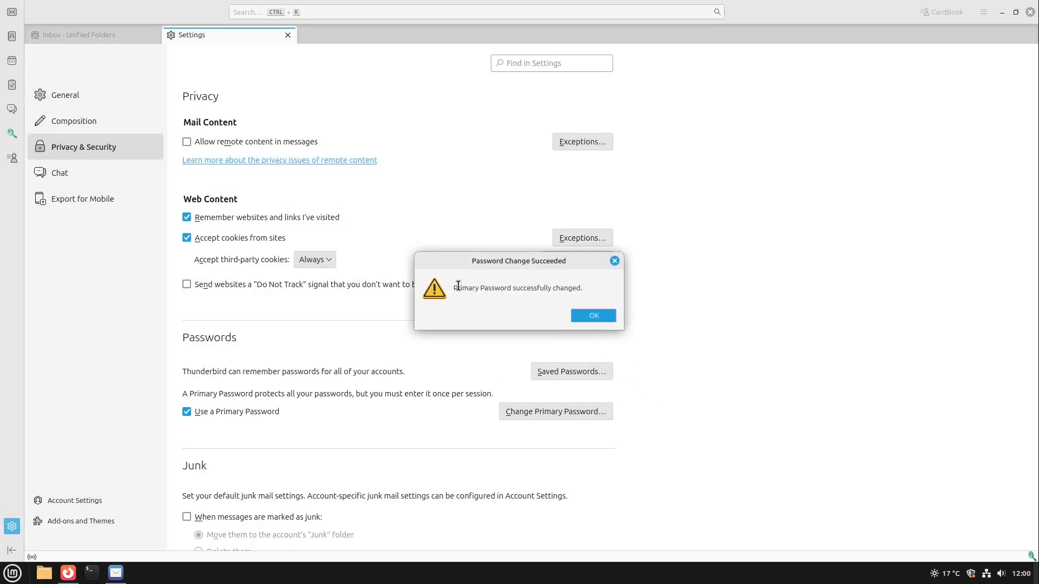
left_click(592, 315)
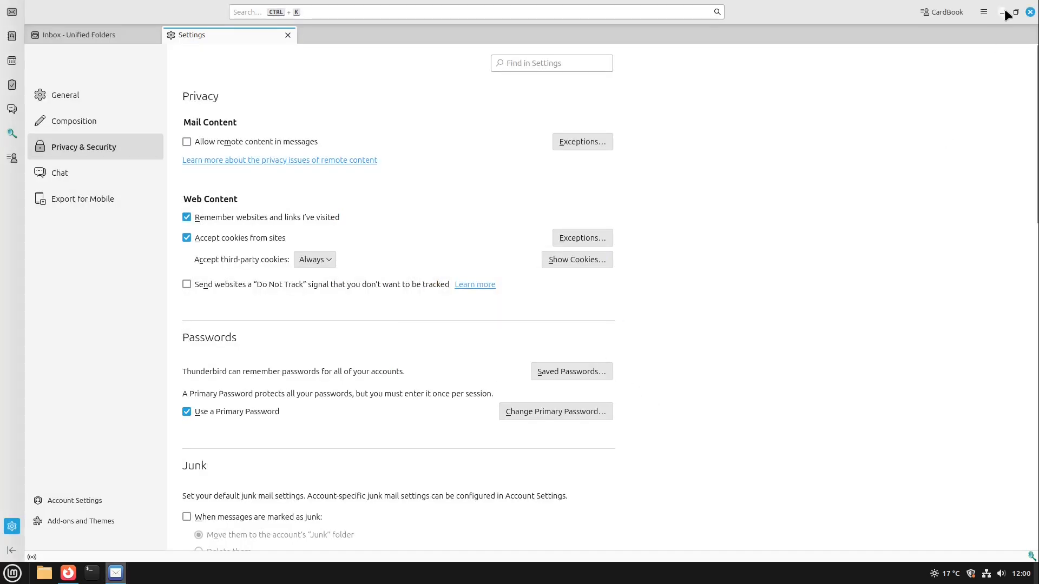
left_click(1003, 12)
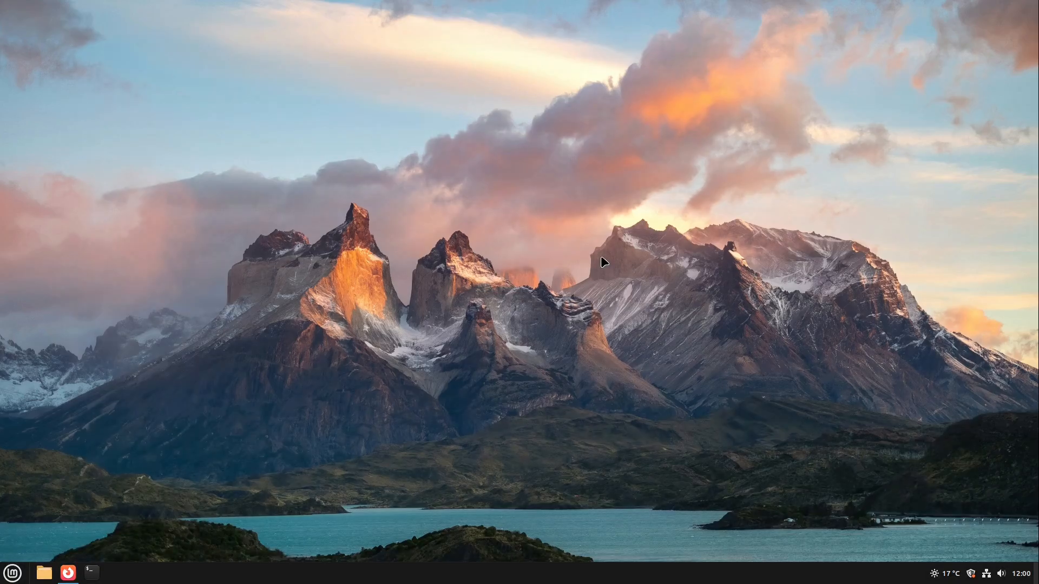
- Relaunch Thunderbird from the taskbar, sign in with the primary password, and close Settings
left_click(115, 572)
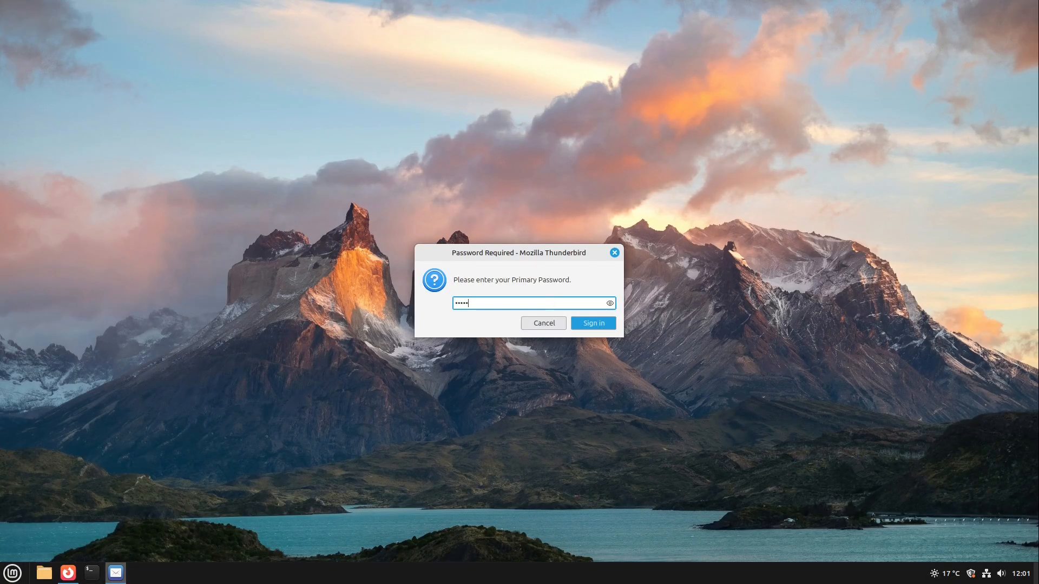
left_click(592, 324)
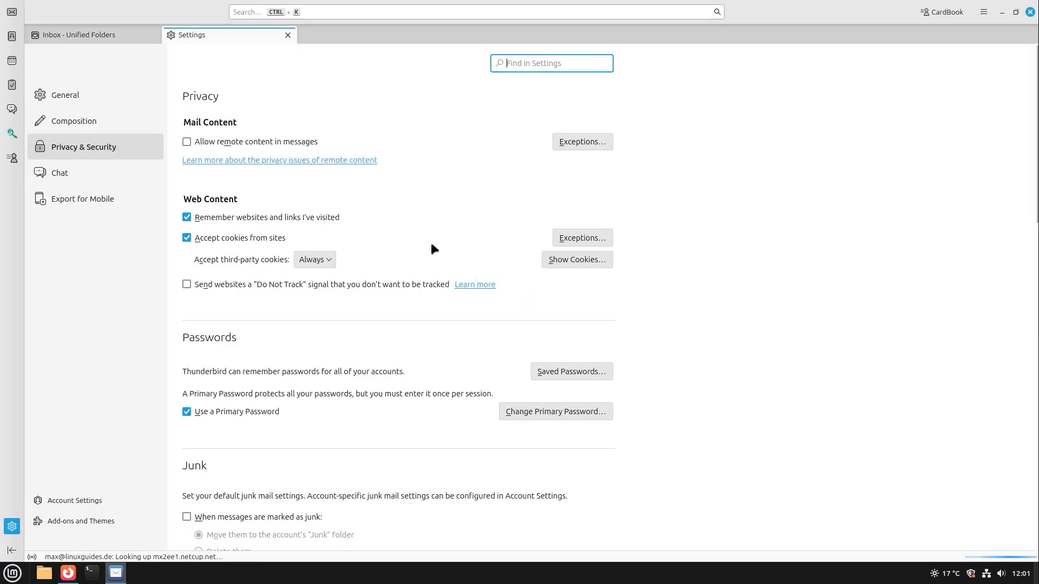
left_click(79, 35)
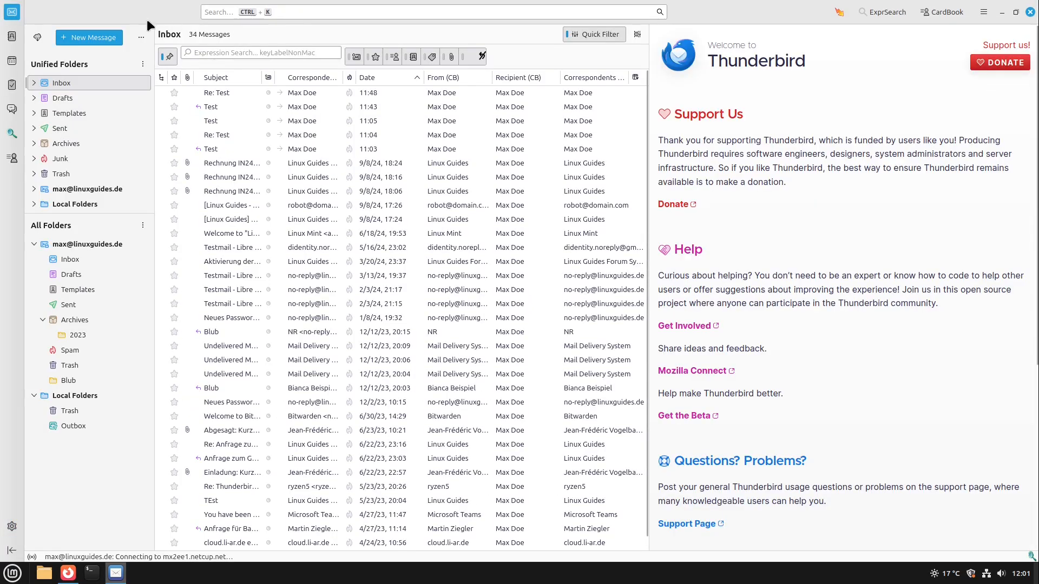